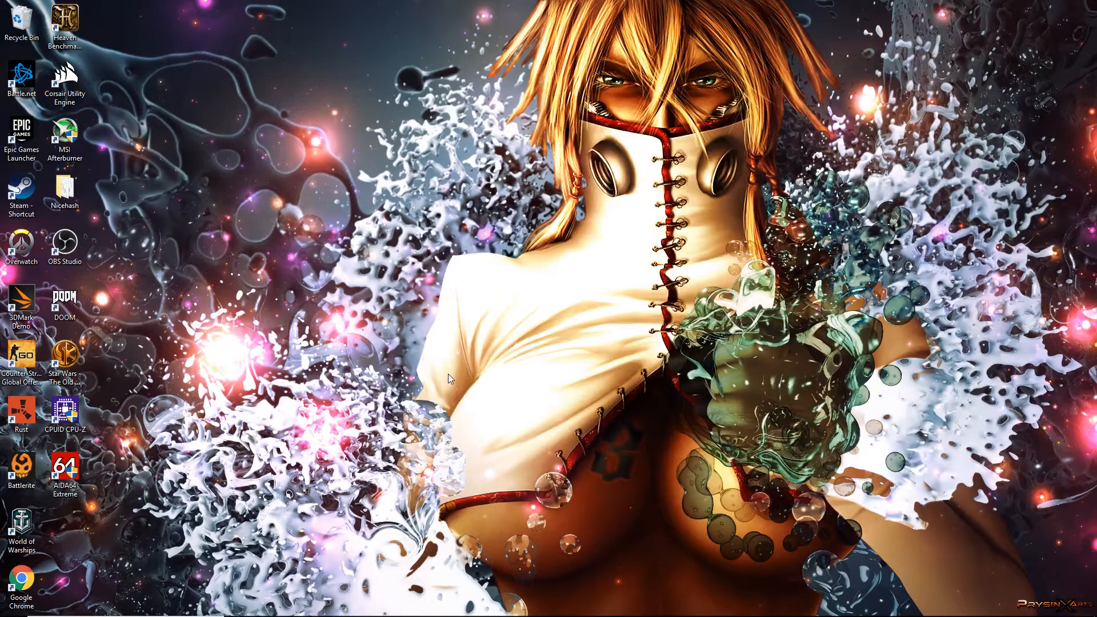
{"action": "mouse_move", "coordinate": [289, 327]}
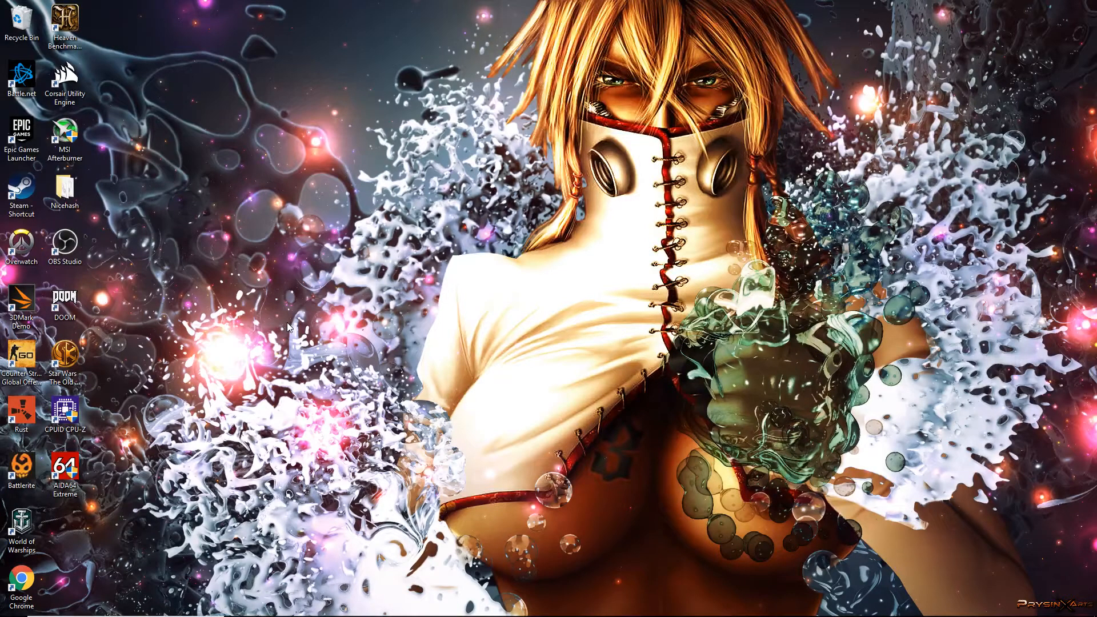
{"action": "mouse_move", "coordinate": [277, 323]}
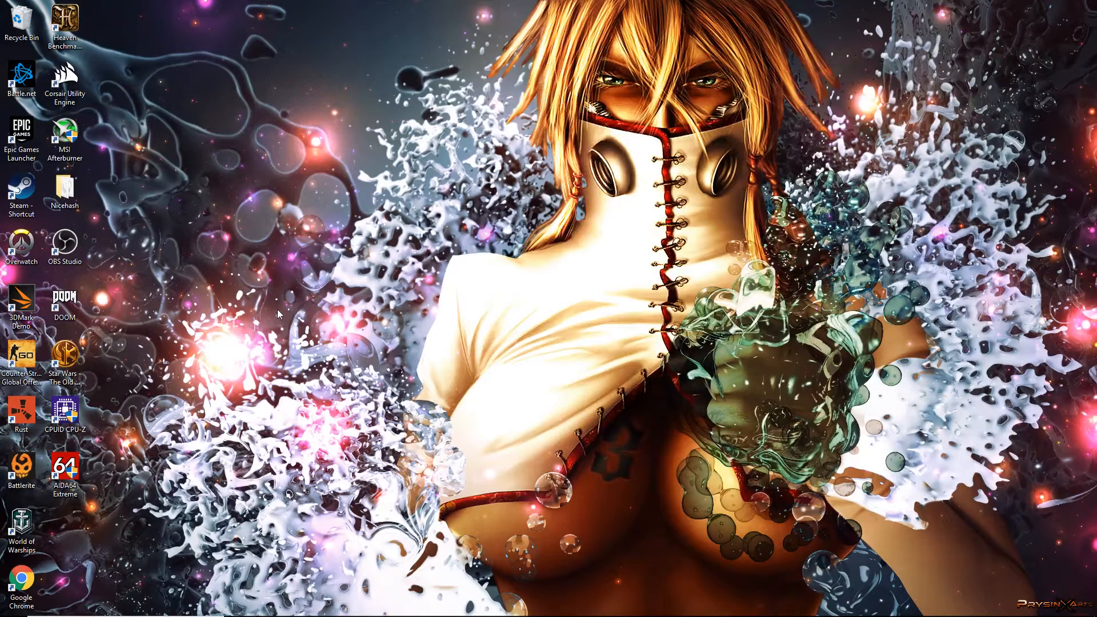
{"action": "mouse_move", "coordinate": [338, 263]}
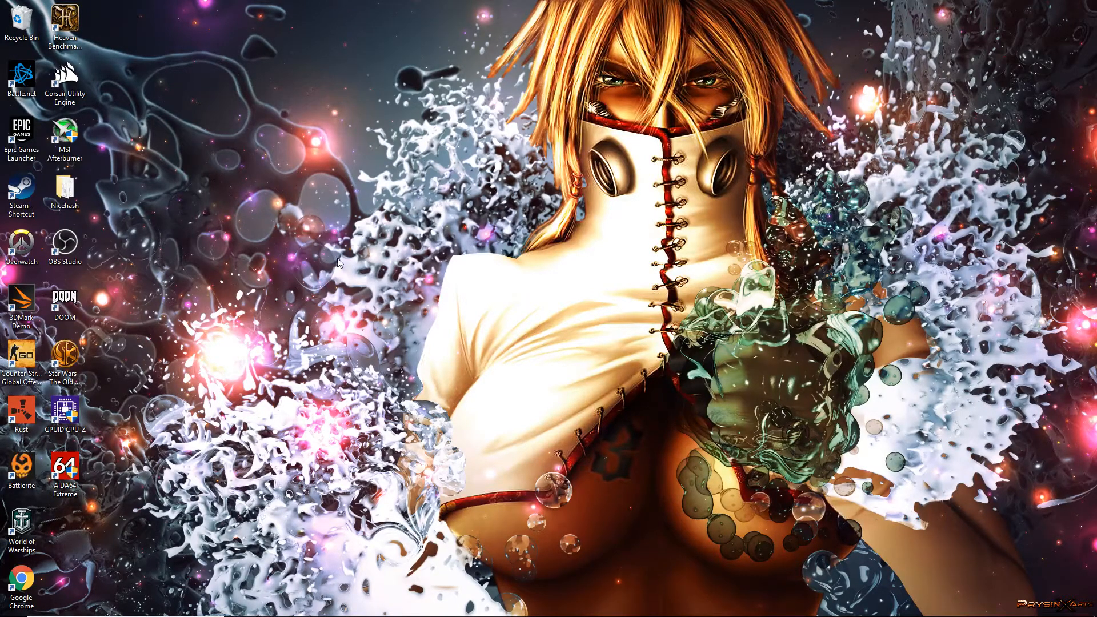
{"action": "mouse_move", "coordinate": [341, 255]}
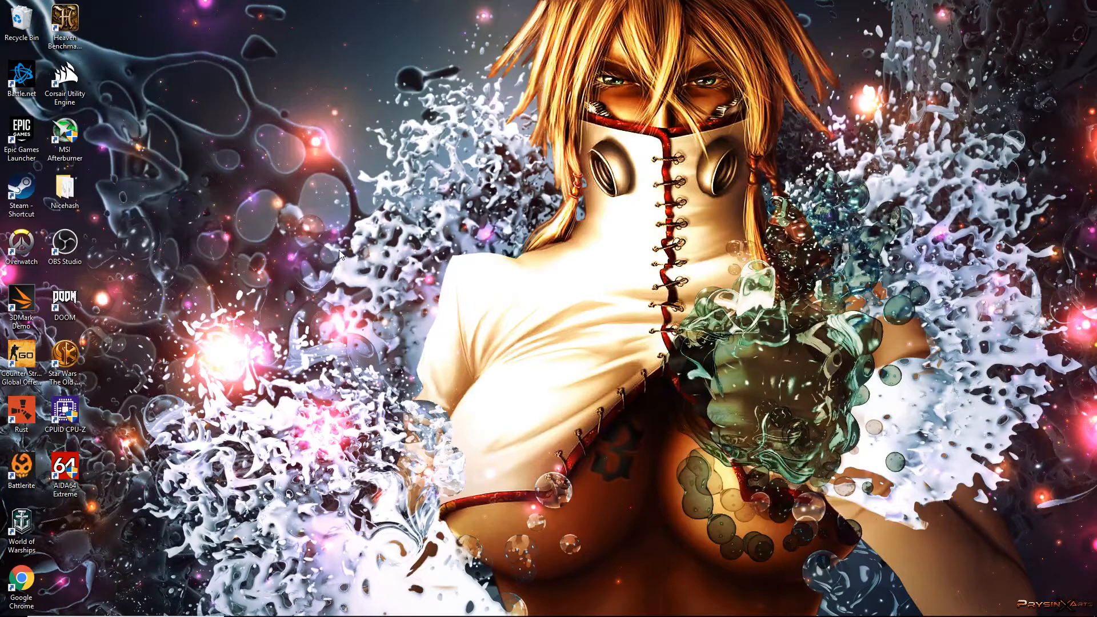
{"action": "mouse_move", "coordinate": [331, 266]}
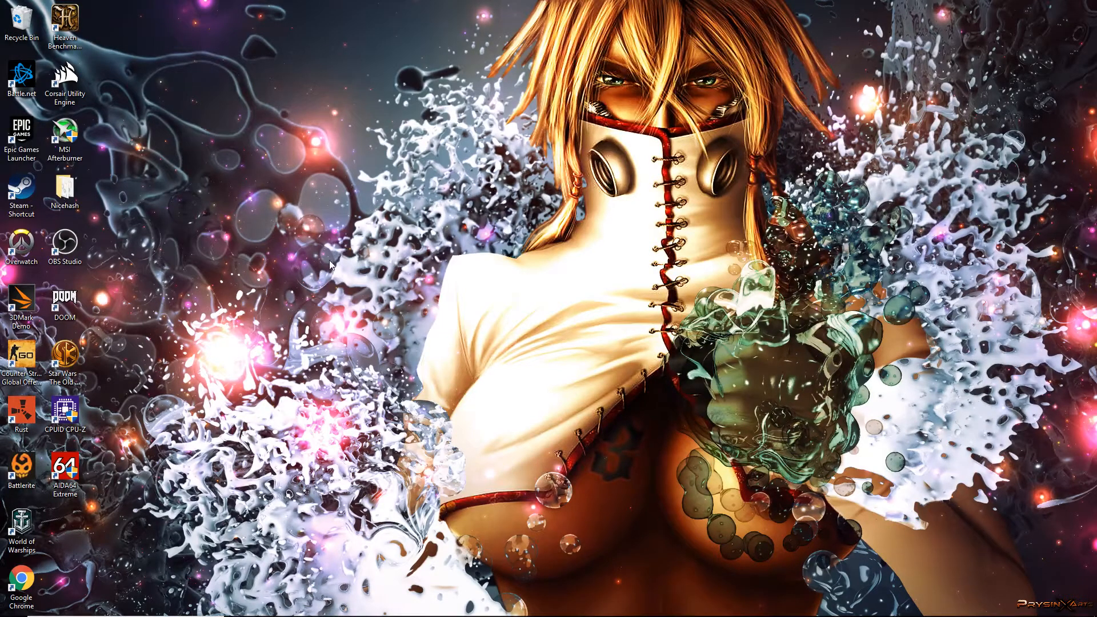
{"action": "mouse_move", "coordinate": [354, 261]}
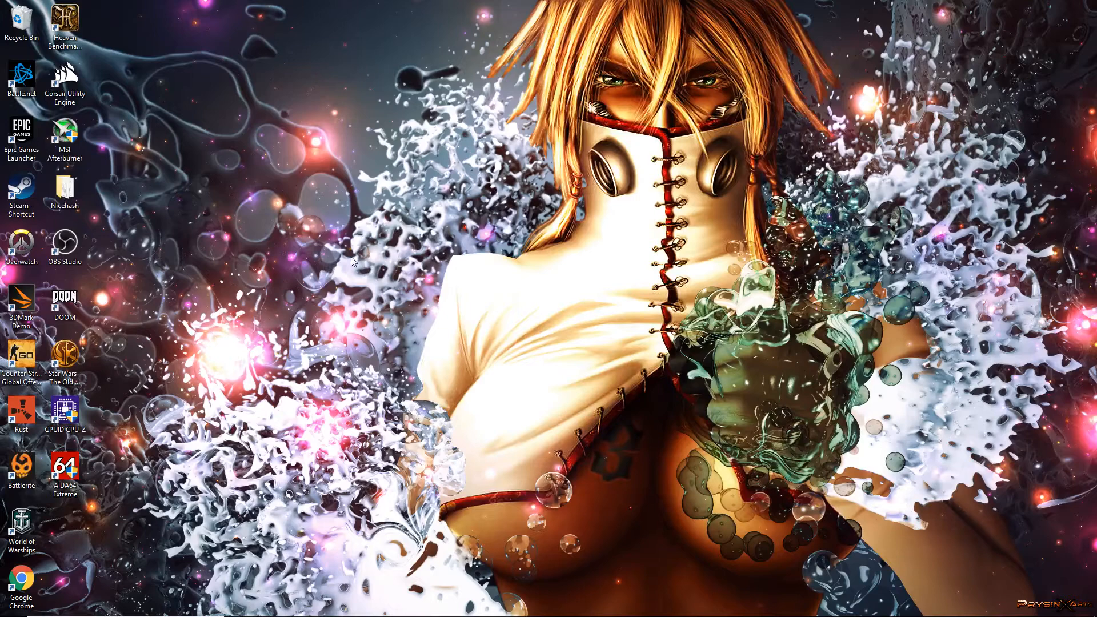
{"action": "mouse_move", "coordinate": [336, 267]}
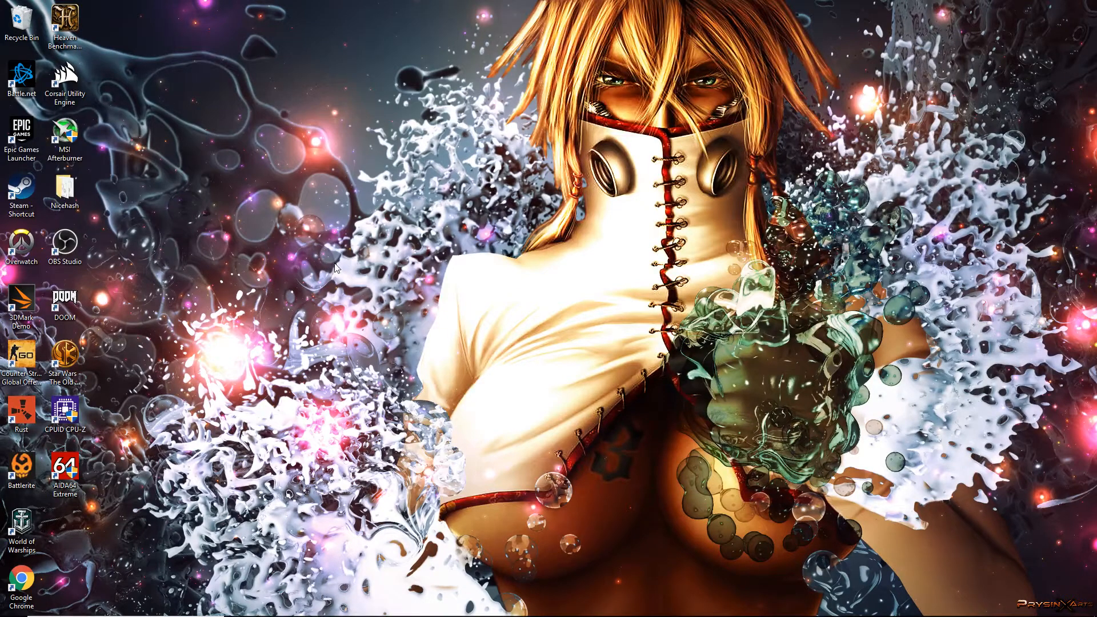
{"action": "mouse_move", "coordinate": [416, 265]}
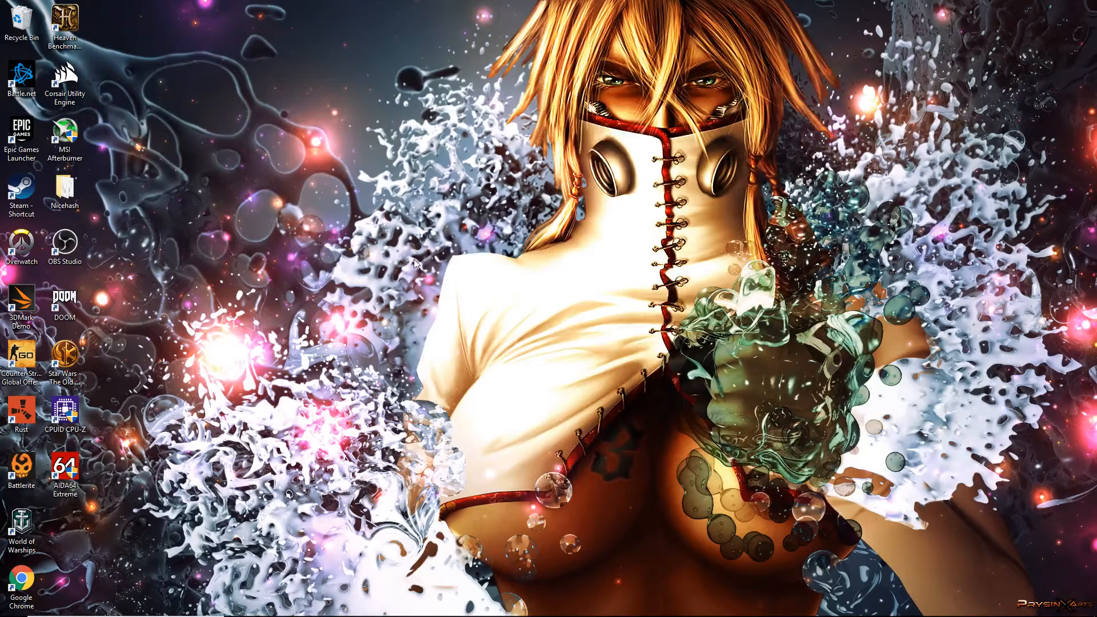
{"action": "mouse_move", "coordinate": [384, 265]}
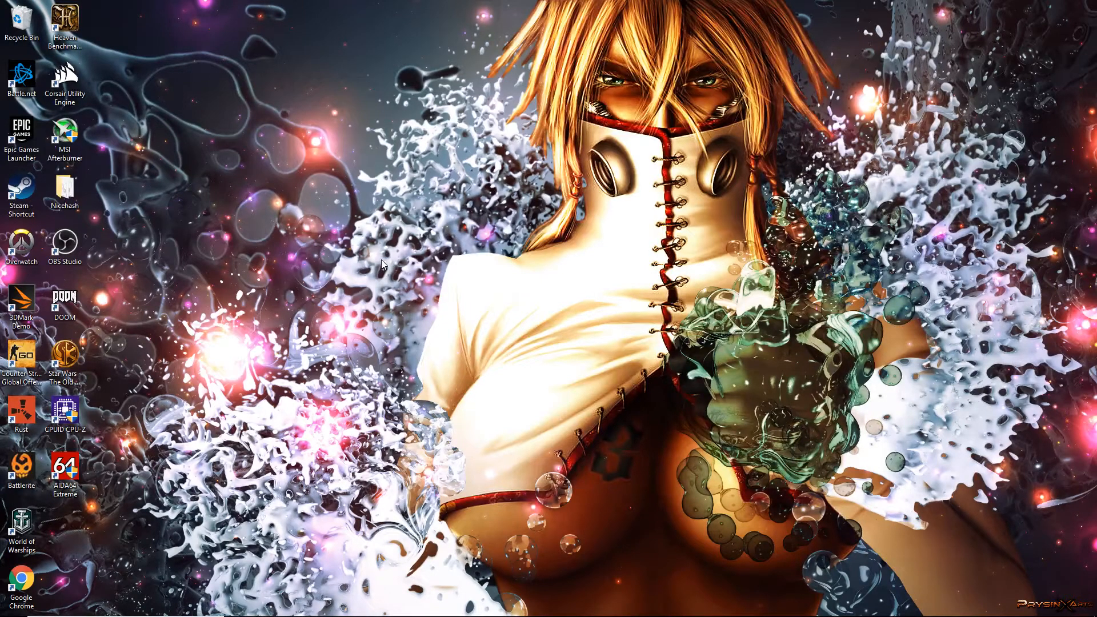
{"action": "mouse_move", "coordinate": [356, 345]}
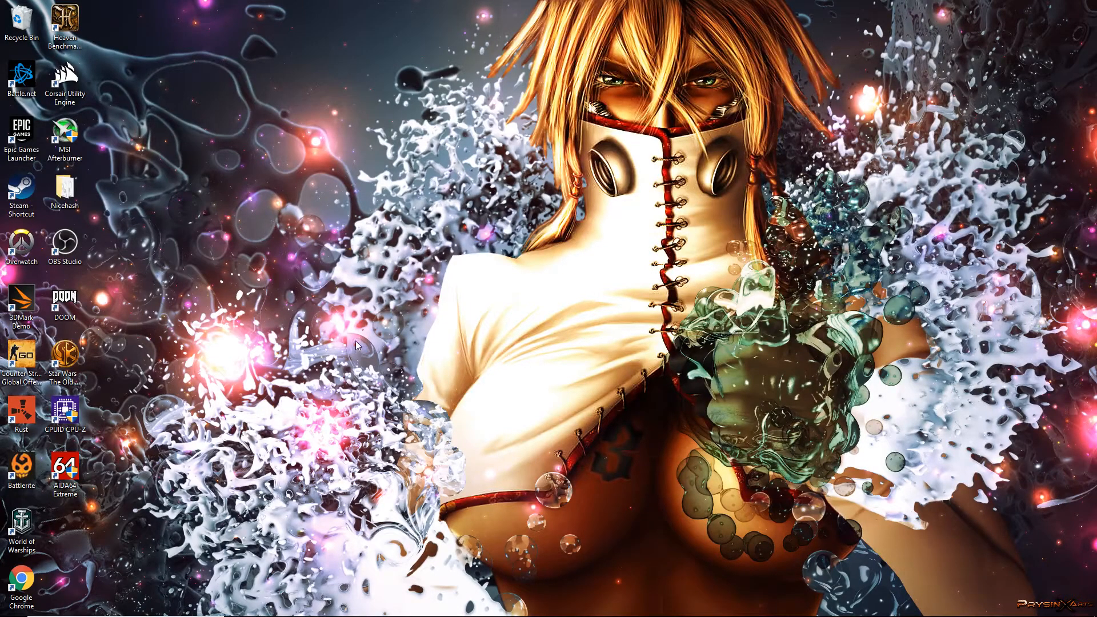
{"action": "mouse_move", "coordinate": [298, 386]}
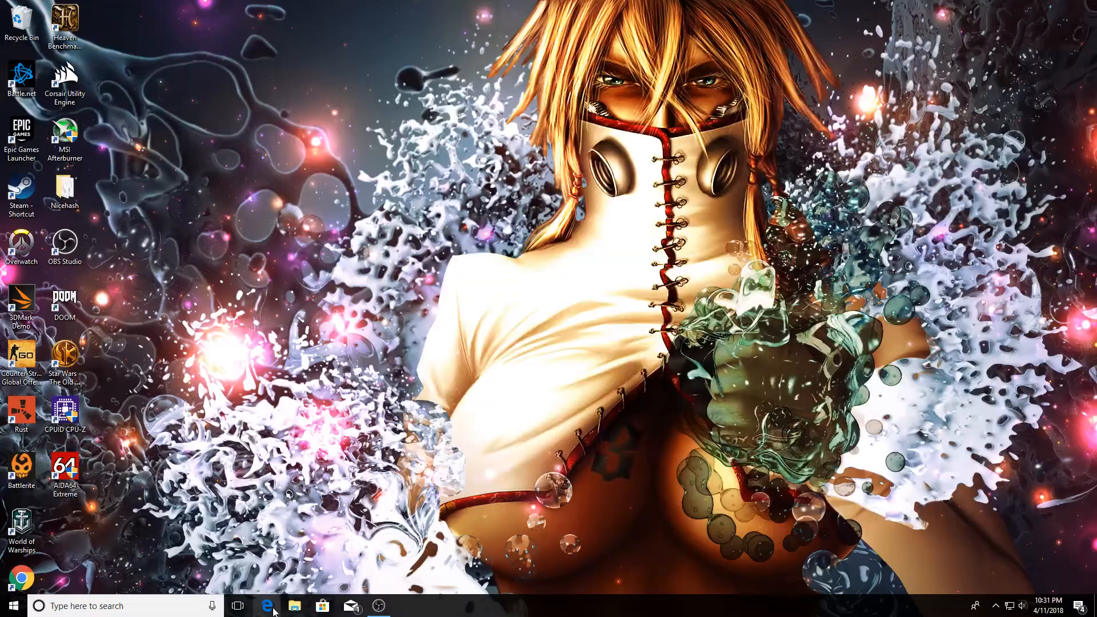
Step: Search Bing in Edge for 'ati winflash', then 'polaris bios editor' in a second tab
{"action": "left_click", "coordinate": [267, 606]}
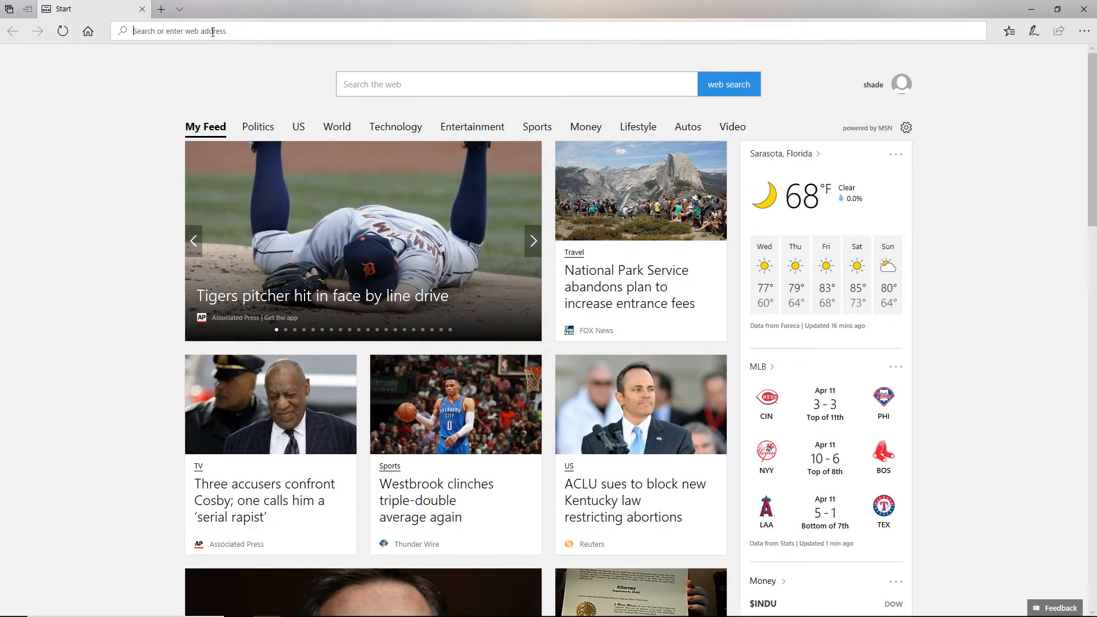
{"action": "type", "text": "ati winflash"}
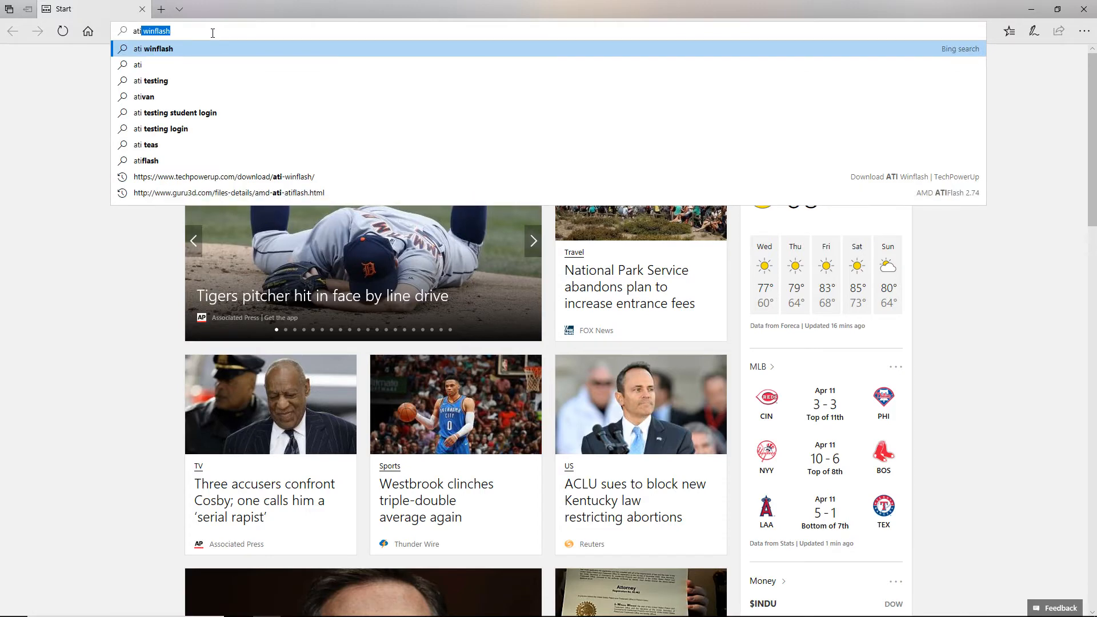
{"action": "key", "text": "Enter"}
{"action": "type", "text": "pola"}
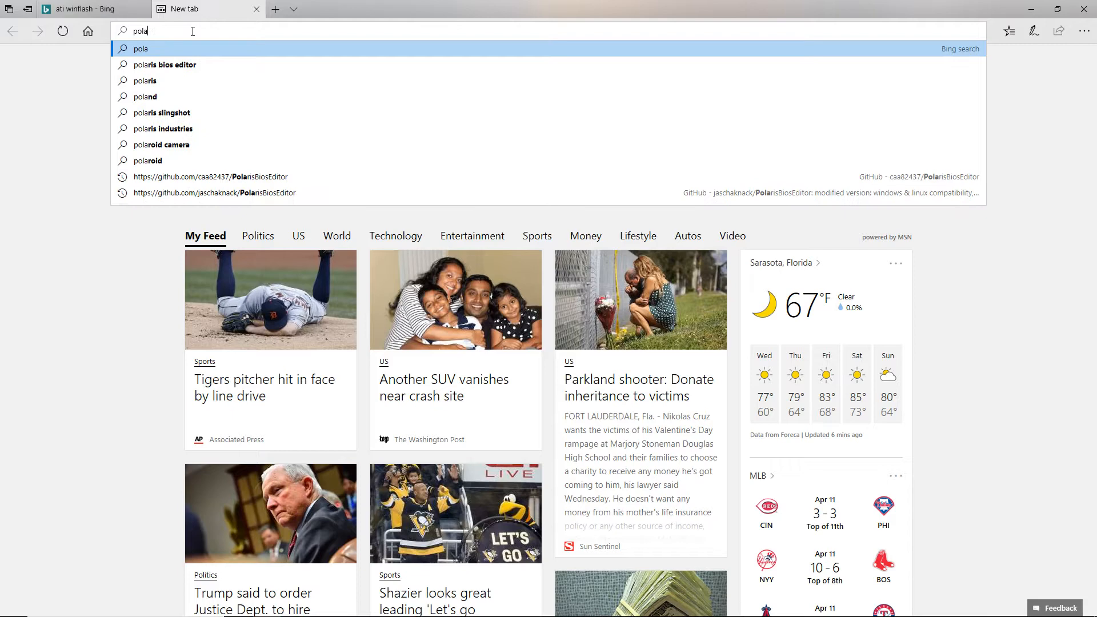
{"action": "left_click", "coordinate": [165, 64]}
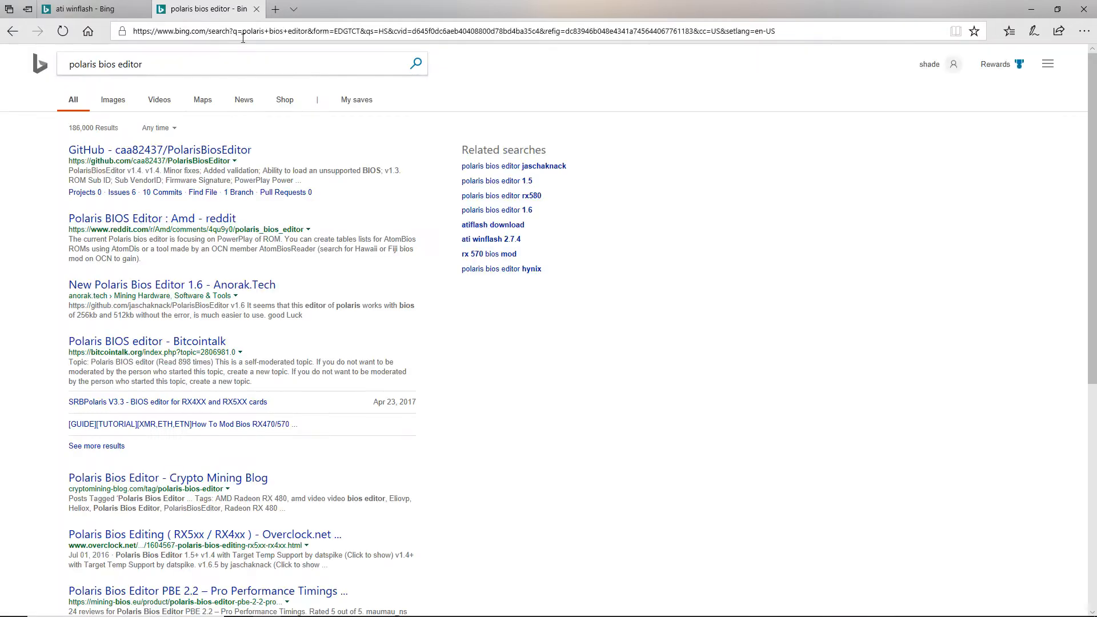
{"action": "mouse_move", "coordinate": [180, 196]}
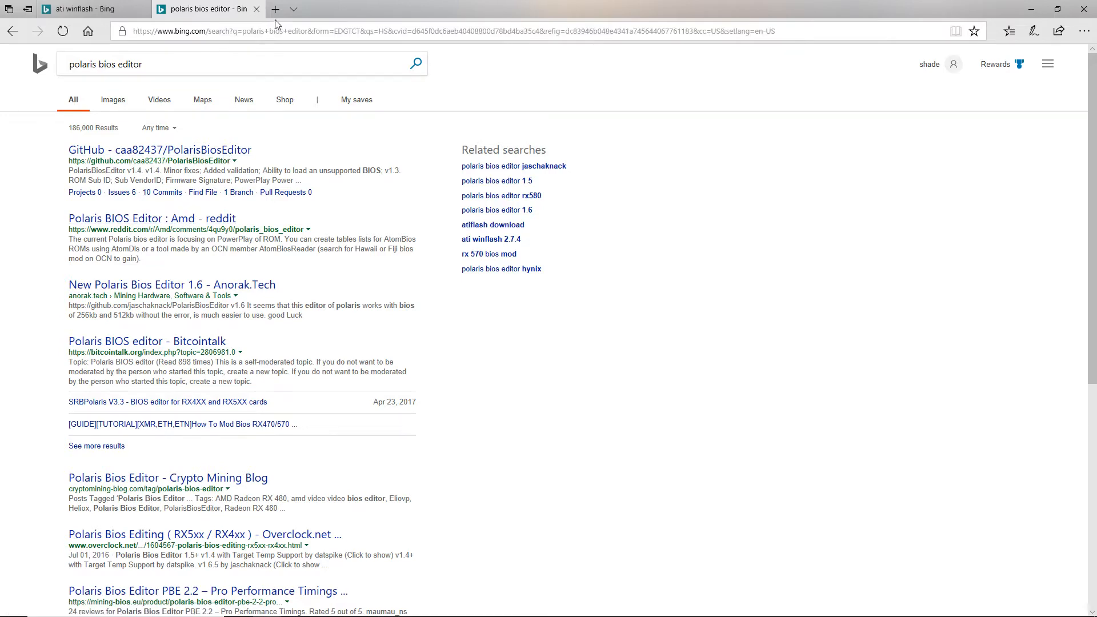
Step: Search Bing for 'pixel patcher' in a third tab and review the three result tabs
{"action": "left_click", "coordinate": [275, 9]}
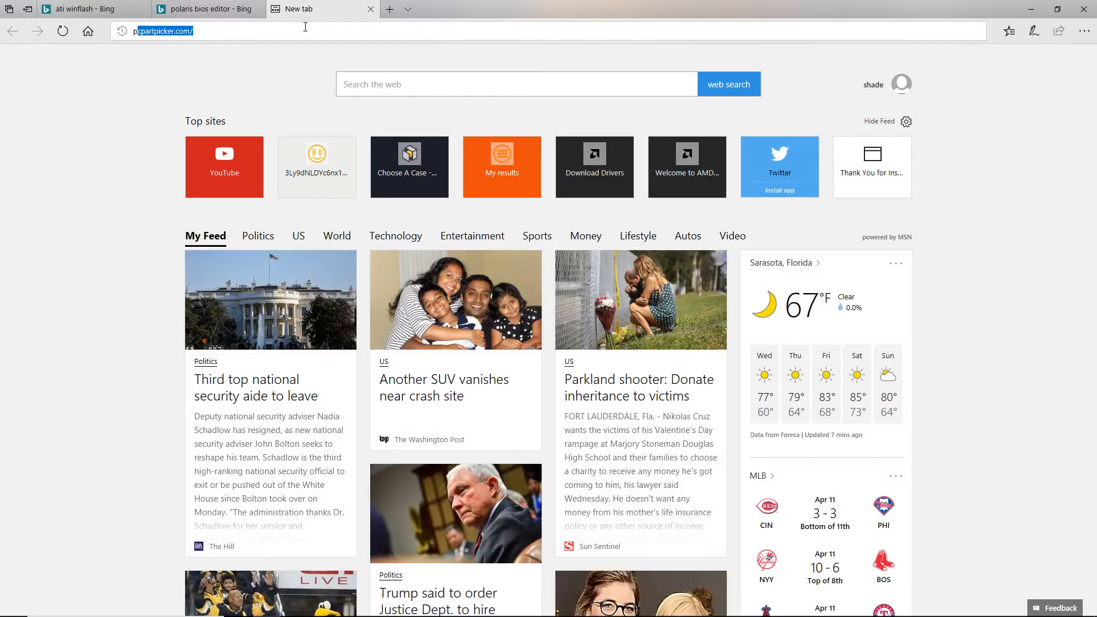
{"action": "type", "text": "pixel patc"}
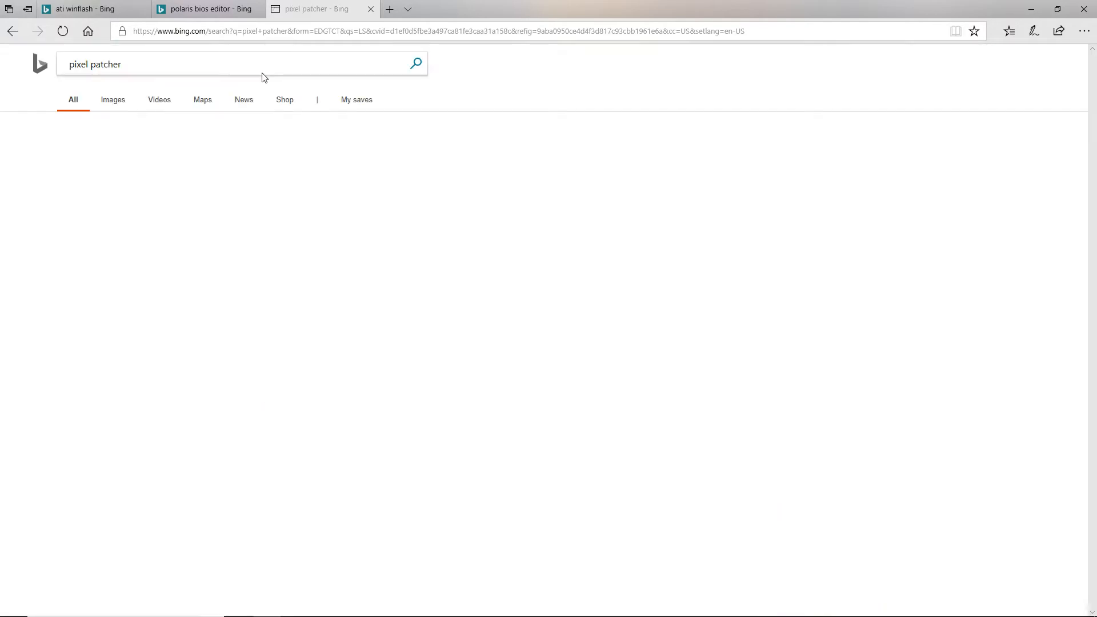
{"action": "scroll", "scroll_direction": "down", "scroll_amount": 3}
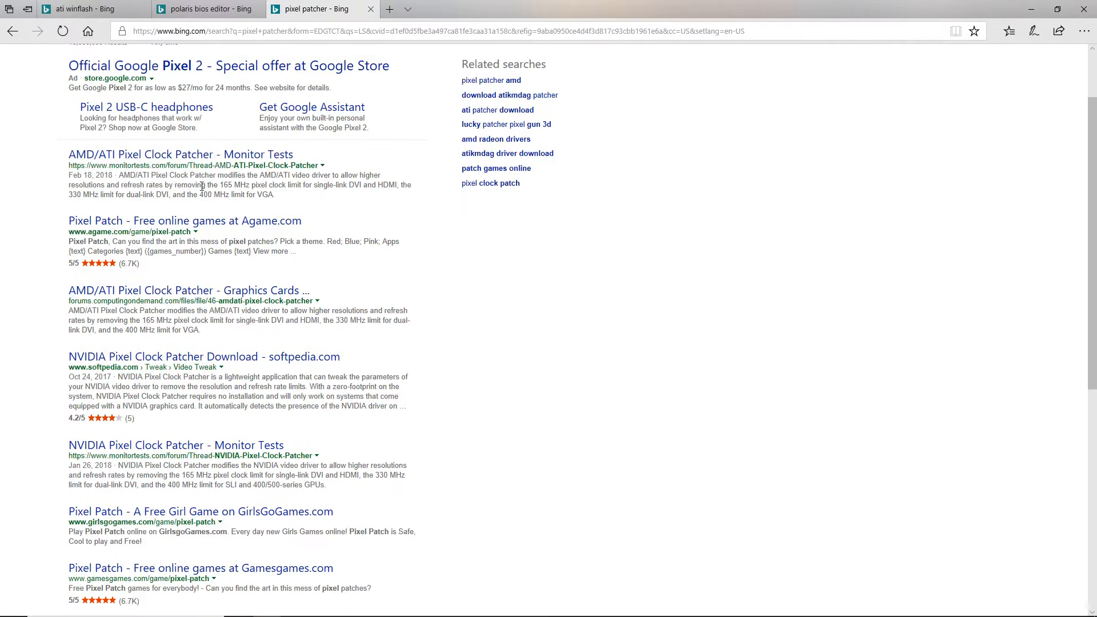
{"action": "mouse_move", "coordinate": [232, 173]}
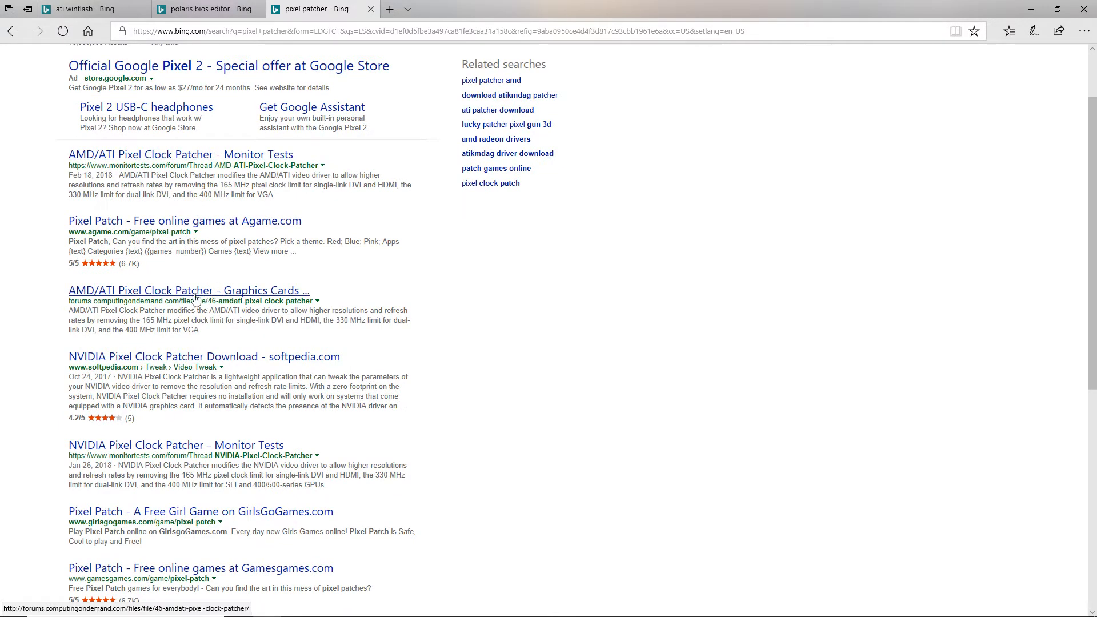
{"action": "mouse_move", "coordinate": [205, 336]}
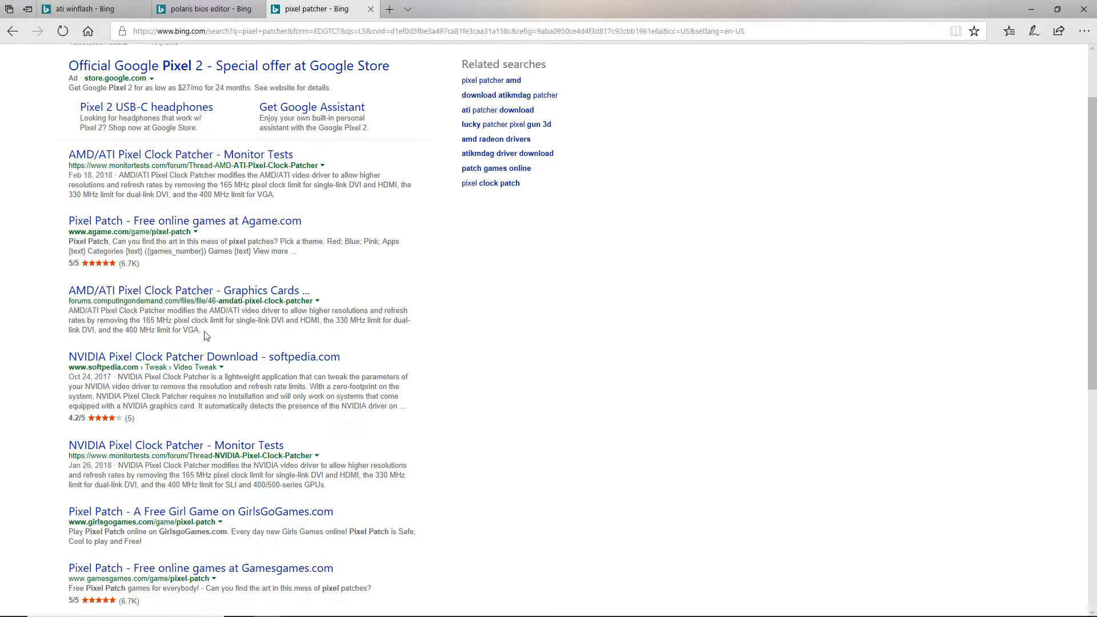
{"action": "scroll", "scroll_direction": "up", "scroll_amount": 3}
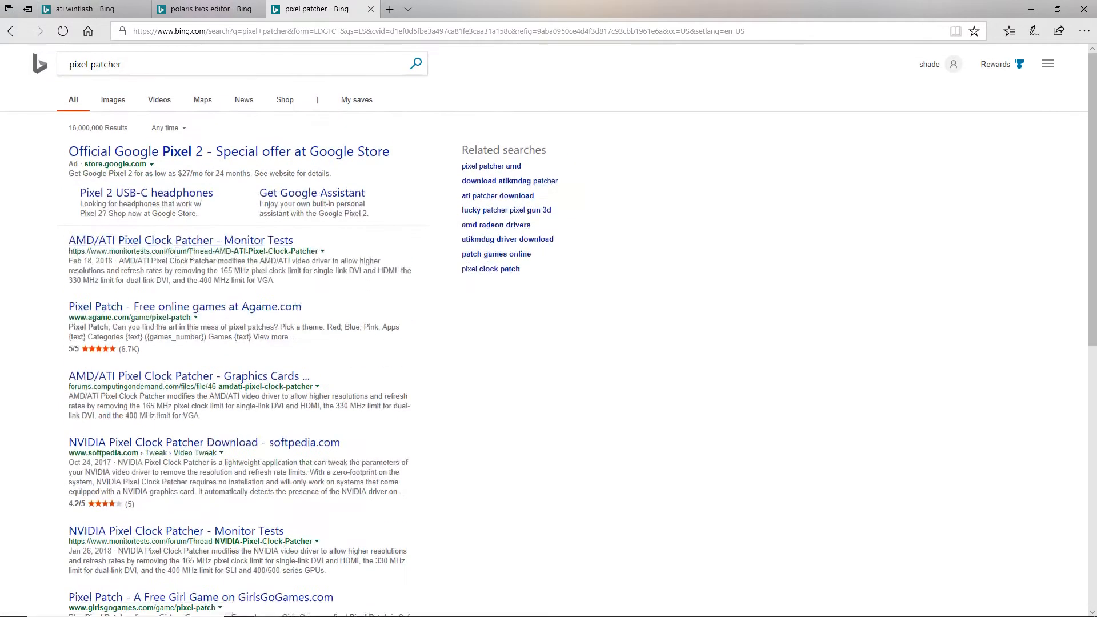
{"action": "mouse_move", "coordinate": [206, 320]}
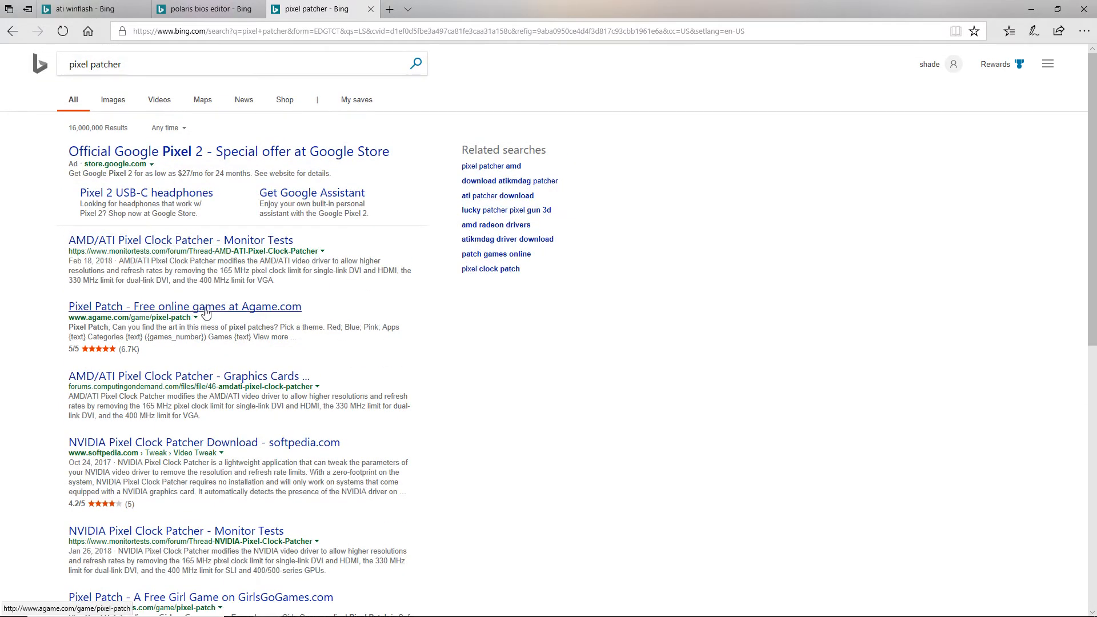
{"action": "scroll", "scroll_direction": "down", "scroll_amount": 3}
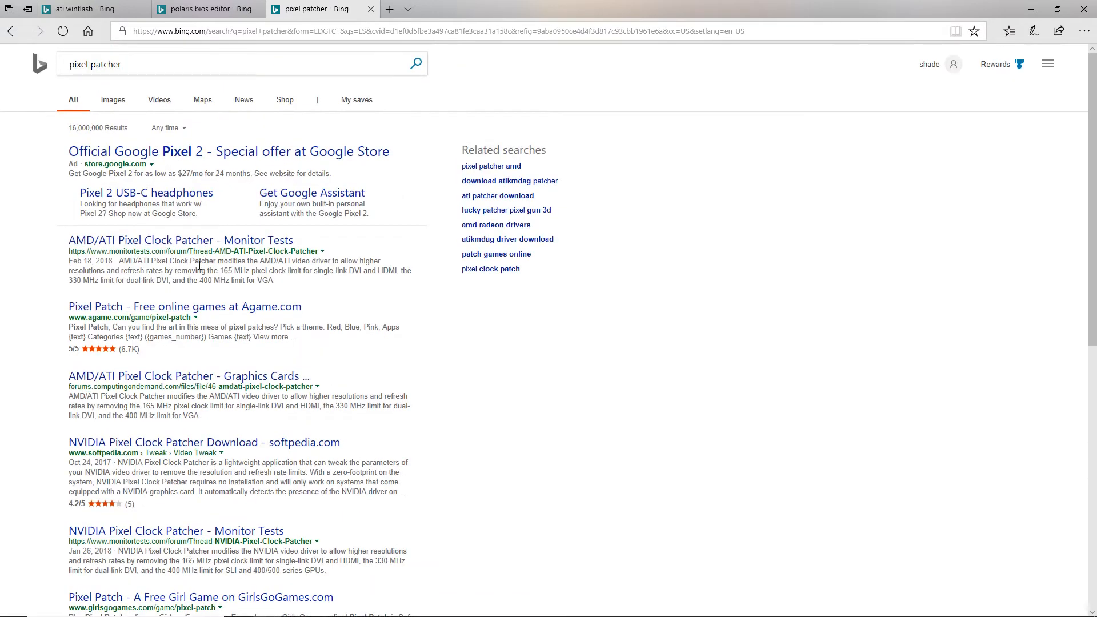
{"action": "mouse_move", "coordinate": [213, 162]}
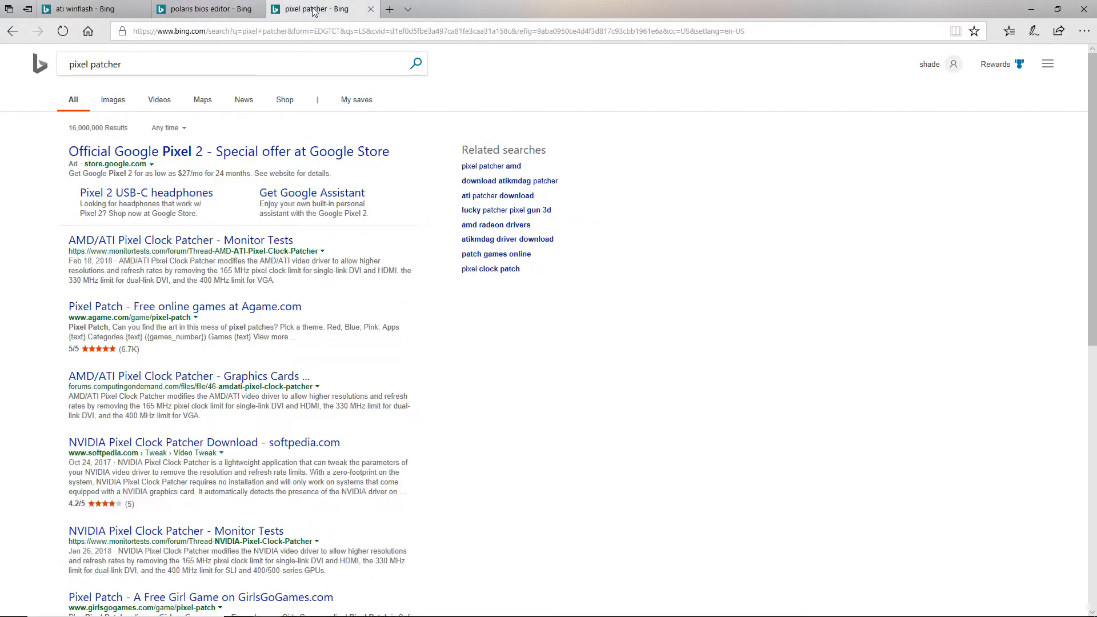
{"action": "left_click", "coordinate": [85, 10]}
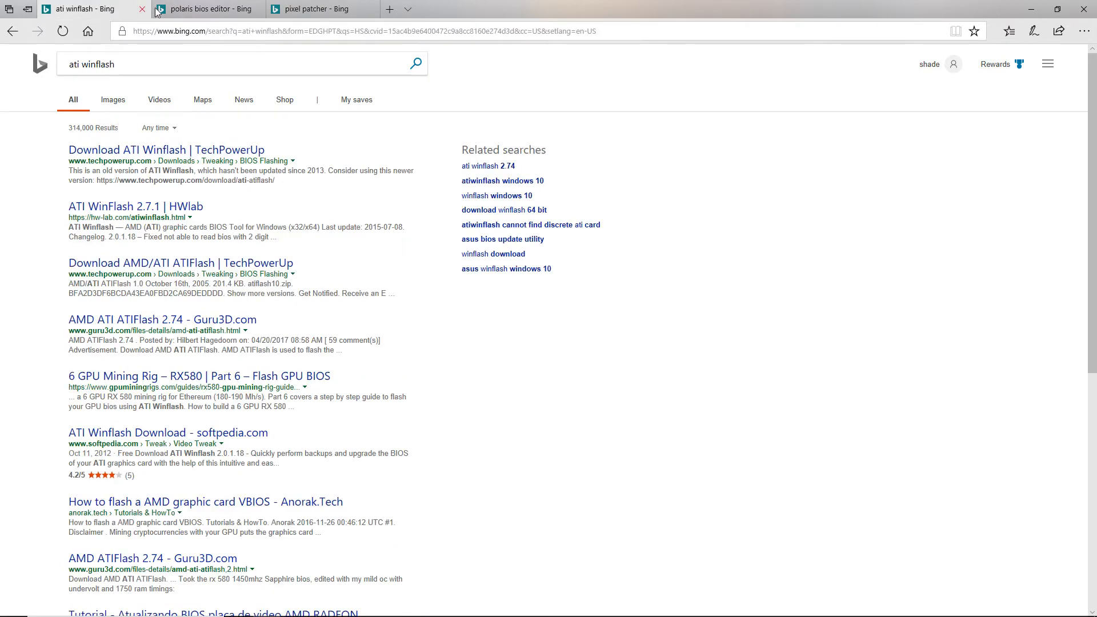
{"action": "left_click", "coordinate": [316, 9]}
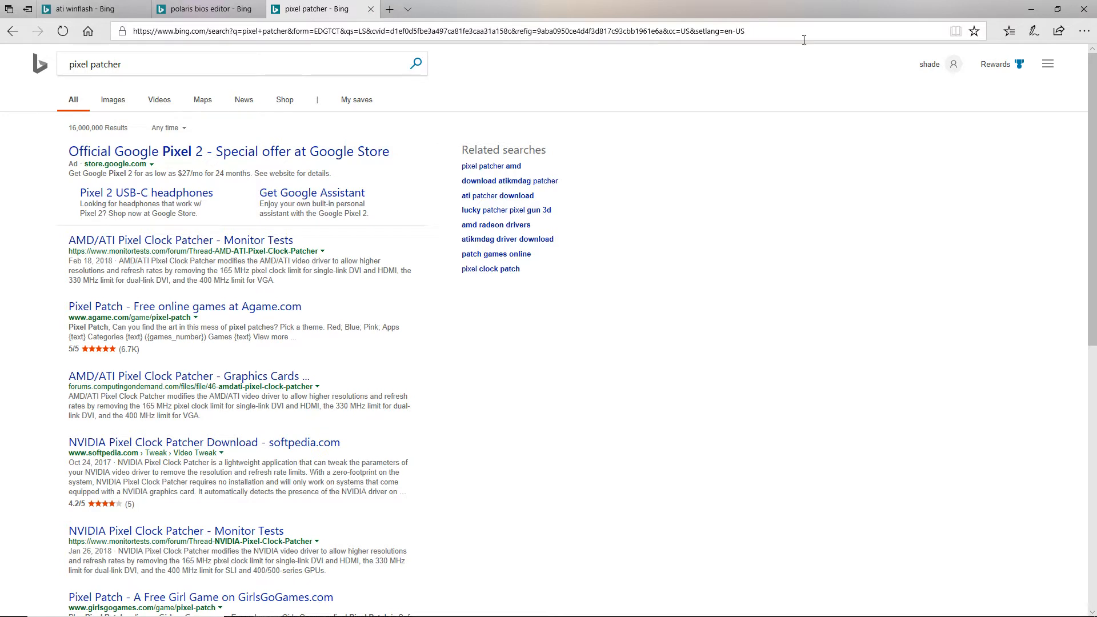
{"action": "mouse_move", "coordinate": [1032, 13]}
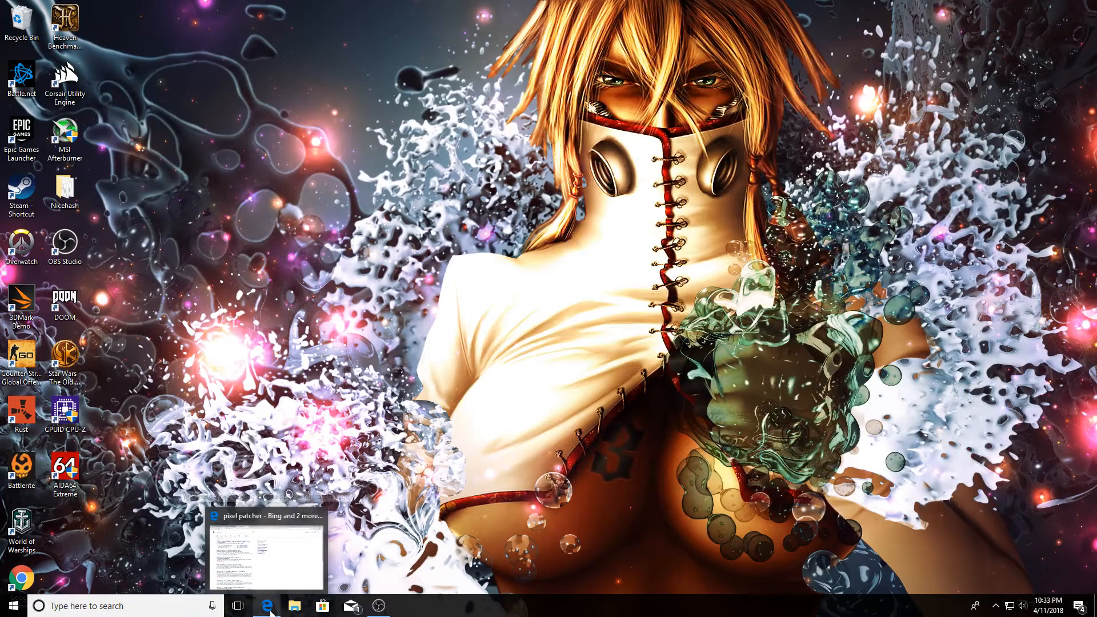
{"action": "mouse_move", "coordinate": [259, 606]}
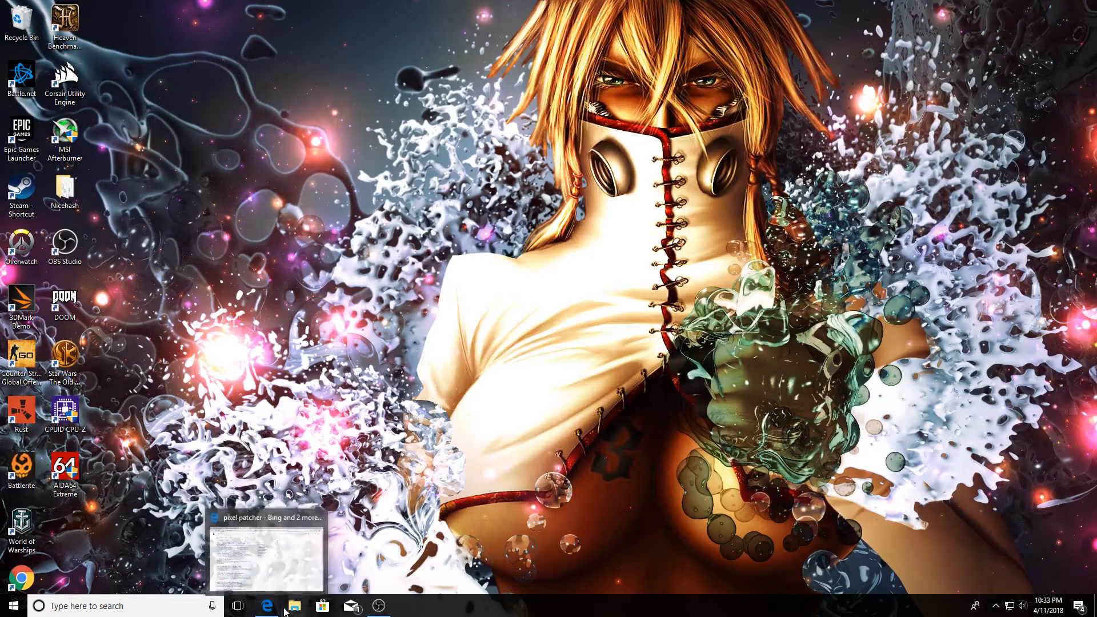
Step: Browse Downloads to the ati folder and bring up ATIWinflash's context menu
{"action": "left_click", "coordinate": [294, 607]}
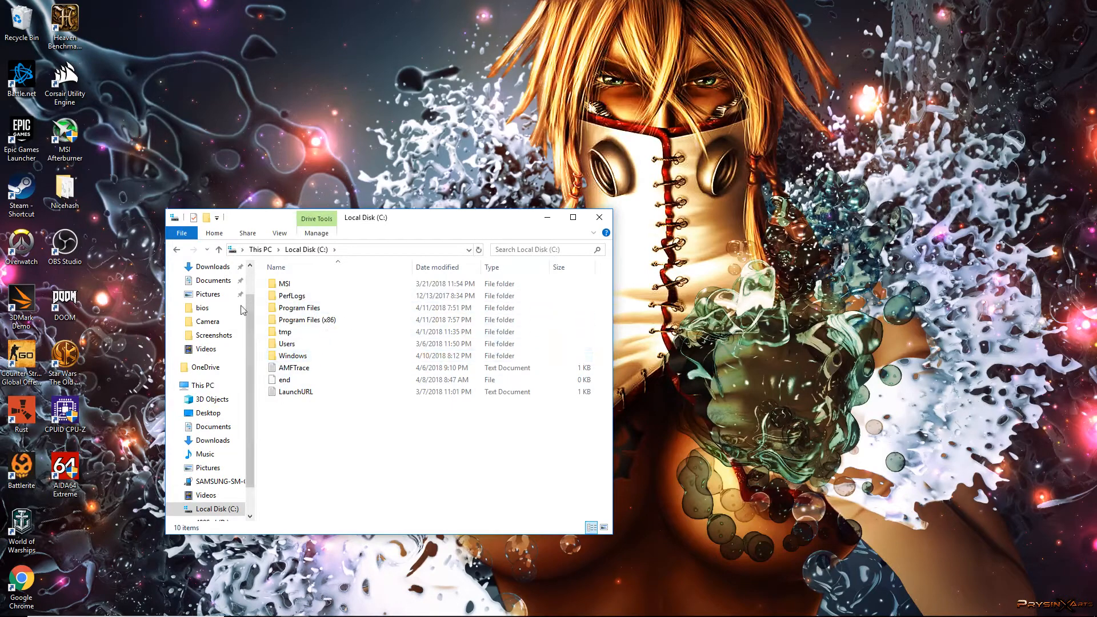
{"action": "left_click", "coordinate": [212, 266]}
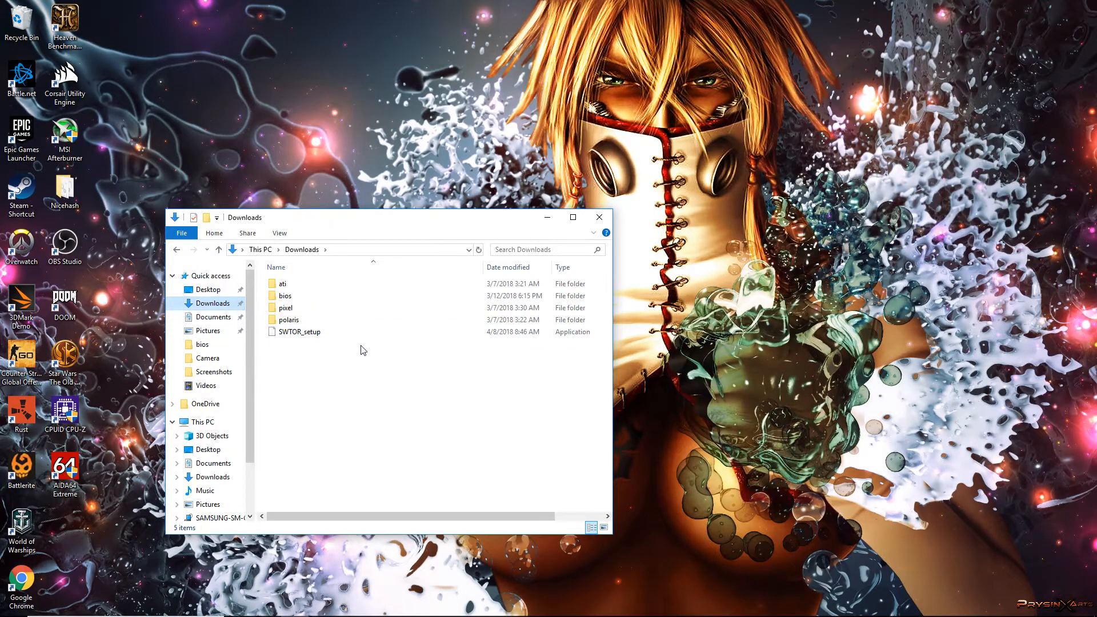
{"action": "mouse_move", "coordinate": [282, 284]}
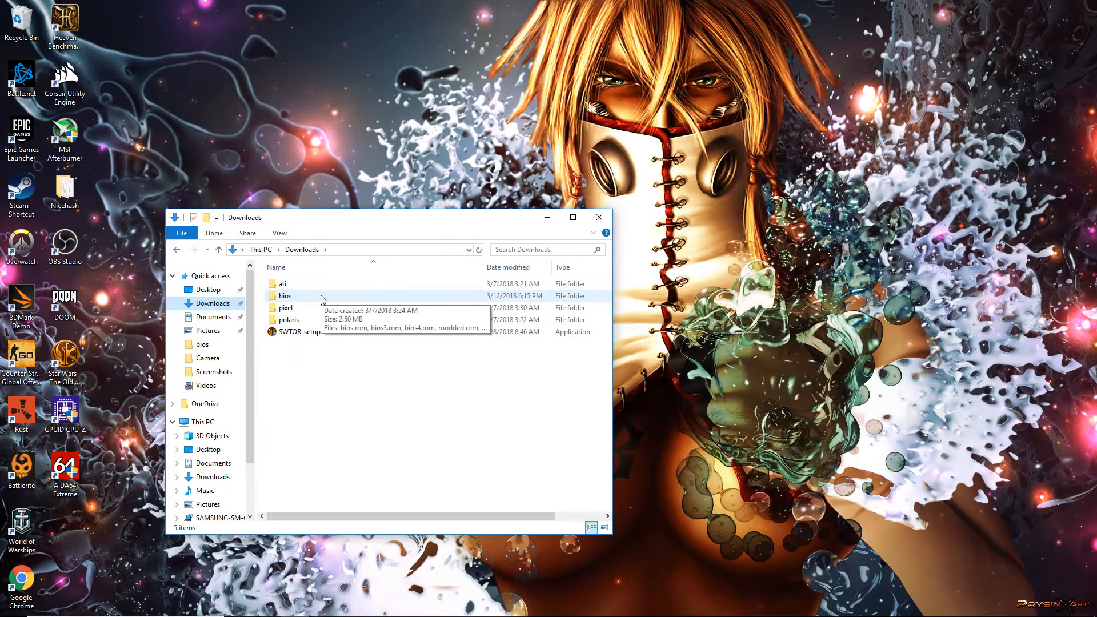
{"action": "mouse_move", "coordinate": [316, 302]}
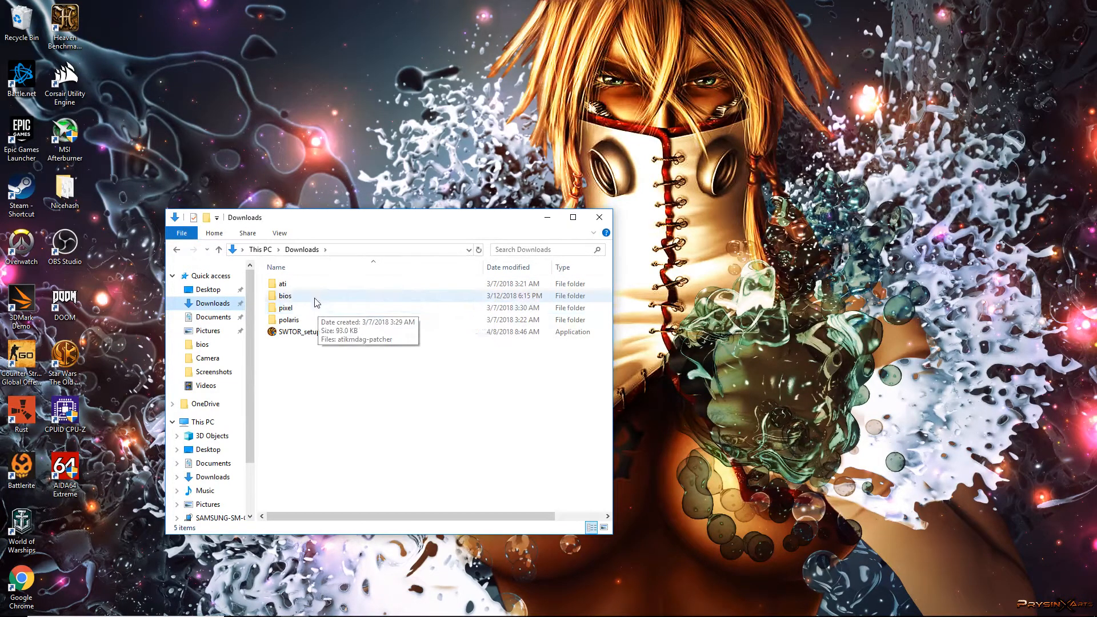
{"action": "double_click", "coordinate": [284, 295]}
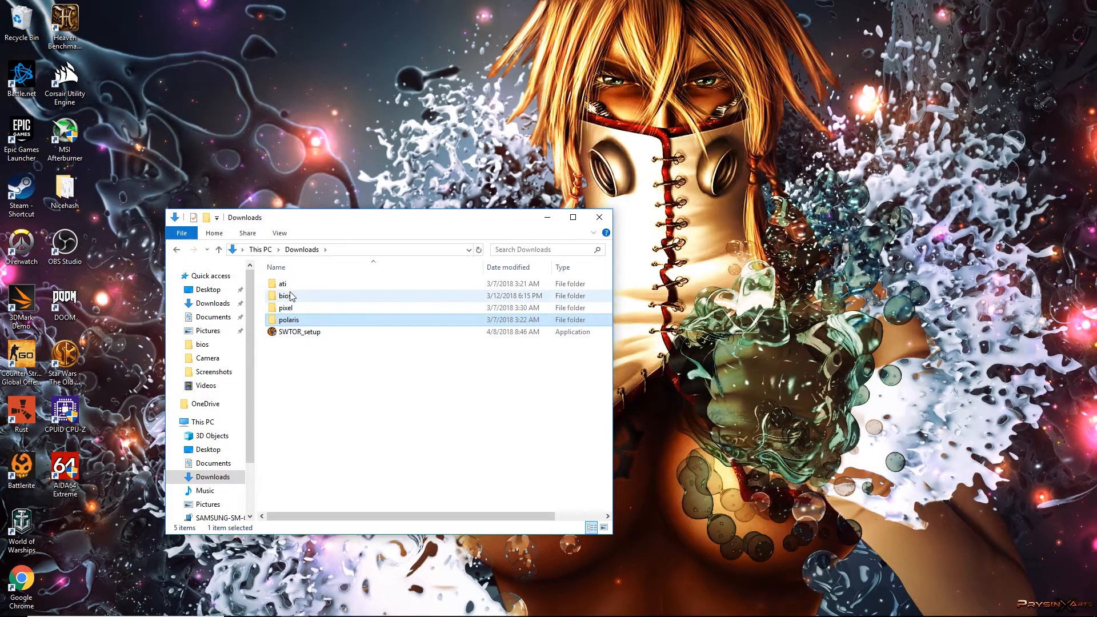
{"action": "left_click", "coordinate": [290, 320]}
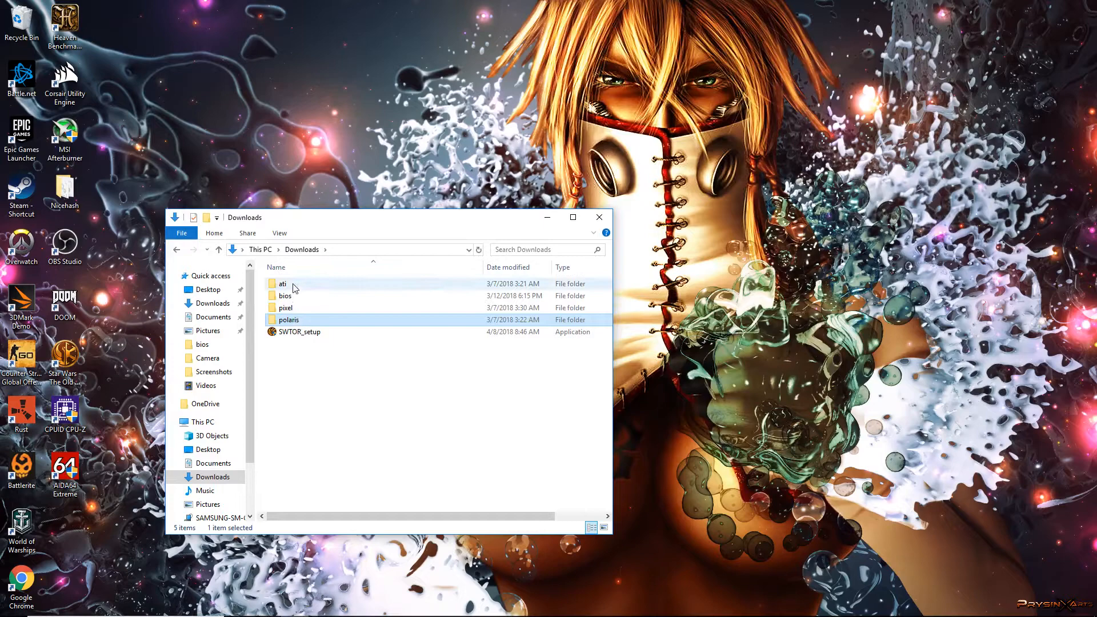
{"action": "right_click", "coordinate": [301, 331]}
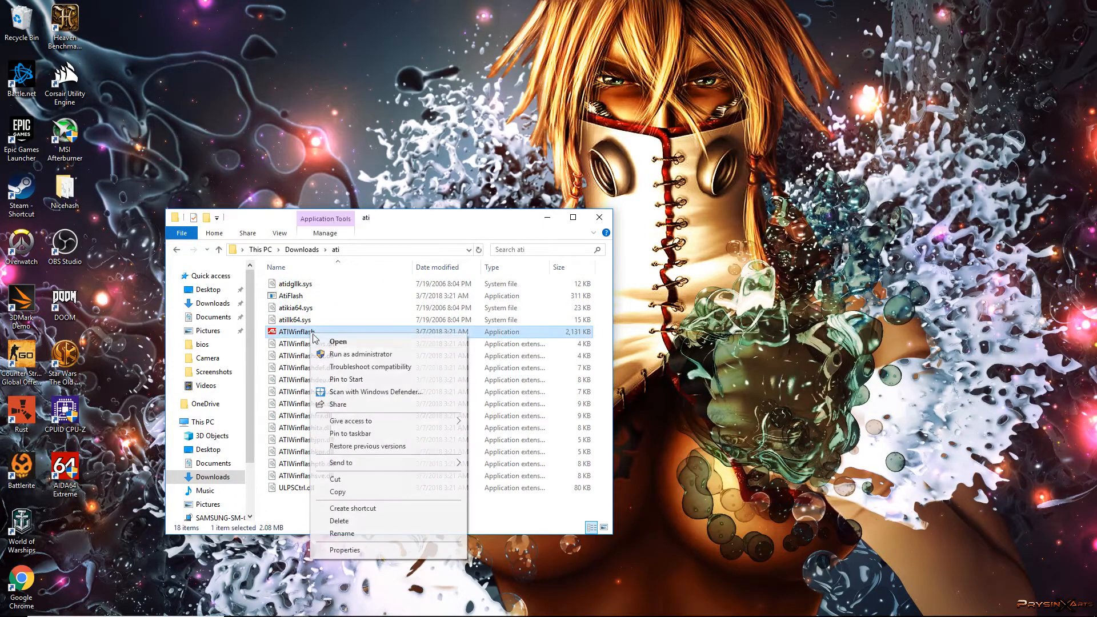
Step: Run ATIWinflash as administrator so it detects the Radeon RX 570 and its VBIOS
{"action": "left_click", "coordinate": [338, 341]}
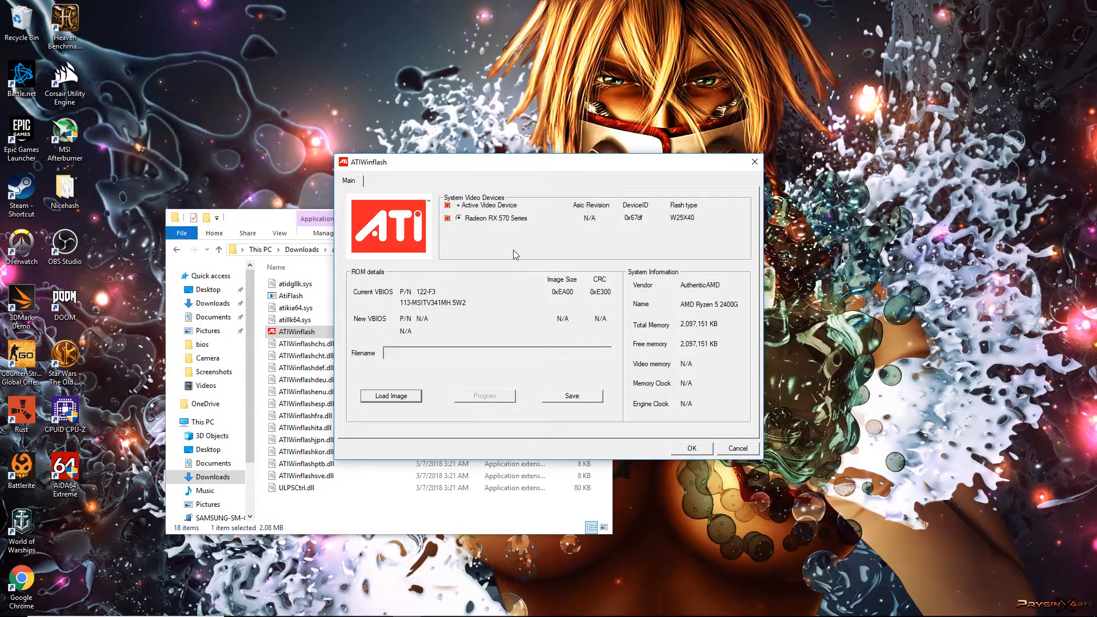
{"action": "mouse_move", "coordinate": [484, 304]}
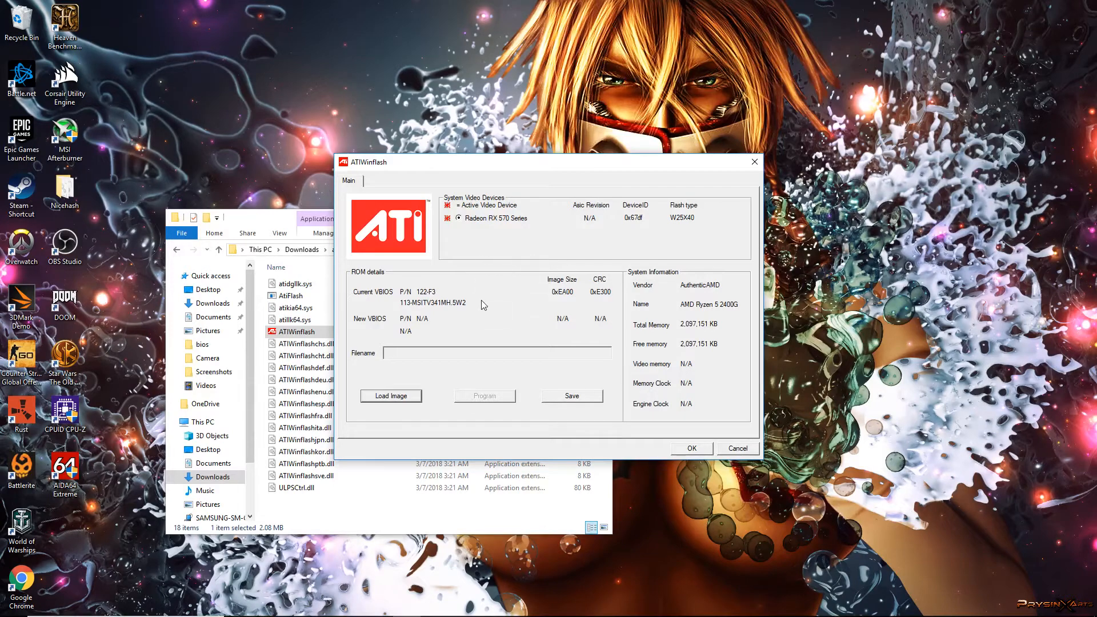
{"action": "mouse_move", "coordinate": [518, 301]}
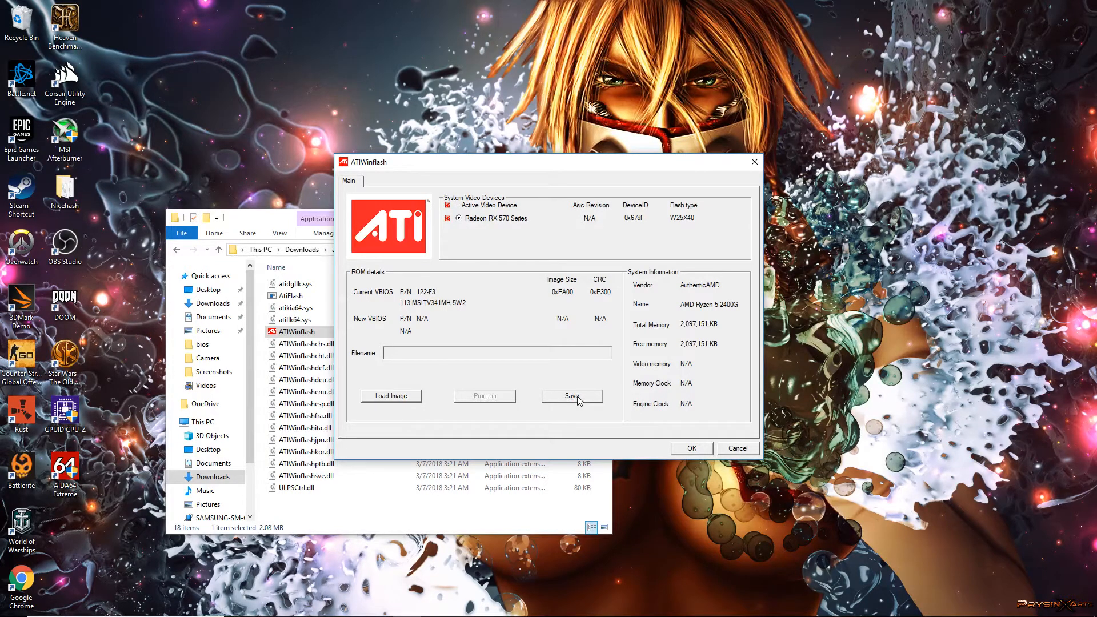
{"action": "left_click", "coordinate": [572, 396]}
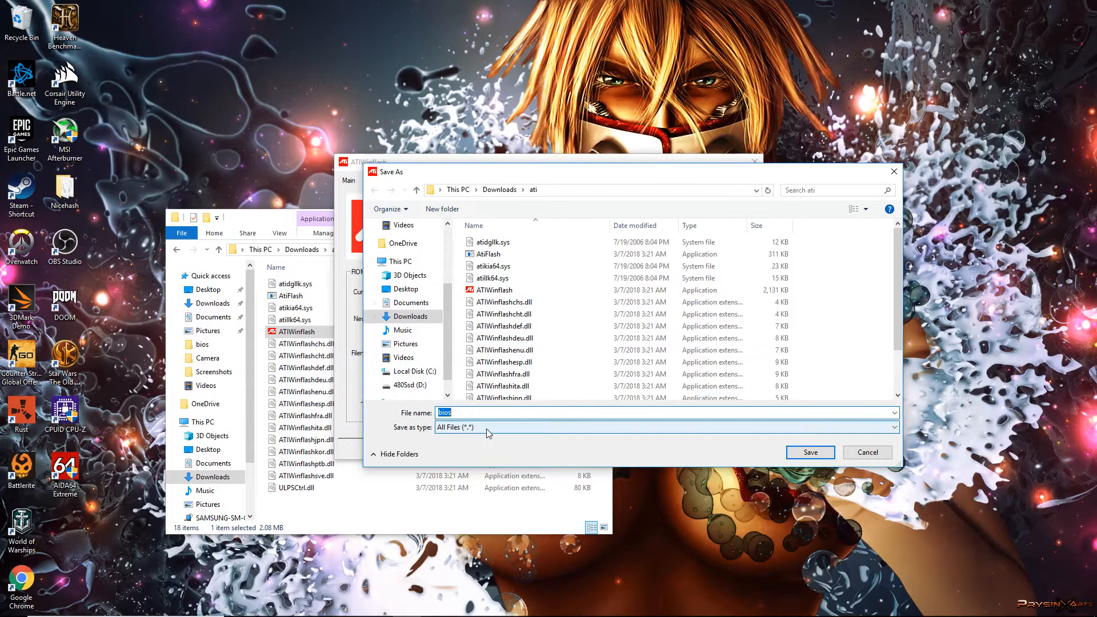
{"action": "left_click", "coordinate": [464, 412]}
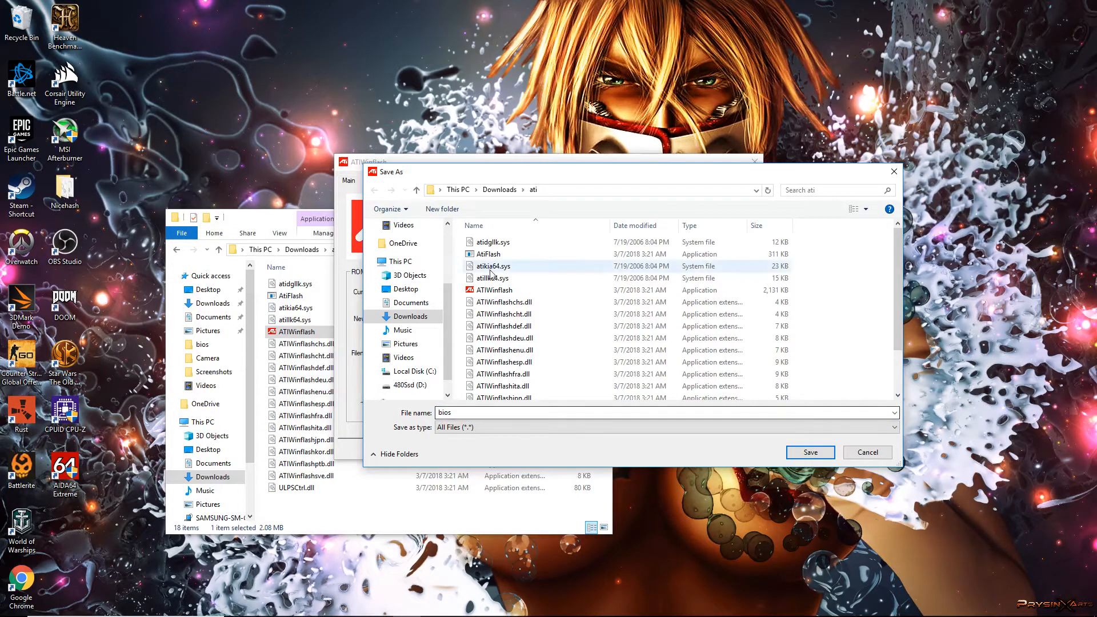
{"action": "left_click", "coordinate": [500, 190]}
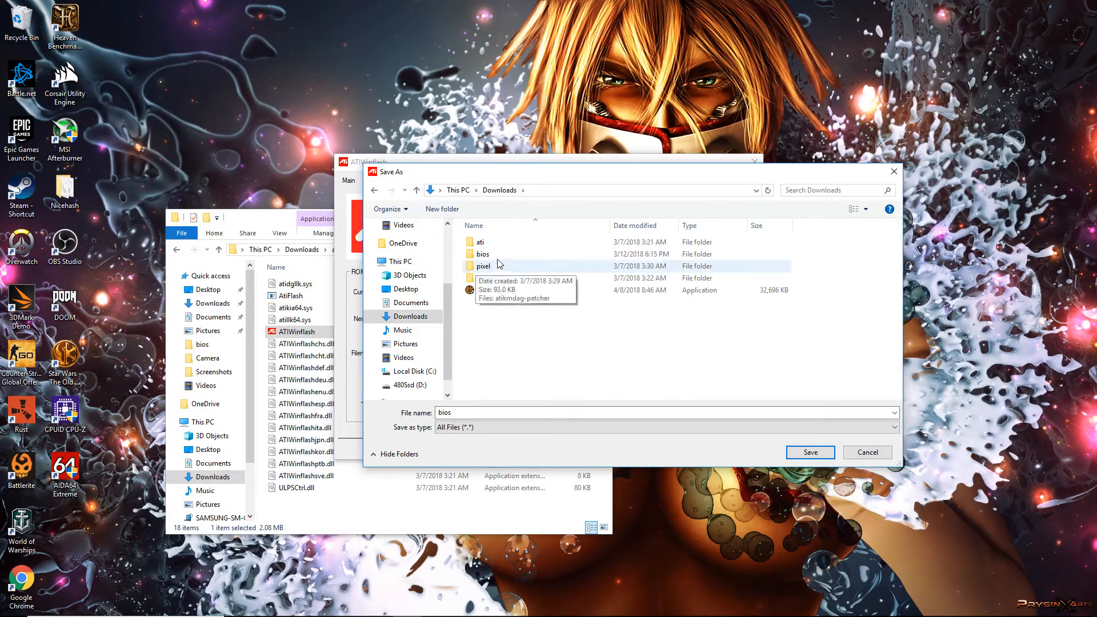
{"action": "double_click", "coordinate": [483, 254]}
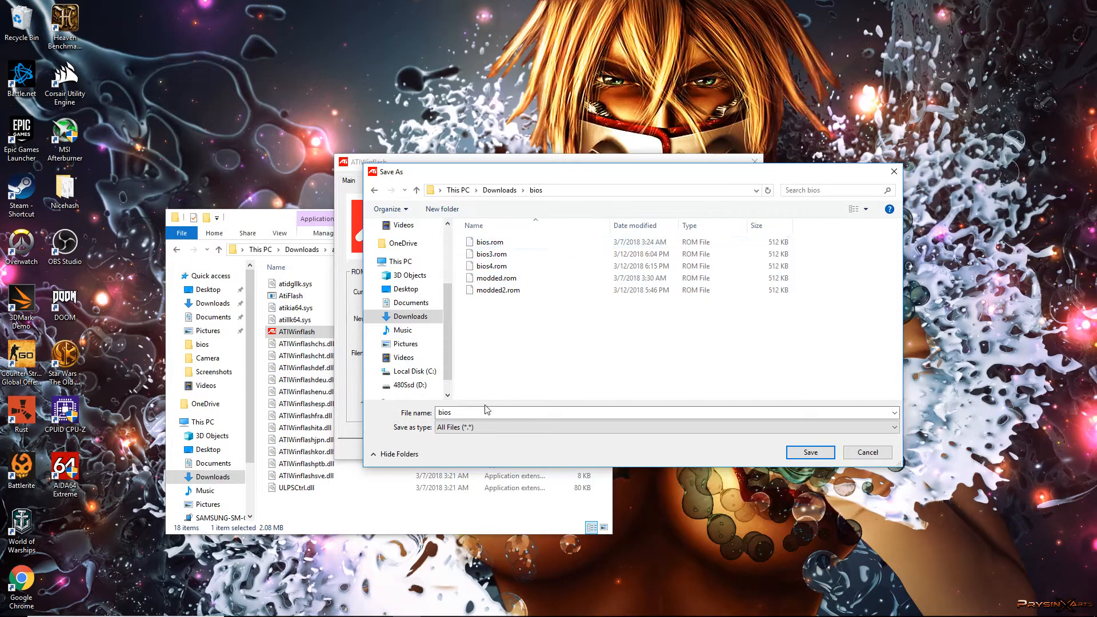
{"action": "left_click", "coordinate": [466, 413]}
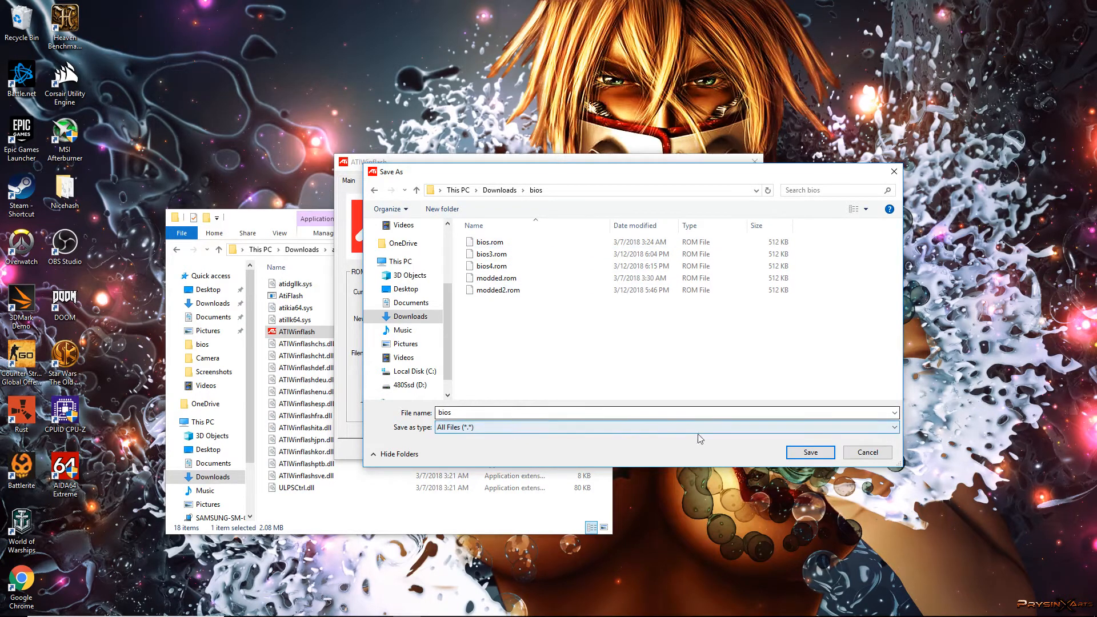
{"action": "mouse_move", "coordinate": [535, 257]}
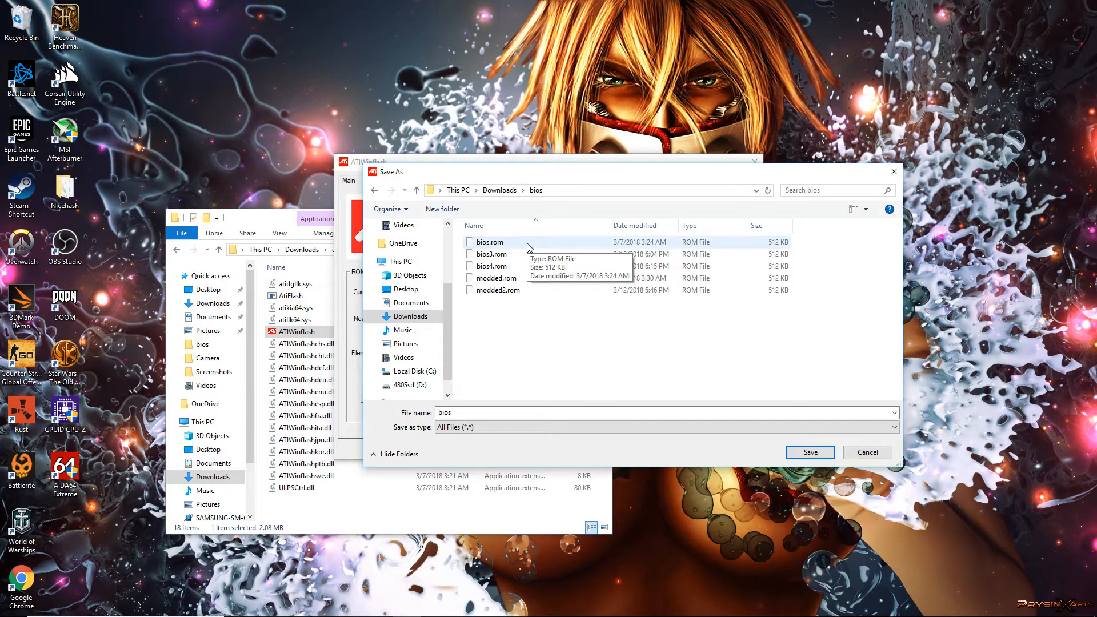
{"action": "mouse_move", "coordinate": [556, 293]}
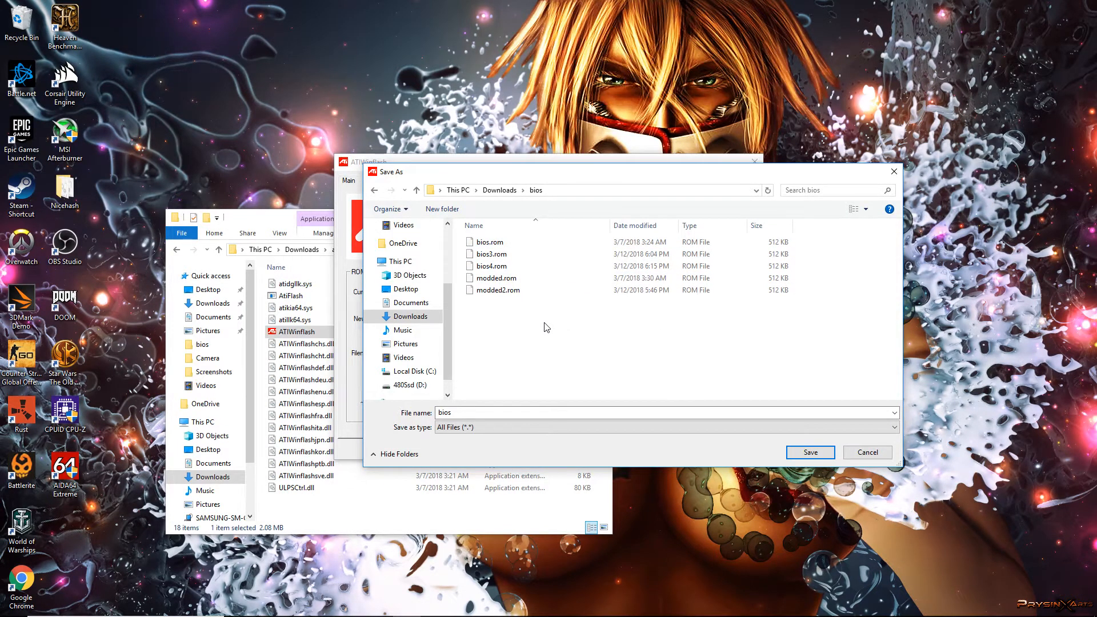
{"action": "mouse_move", "coordinate": [576, 360]}
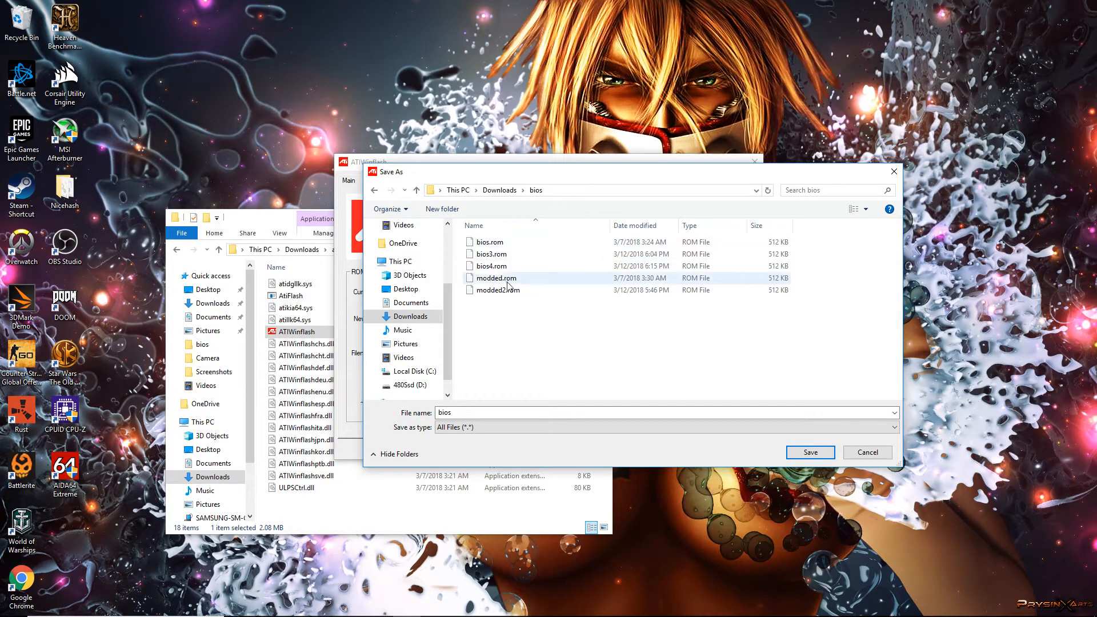
{"action": "mouse_move", "coordinate": [507, 269]}
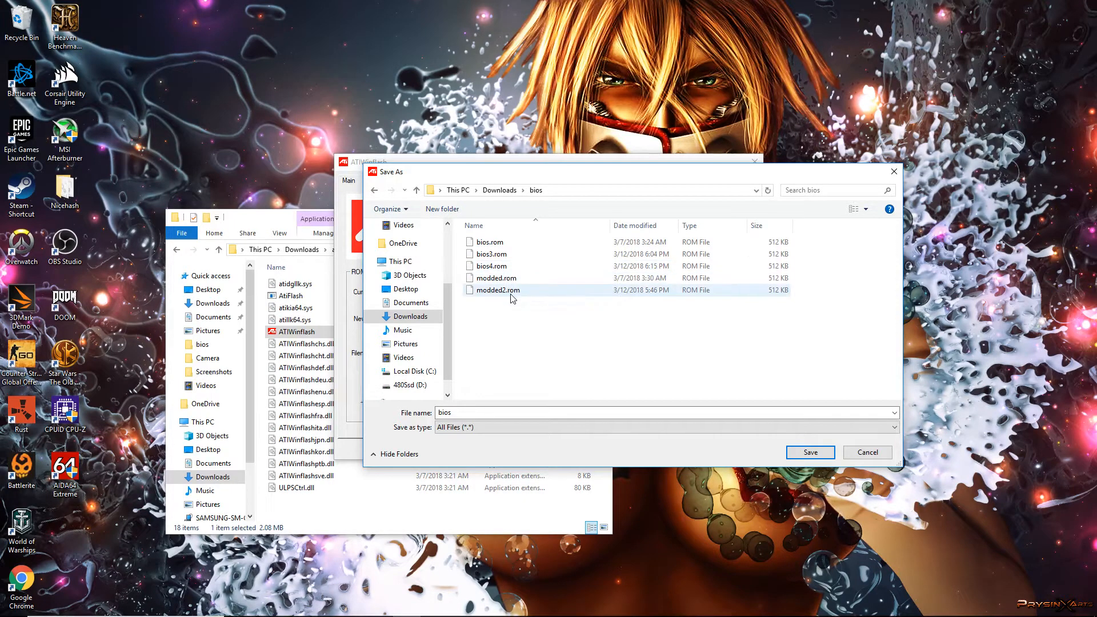
{"action": "mouse_move", "coordinate": [510, 245]}
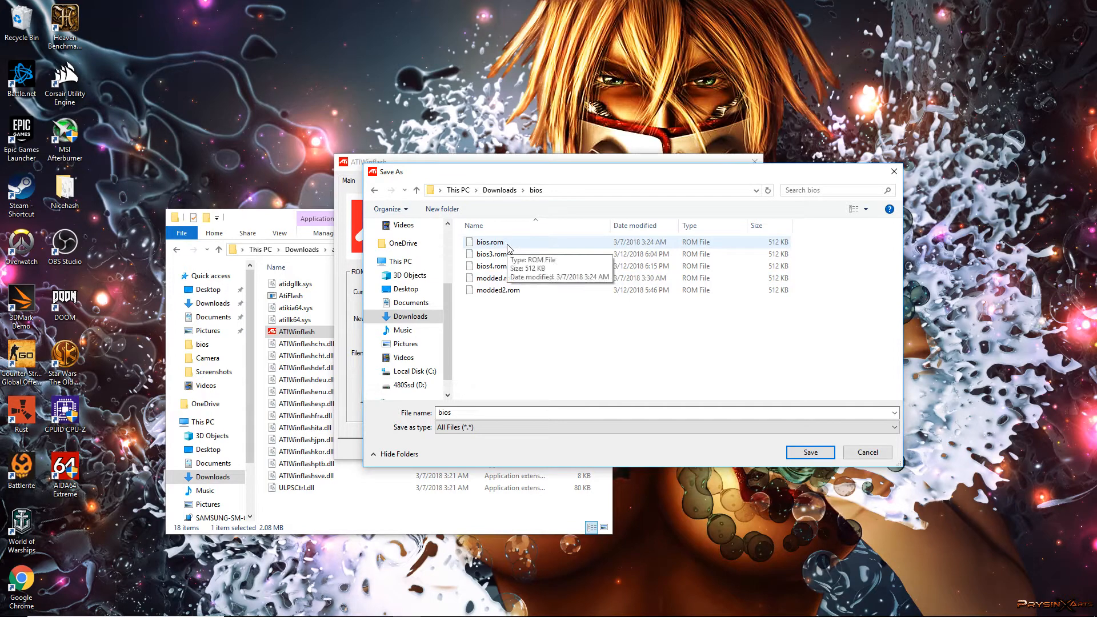
{"action": "mouse_move", "coordinate": [609, 331]}
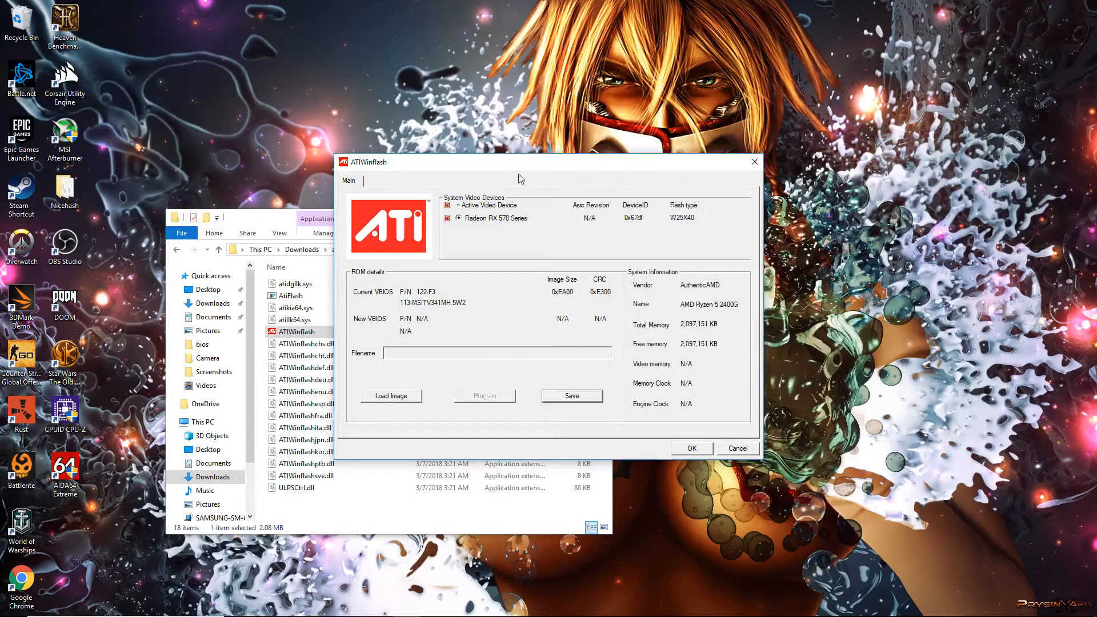
{"action": "mouse_move", "coordinate": [489, 169]}
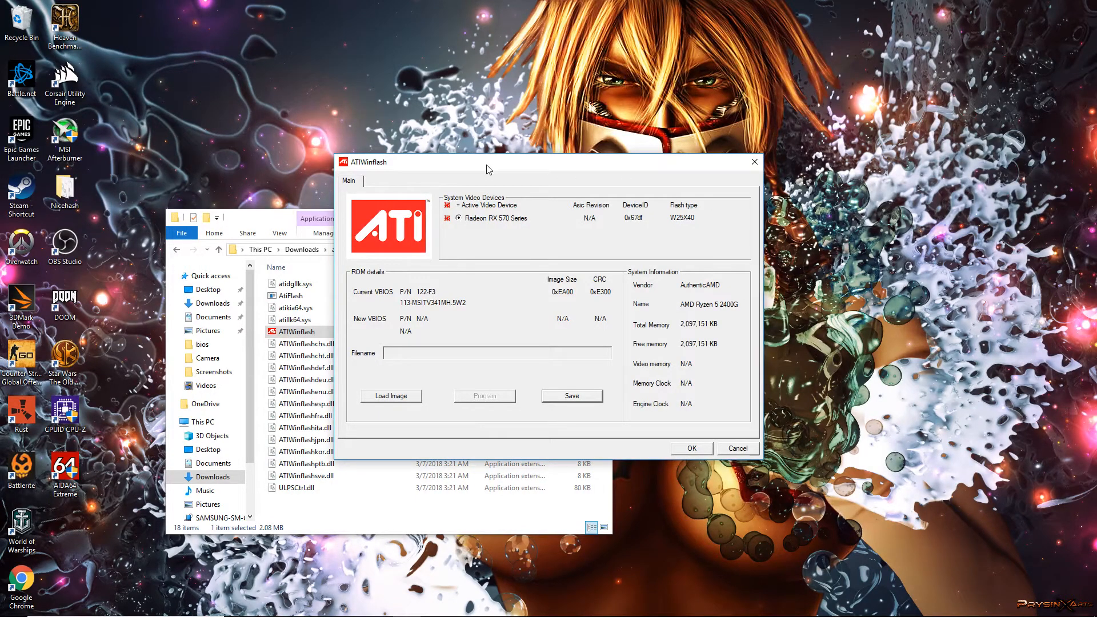
{"action": "mouse_move", "coordinate": [539, 391]}
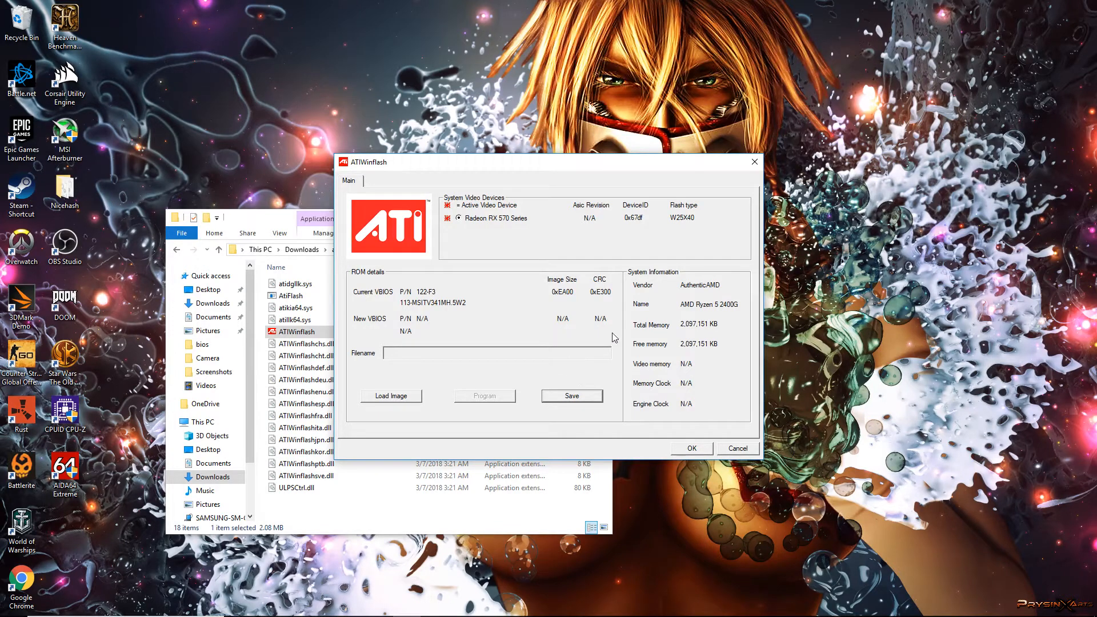
{"action": "mouse_move", "coordinate": [540, 378]}
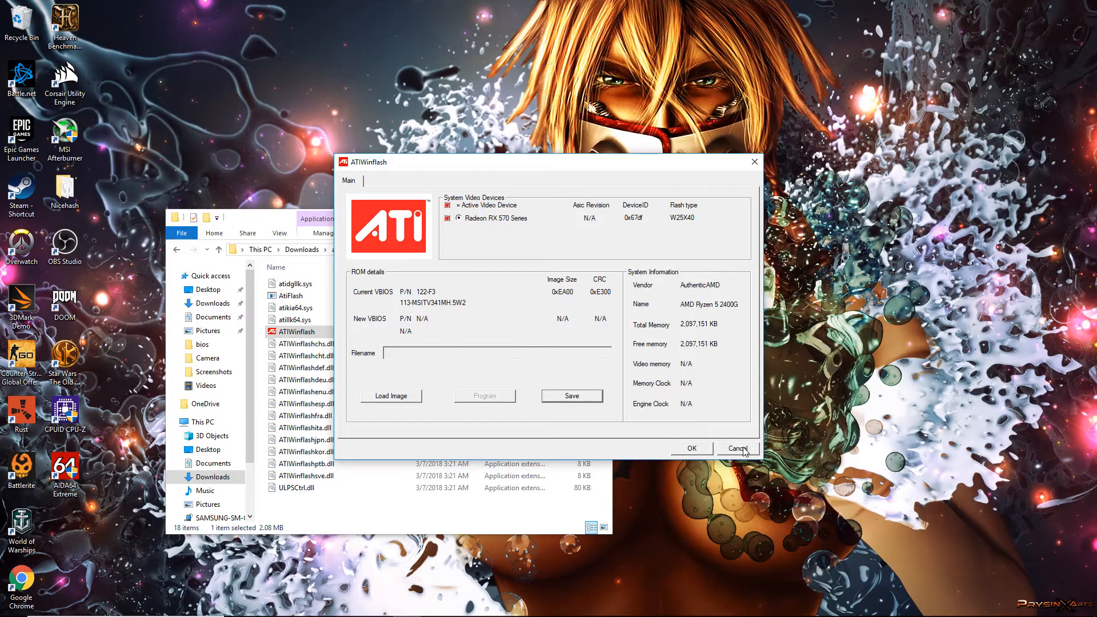
Step: Cancel out of ATIWinflash without flashing, returning to the Downloads folder
{"action": "left_click", "coordinate": [739, 448]}
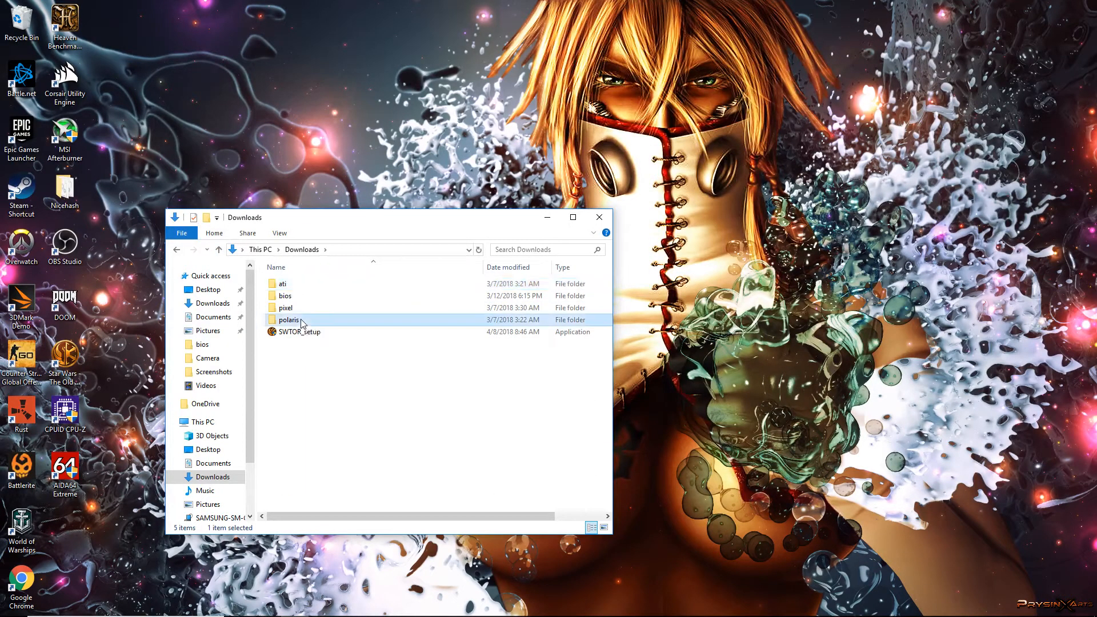
Step: Run PolarisBiosEditor as administrator from PolarisBiosEditor-master and dismiss the Secure Boot notice
{"action": "double_click", "coordinate": [289, 320]}
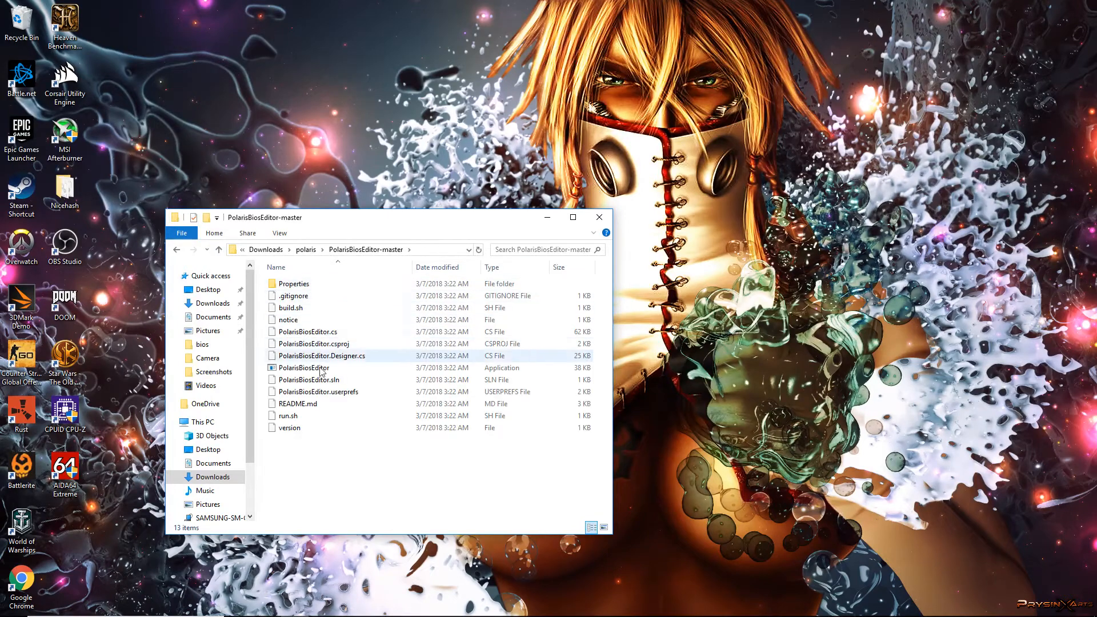
{"action": "left_click", "coordinate": [304, 368]}
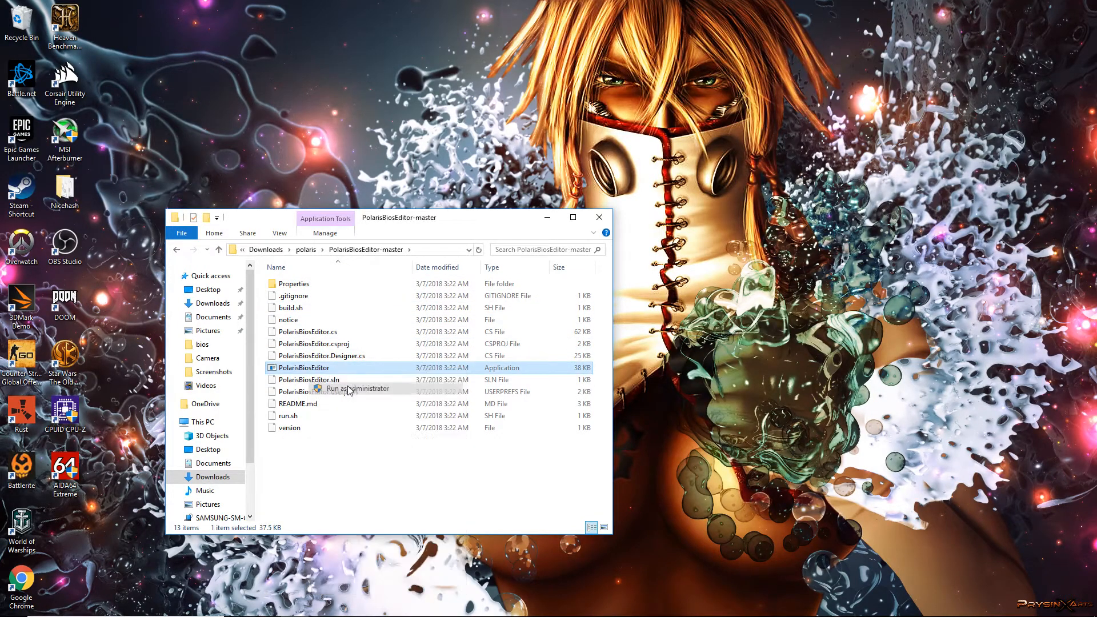
{"action": "left_click", "coordinate": [357, 389]}
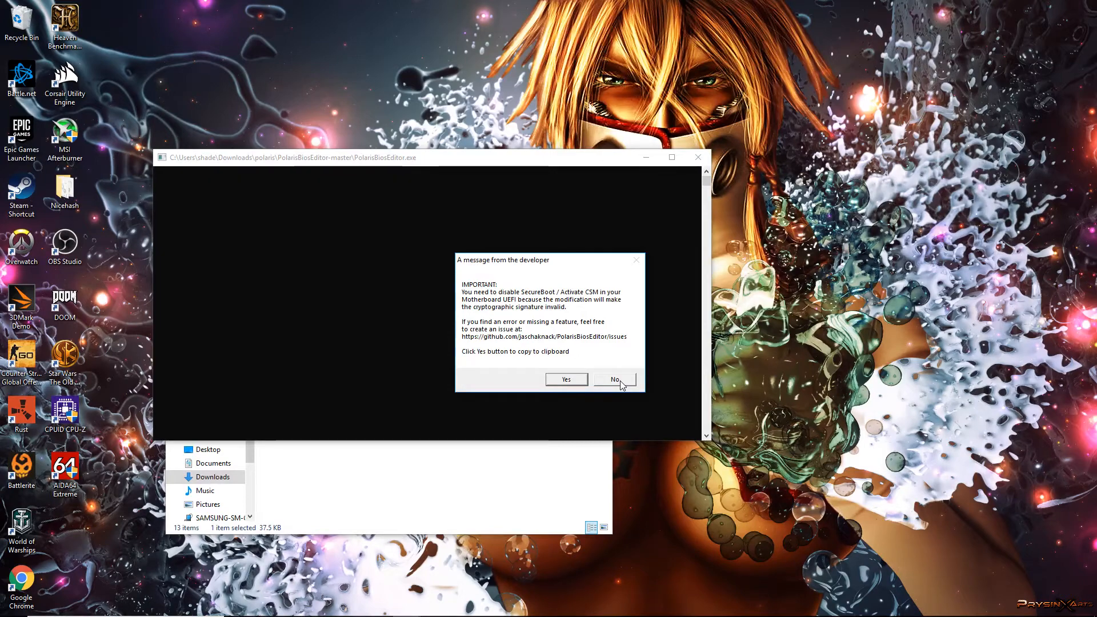
{"action": "left_click", "coordinate": [615, 379]}
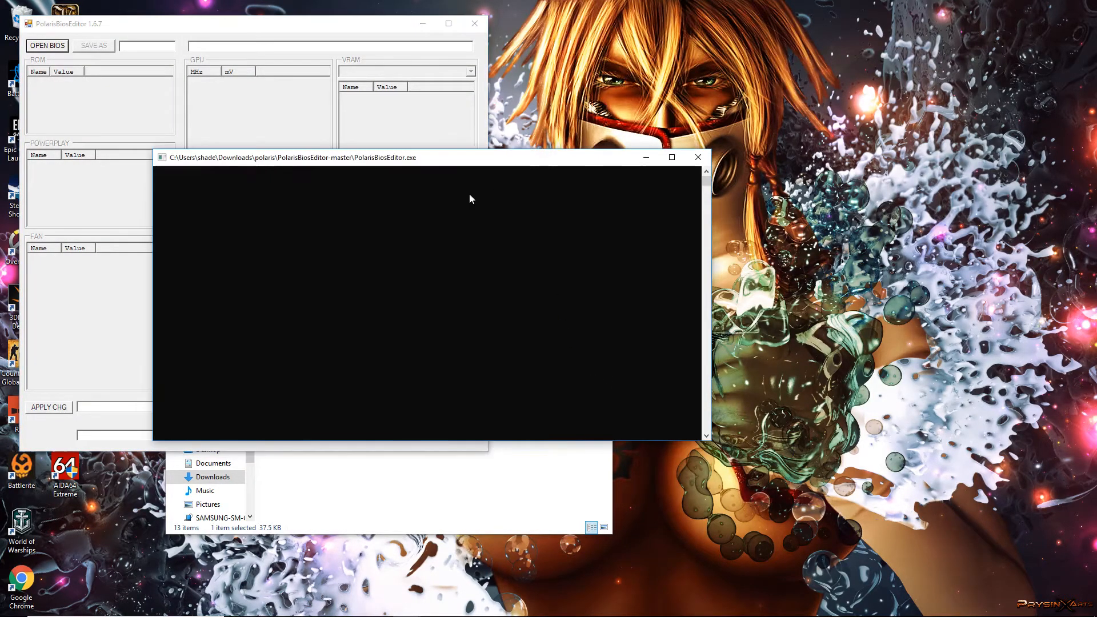
{"action": "mouse_move", "coordinate": [352, 182]}
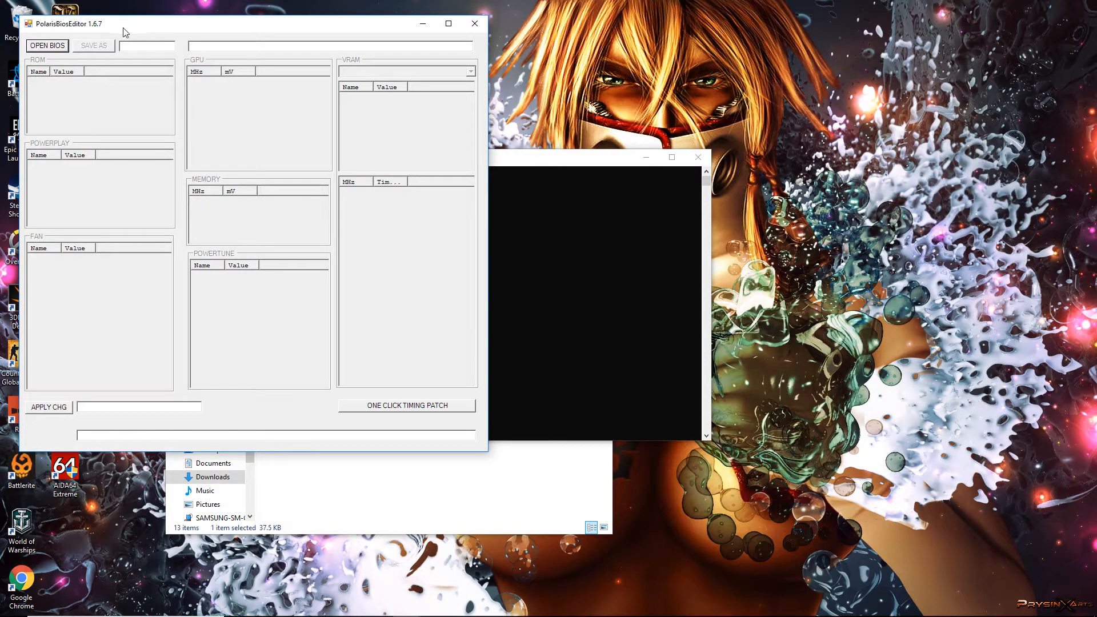
{"action": "mouse_move", "coordinate": [126, 28]}
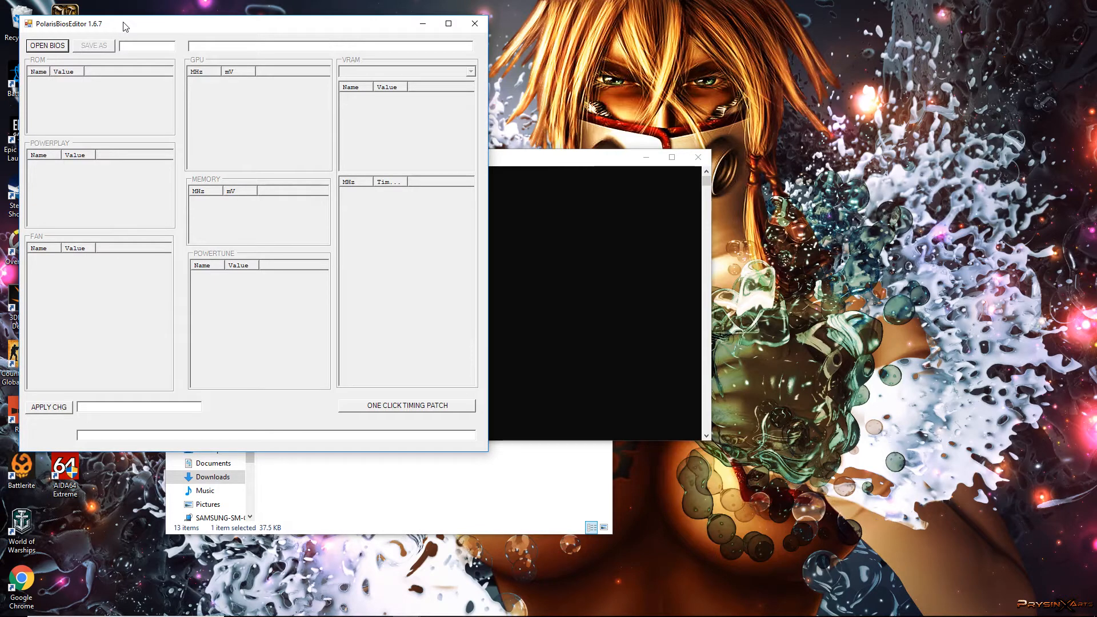
{"action": "mouse_move", "coordinate": [149, 34]}
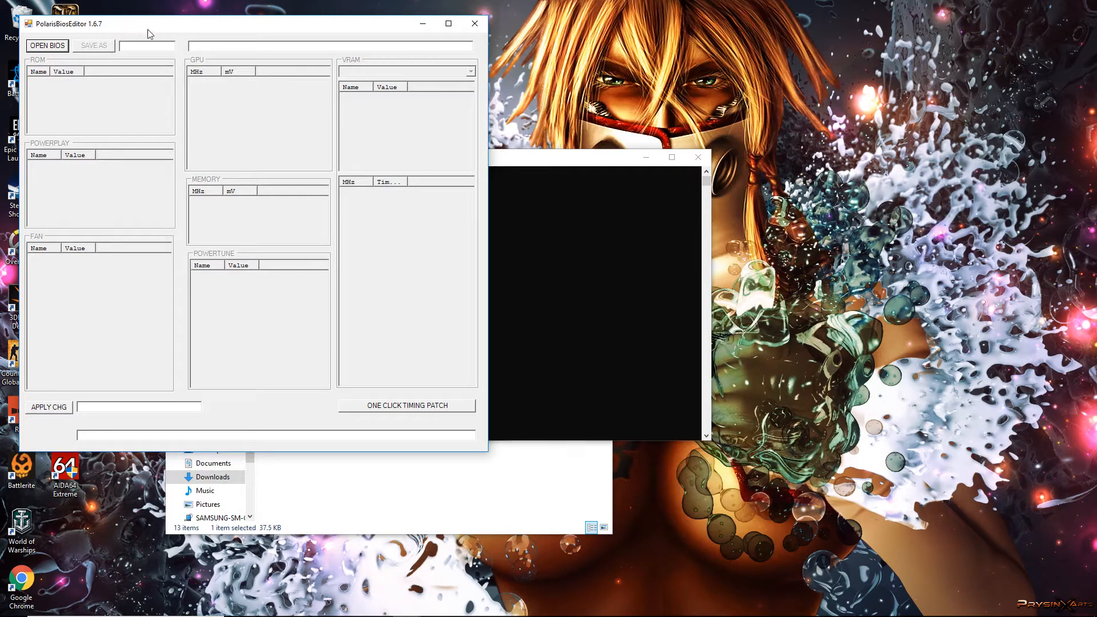
{"action": "mouse_move", "coordinate": [36, 28]}
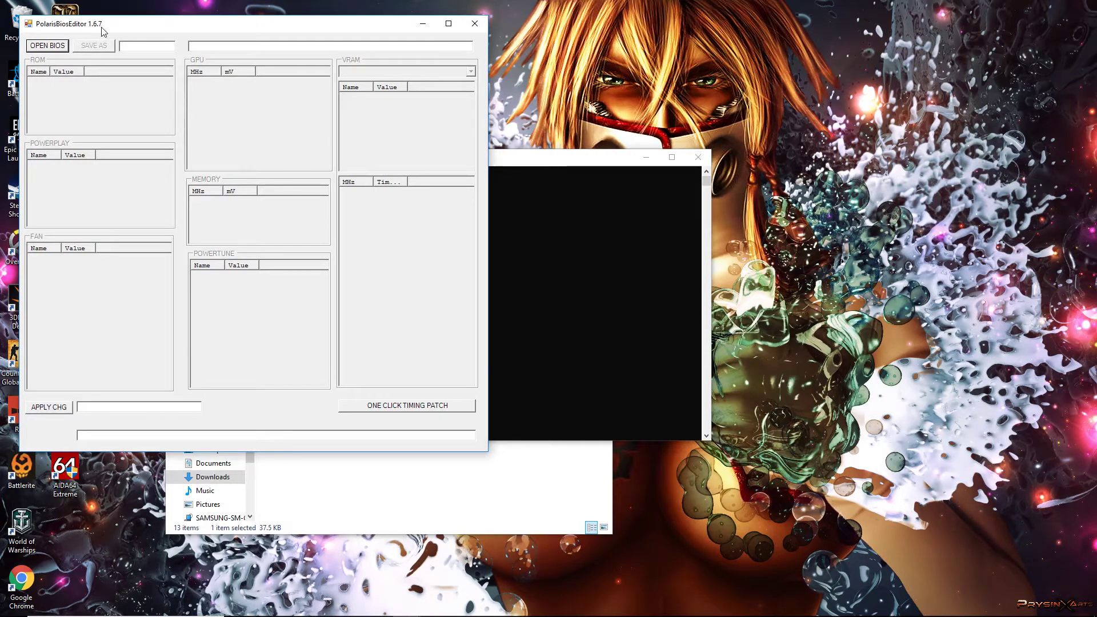
{"action": "mouse_move", "coordinate": [324, 396]}
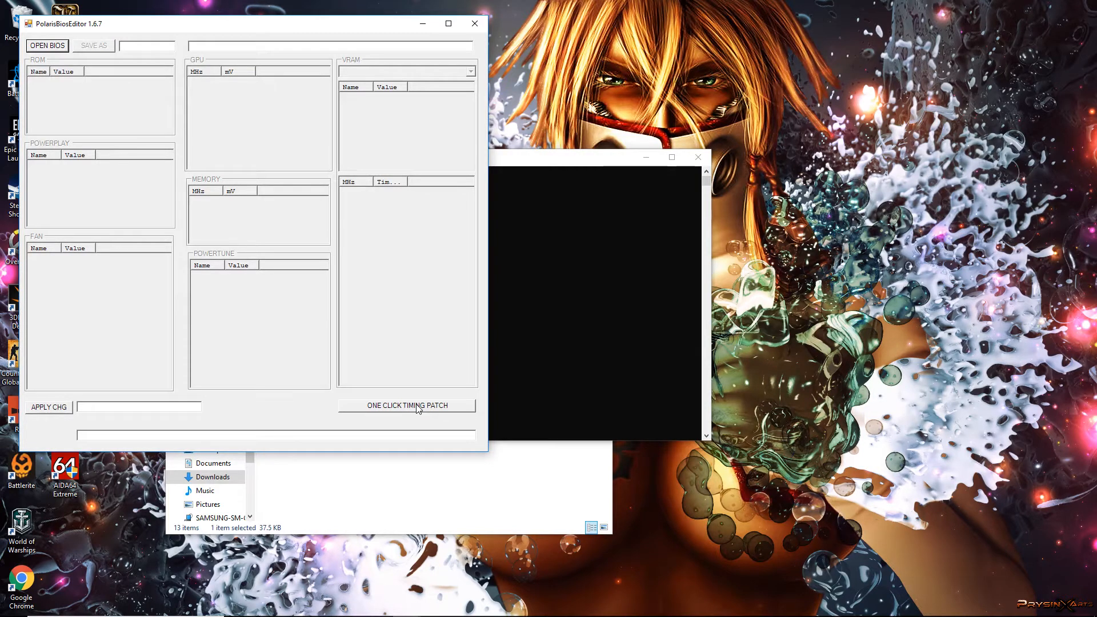
{"action": "mouse_move", "coordinate": [363, 369]}
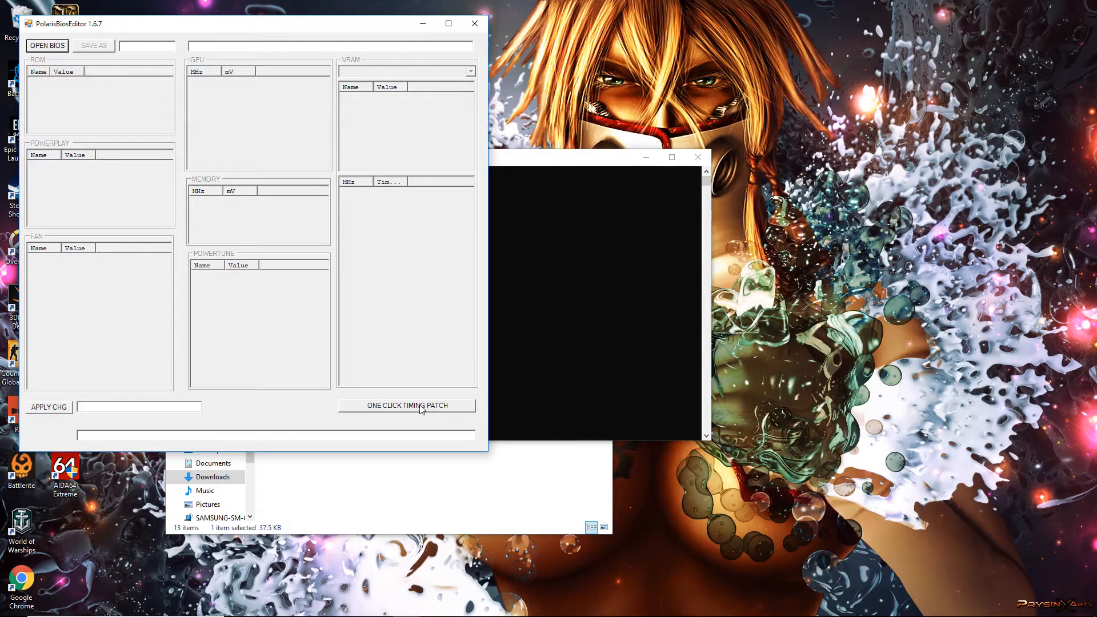
Step: After the timing patch fails with no BIOS loaded, load bios.rom into the editor
{"action": "left_click", "coordinate": [407, 405]}
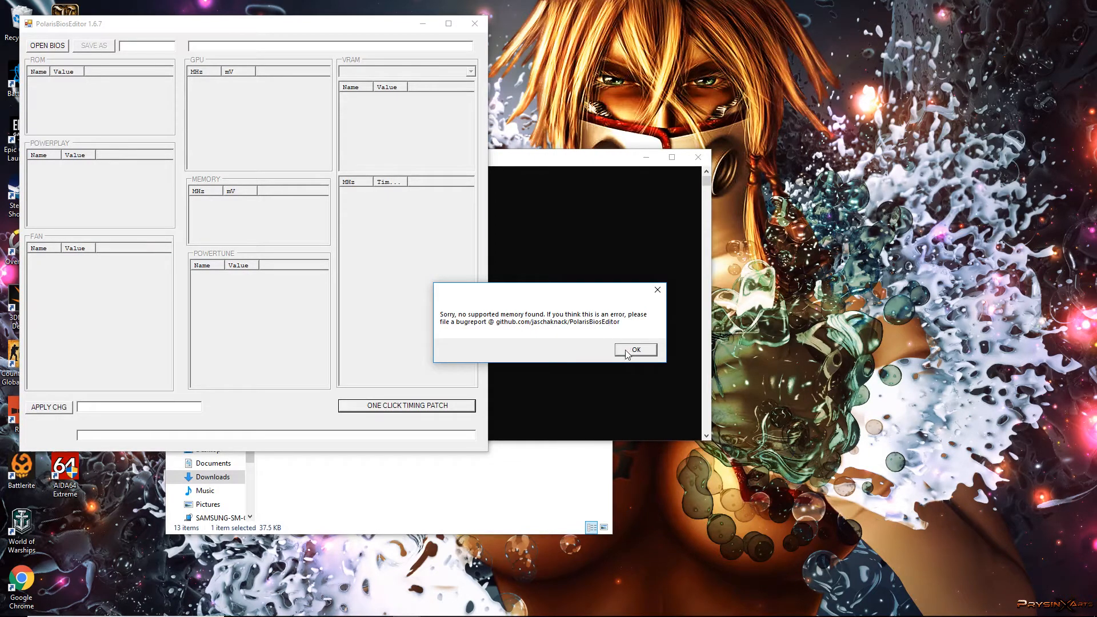
{"action": "left_click", "coordinate": [635, 350]}
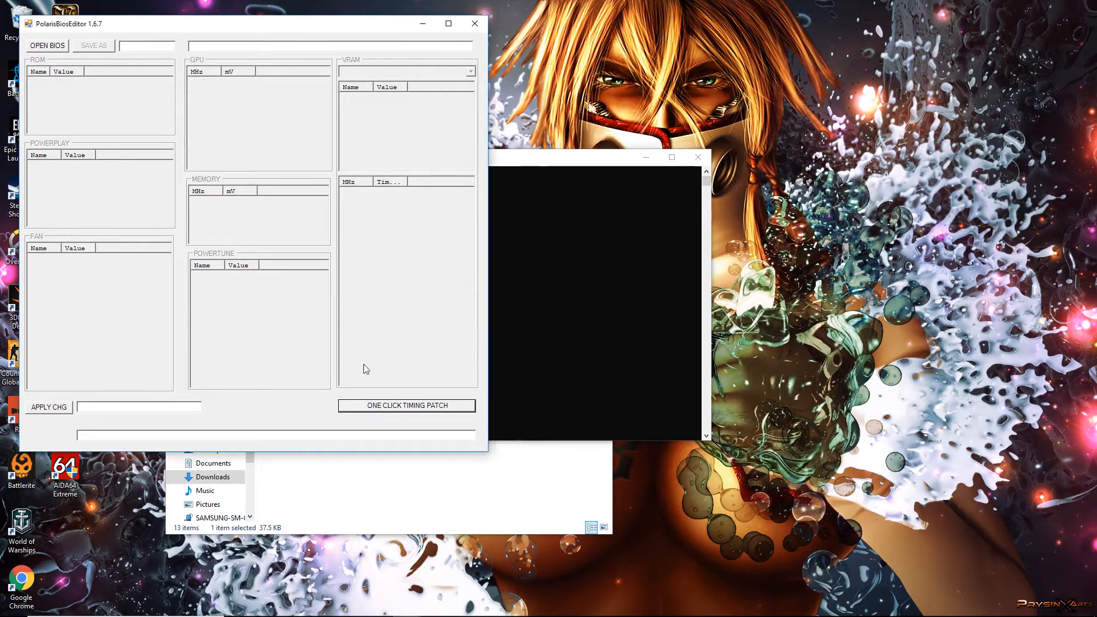
{"action": "mouse_move", "coordinate": [124, 142]}
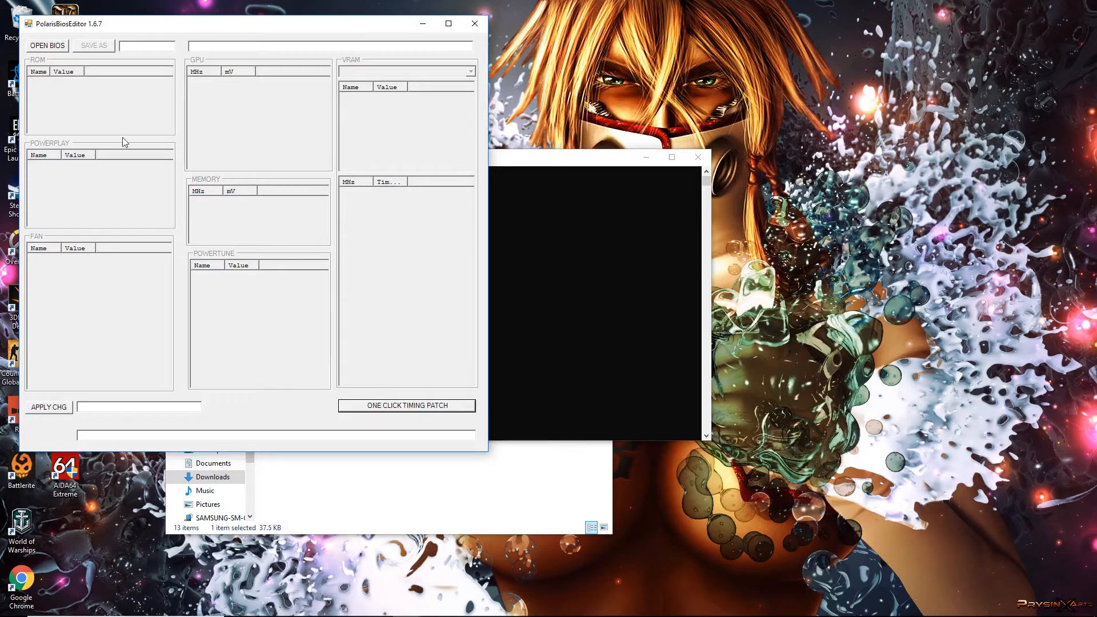
{"action": "mouse_move", "coordinate": [67, 68]}
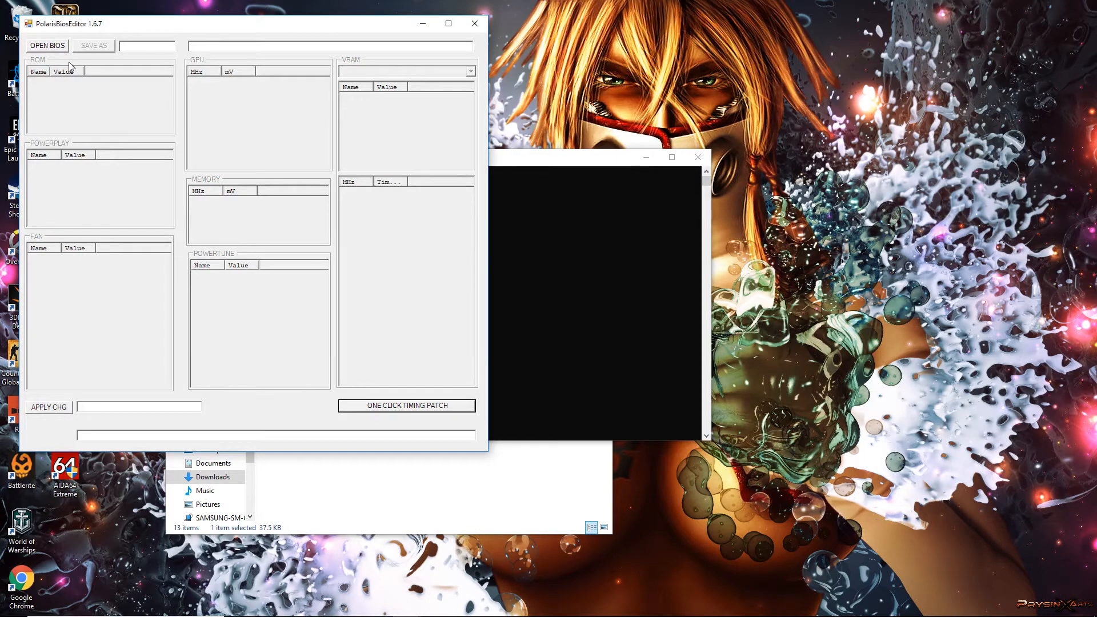
{"action": "left_click", "coordinate": [47, 45]}
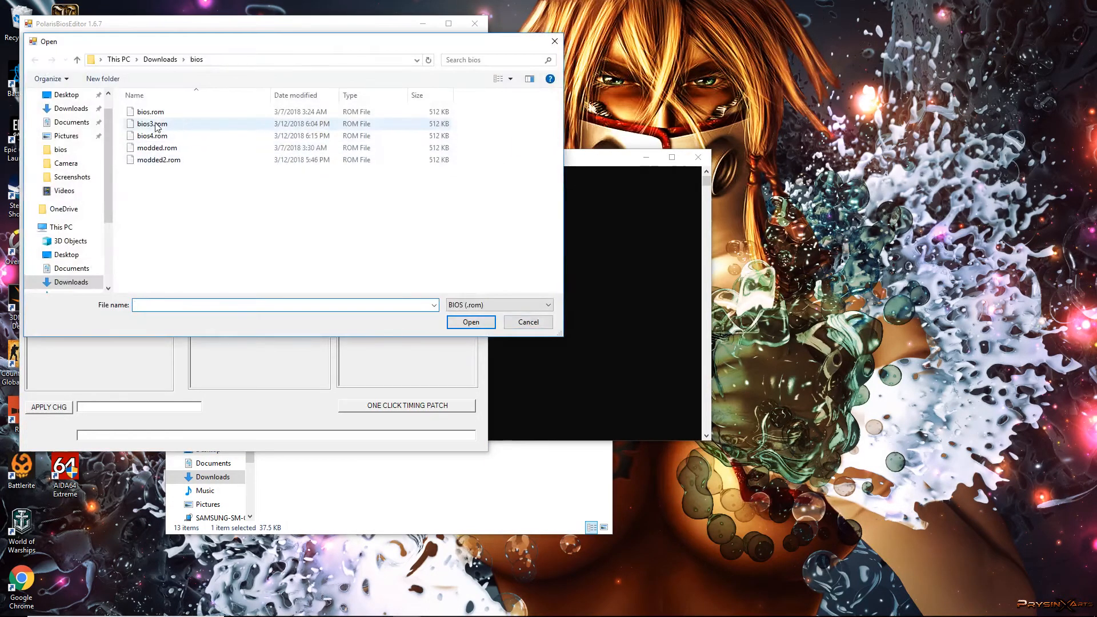
{"action": "left_click", "coordinate": [149, 112]}
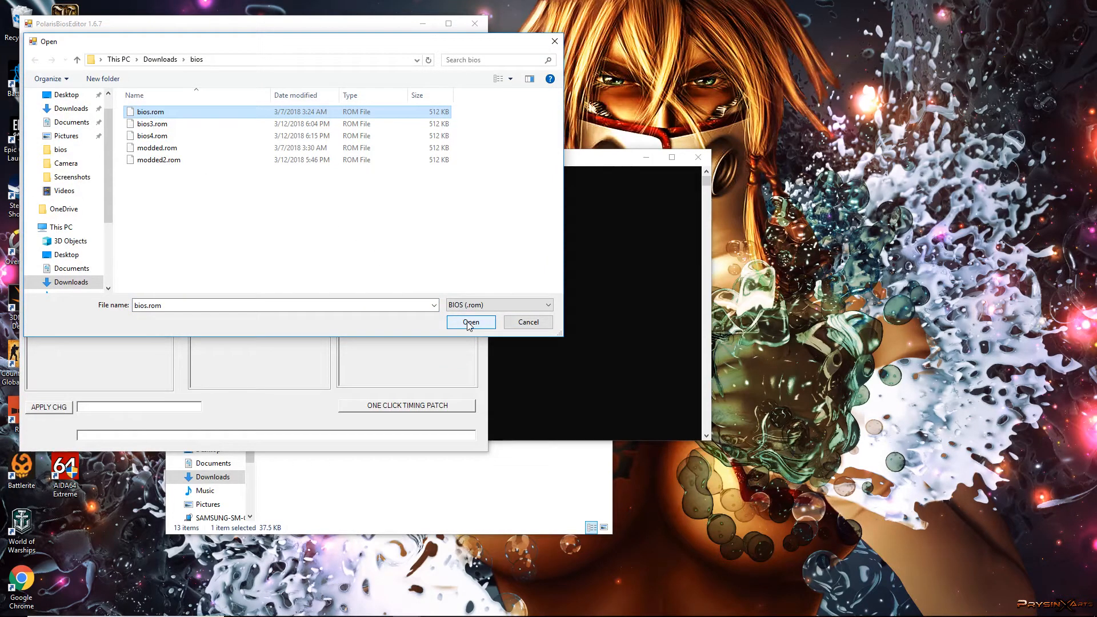
{"action": "left_click", "coordinate": [471, 322]}
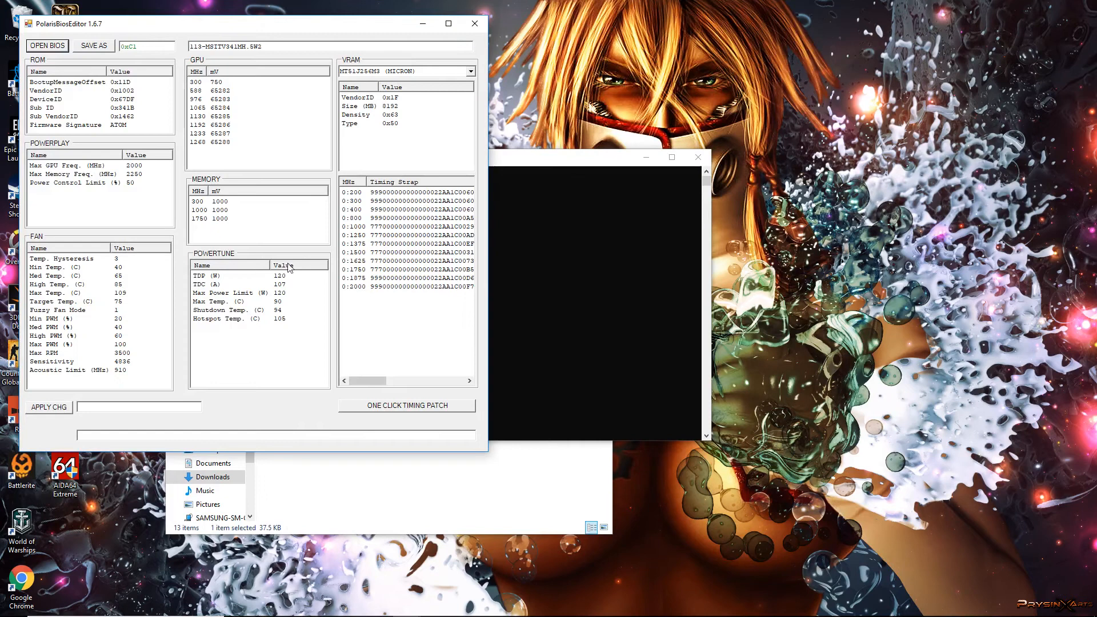
{"action": "mouse_move", "coordinate": [241, 254]}
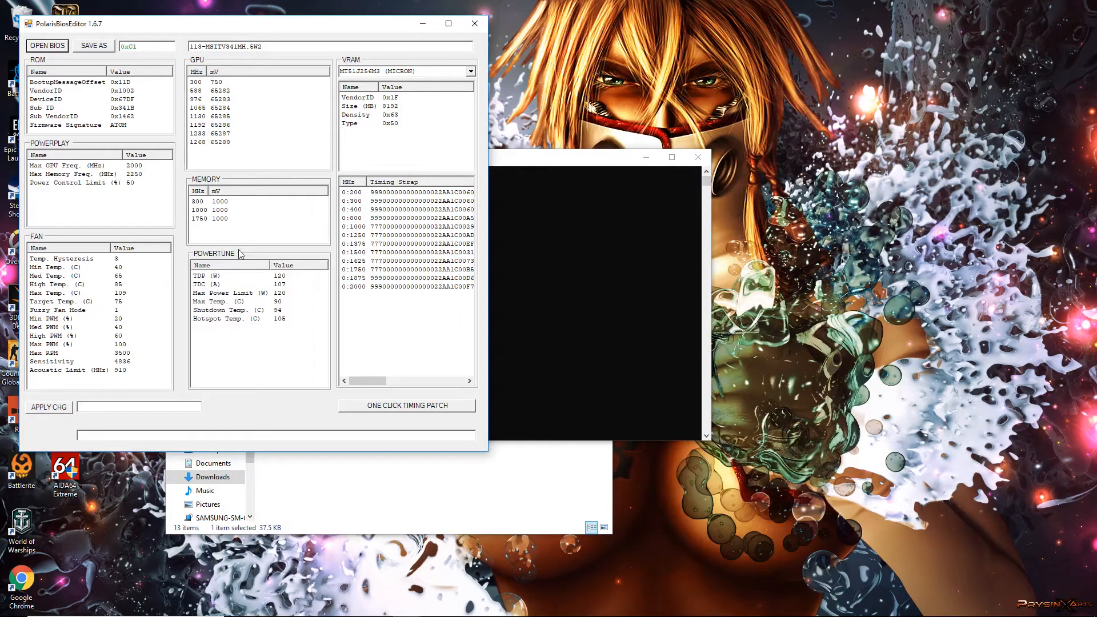
{"action": "mouse_move", "coordinate": [158, 135]}
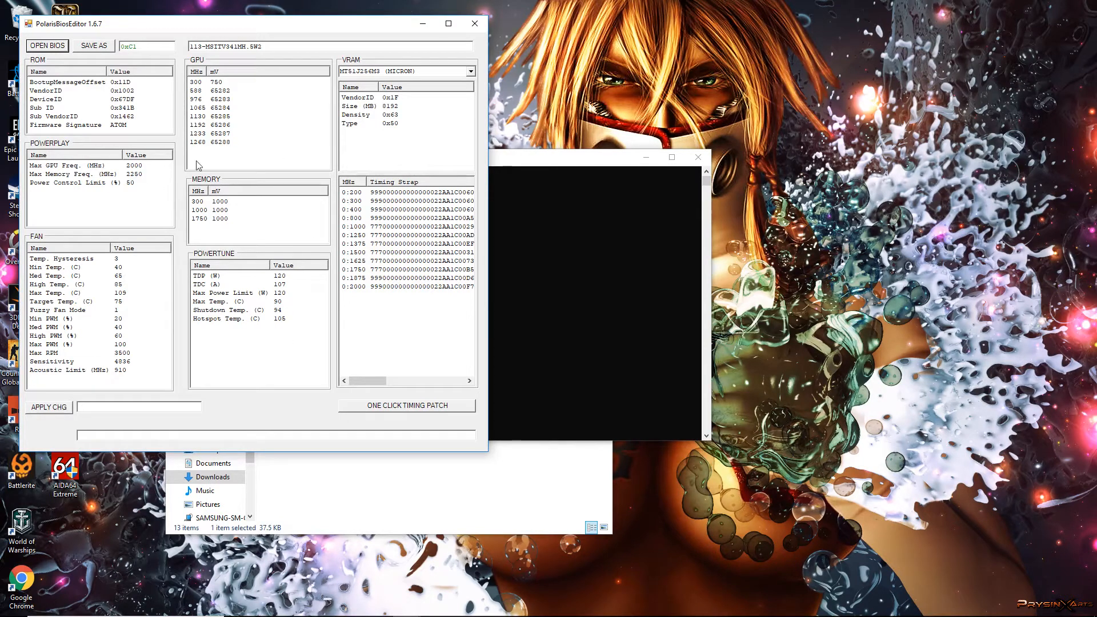
{"action": "mouse_move", "coordinate": [253, 170]}
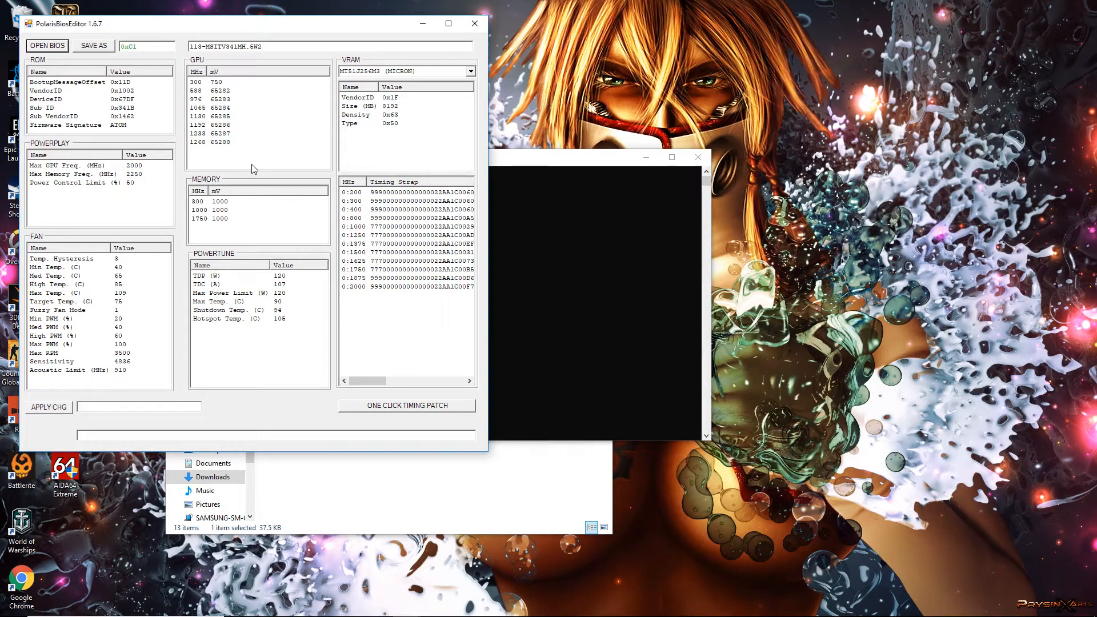
{"action": "mouse_move", "coordinate": [110, 161]}
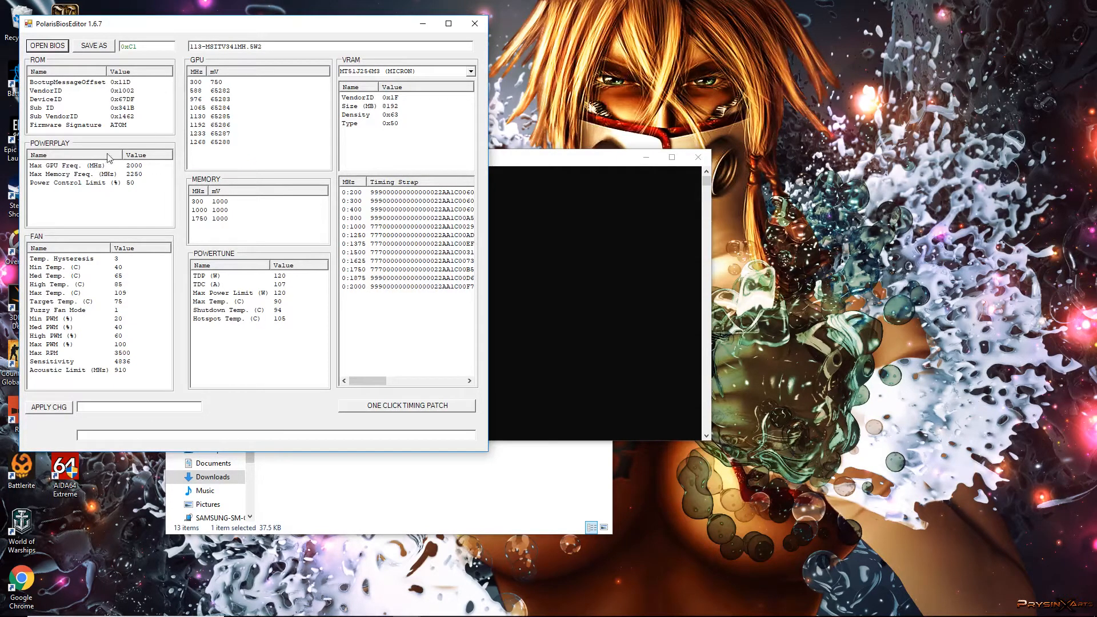
{"action": "mouse_move", "coordinate": [230, 283]}
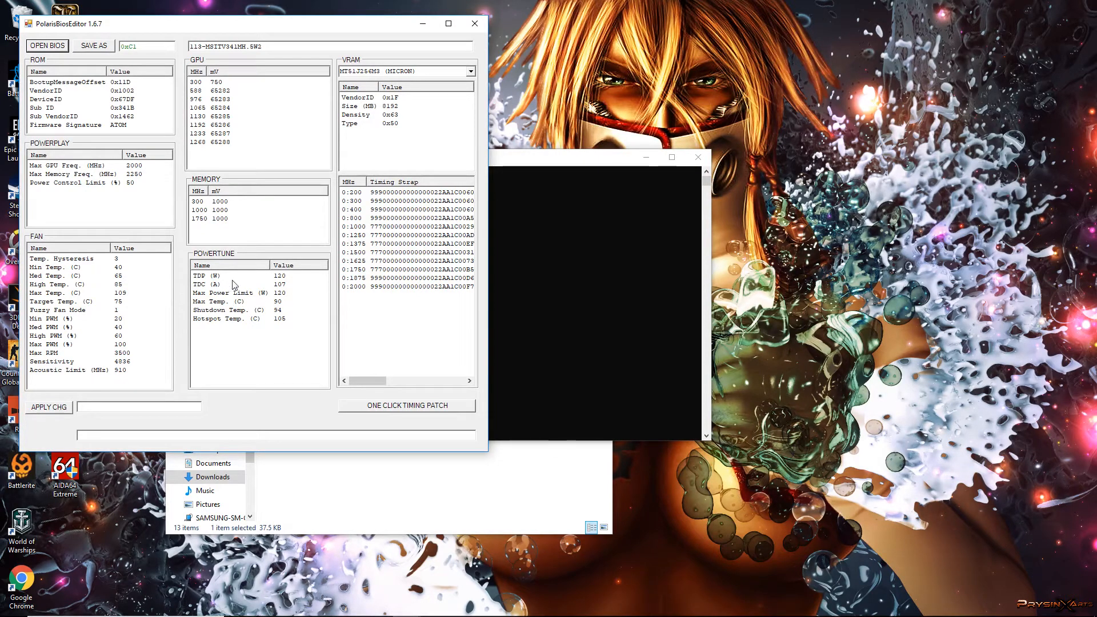
{"action": "mouse_move", "coordinate": [381, 244]}
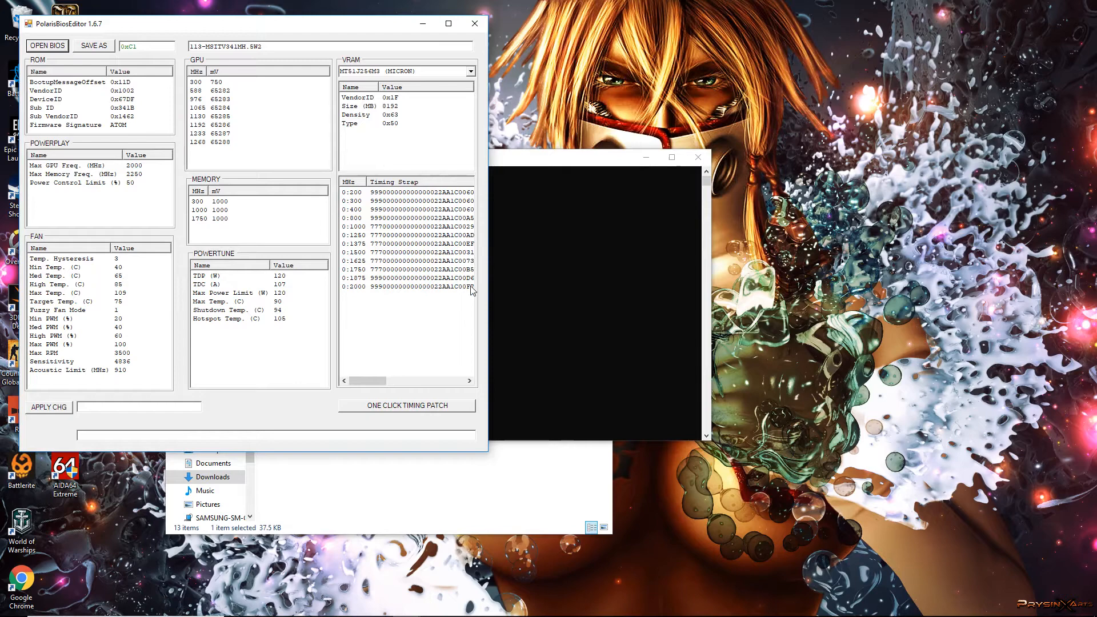
{"action": "mouse_move", "coordinate": [427, 215]}
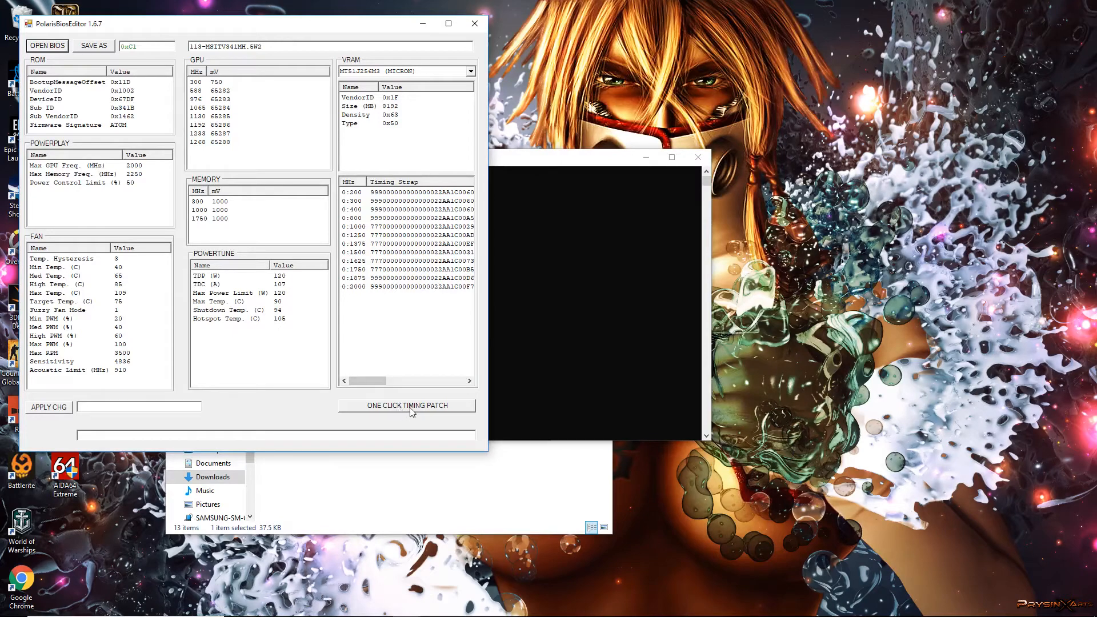
Step: Apply the one-click Micron mining timings to the 1500 MHz and higher straps and confirm
{"action": "left_click", "coordinate": [407, 405]}
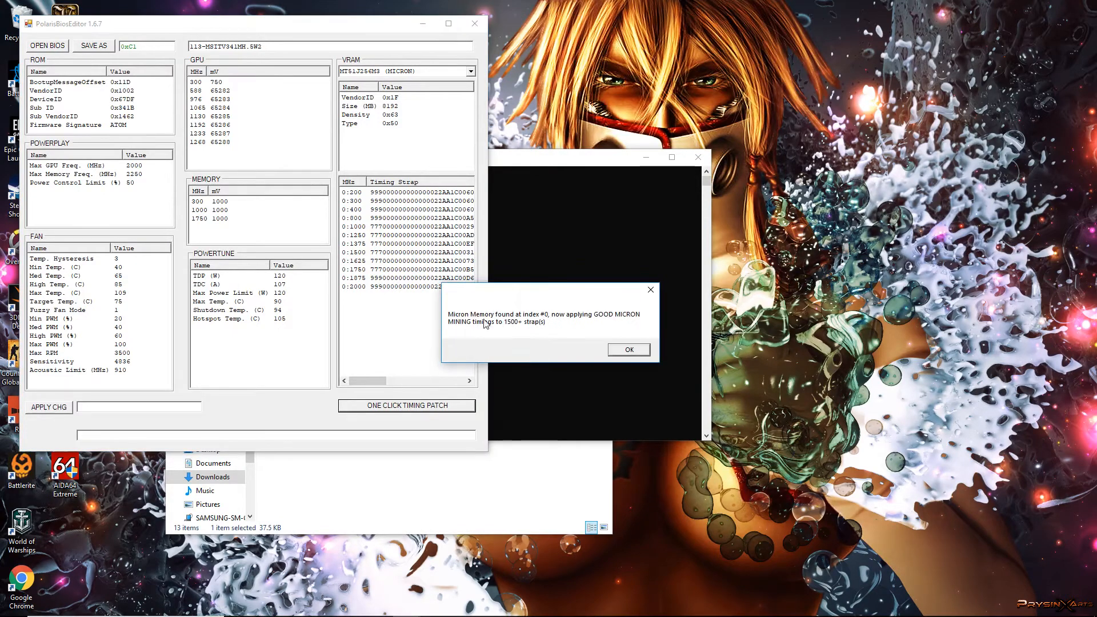
{"action": "mouse_move", "coordinate": [610, 327]}
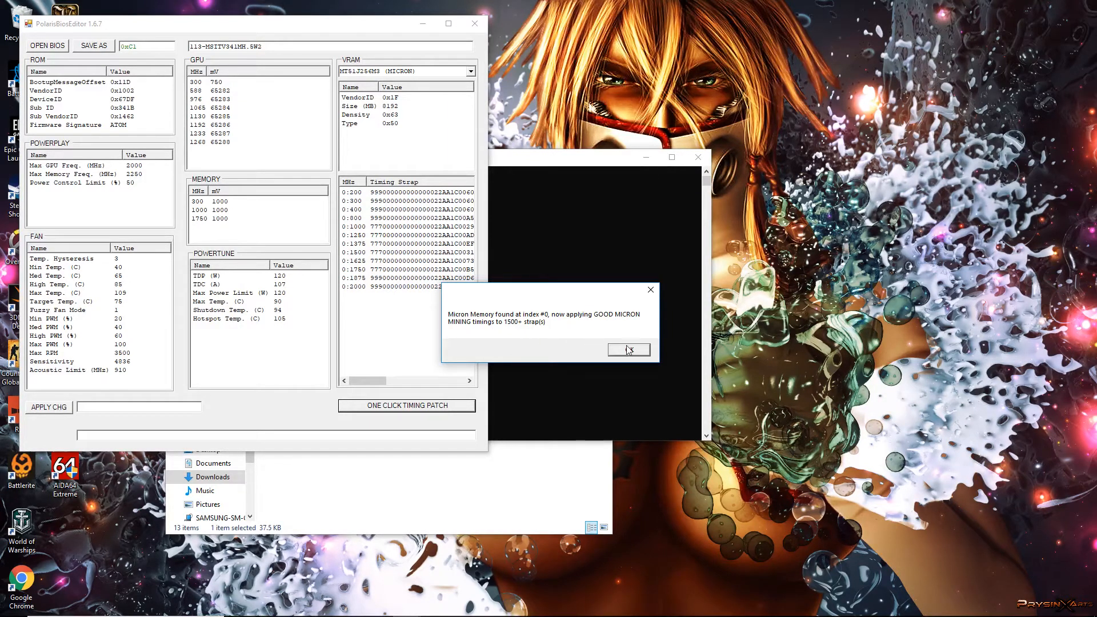
{"action": "left_click", "coordinate": [628, 350]}
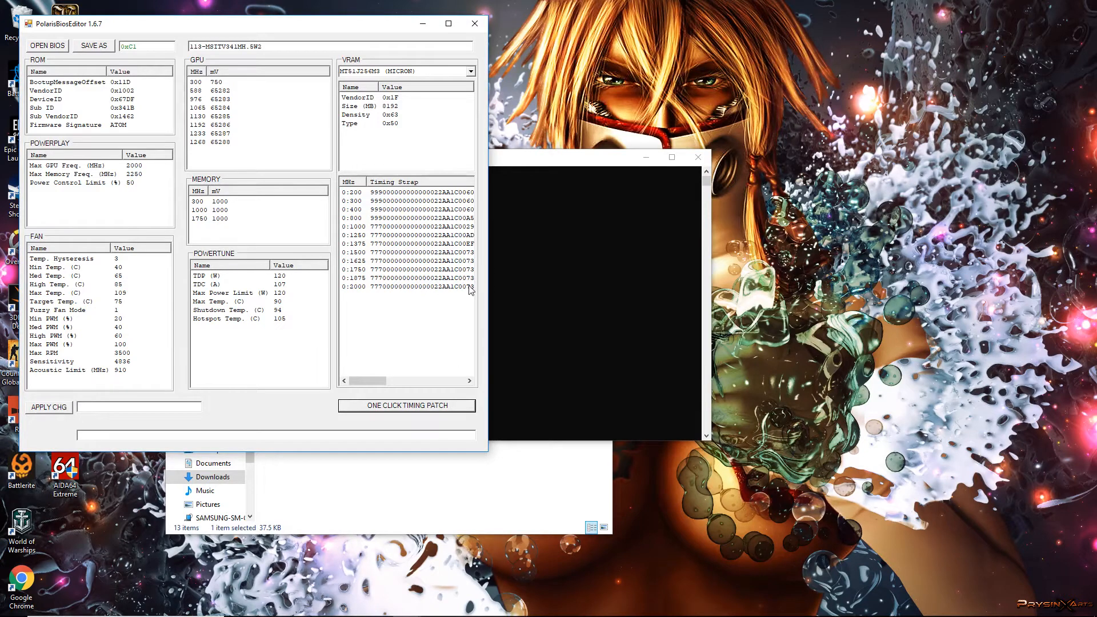
{"action": "mouse_move", "coordinate": [385, 251]}
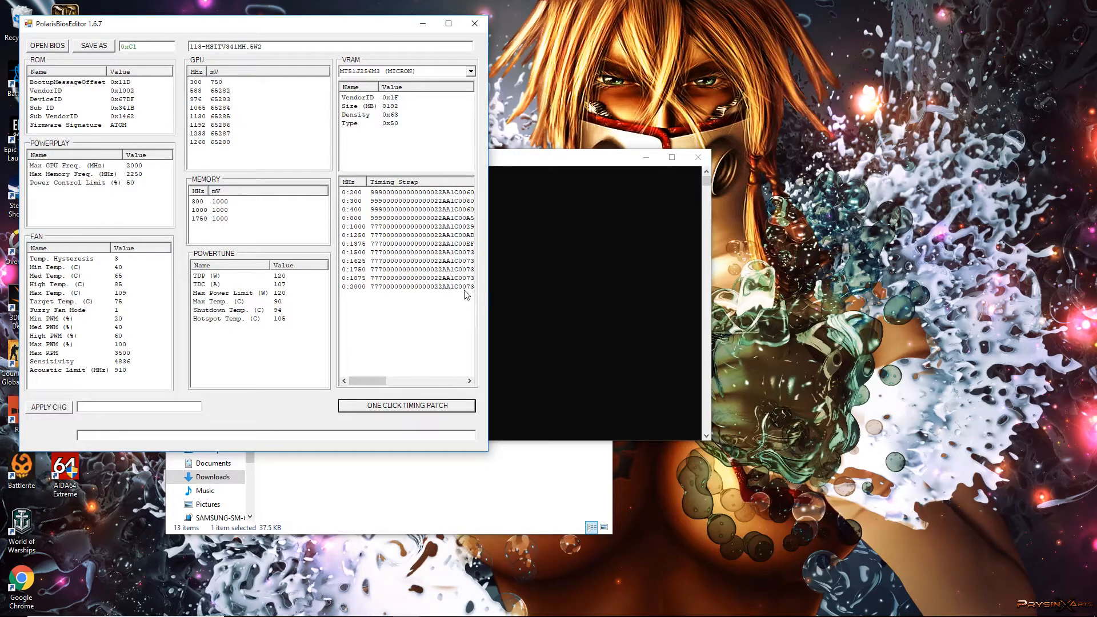
{"action": "mouse_move", "coordinate": [453, 300]}
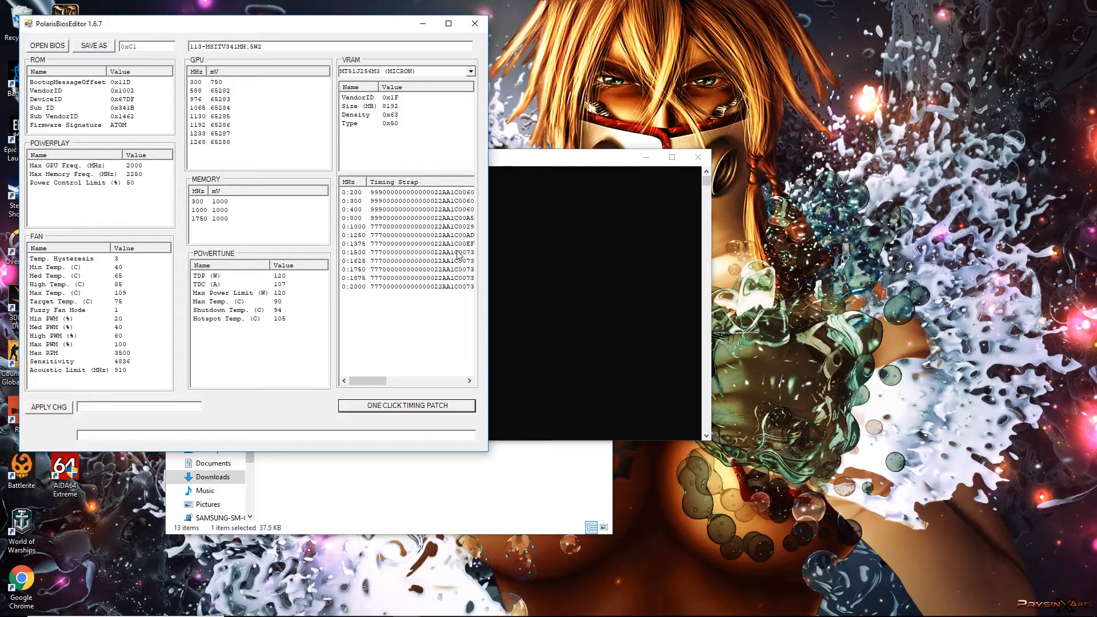
{"action": "mouse_move", "coordinate": [393, 275]}
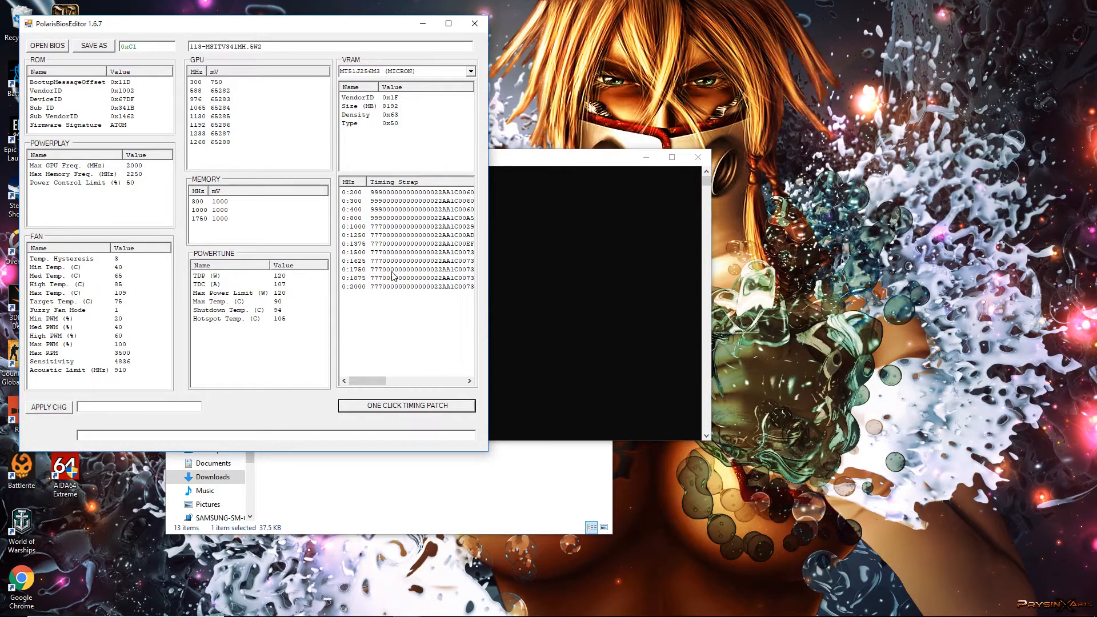
{"action": "mouse_move", "coordinate": [320, 296]}
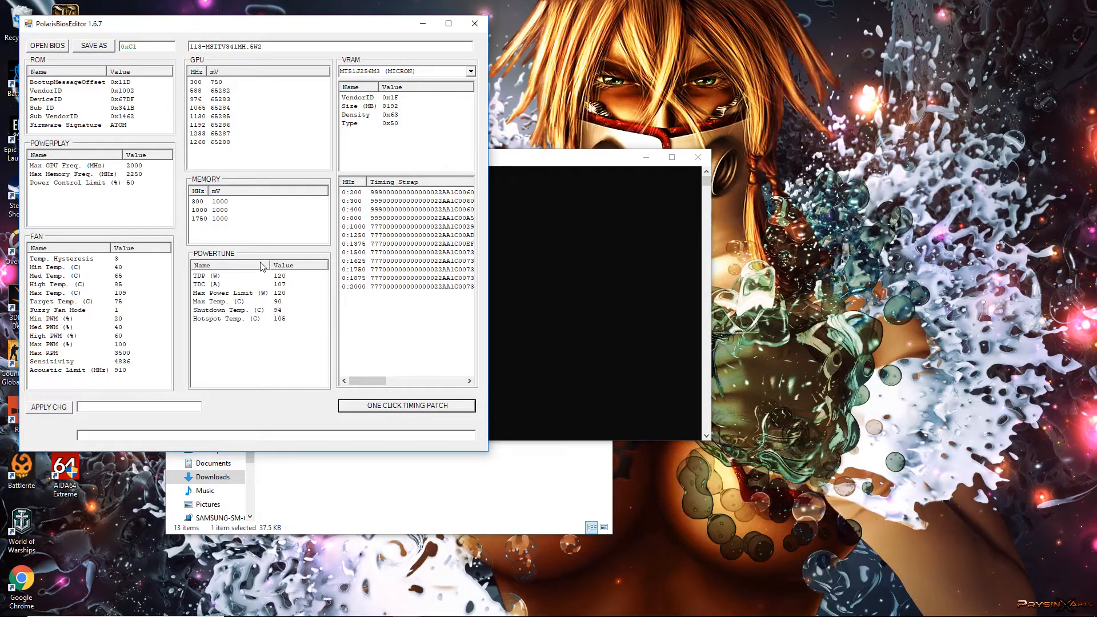
{"action": "mouse_move", "coordinate": [248, 218]}
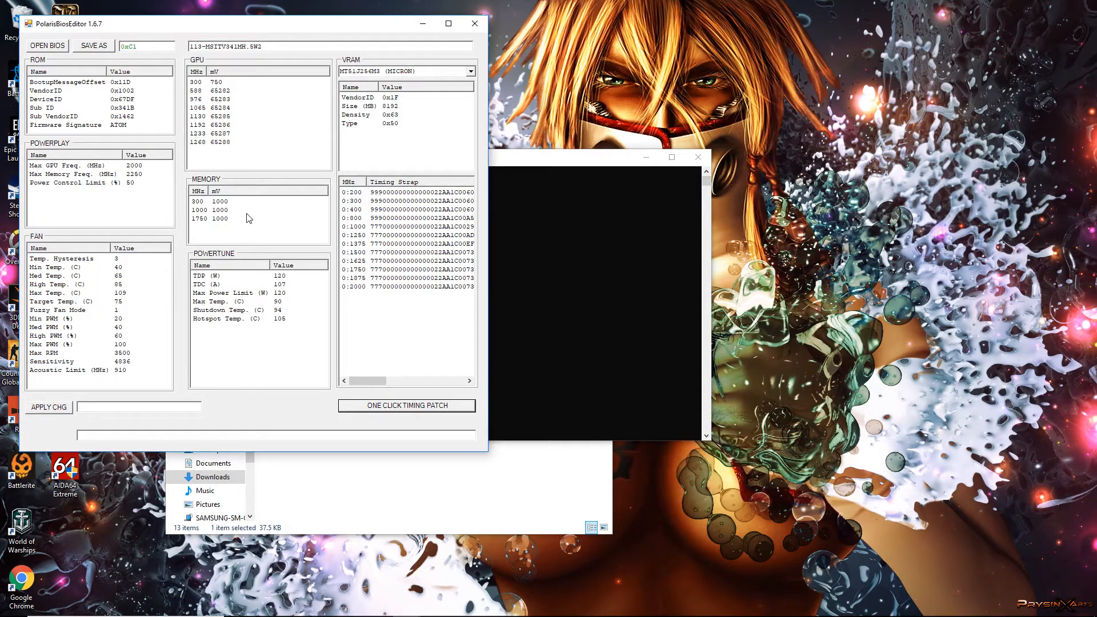
{"action": "mouse_move", "coordinate": [247, 213]}
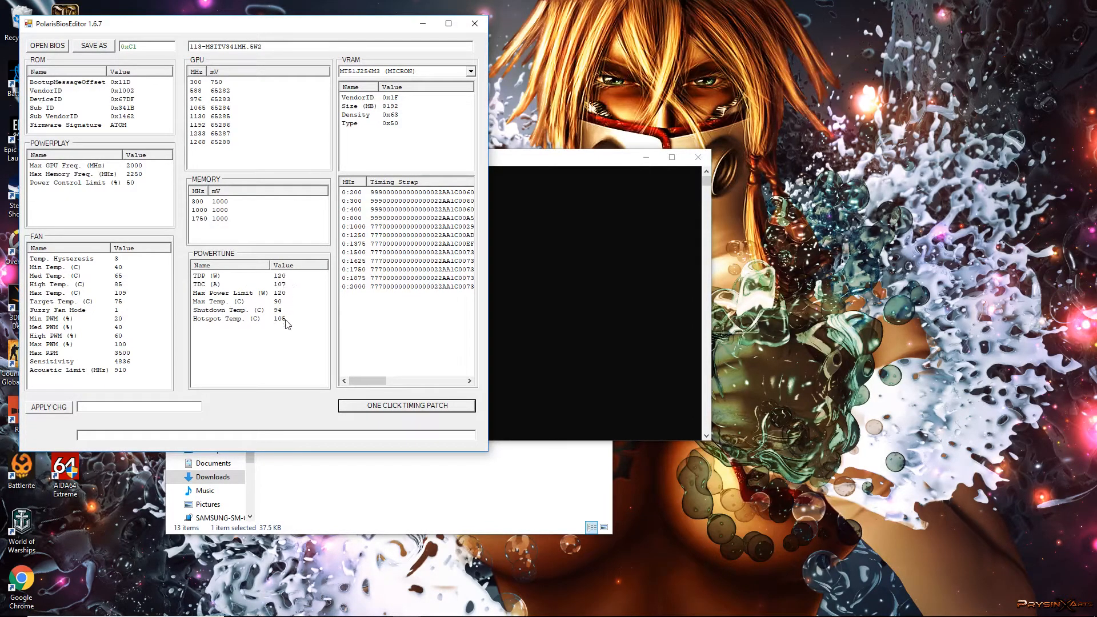
{"action": "mouse_move", "coordinate": [270, 302]}
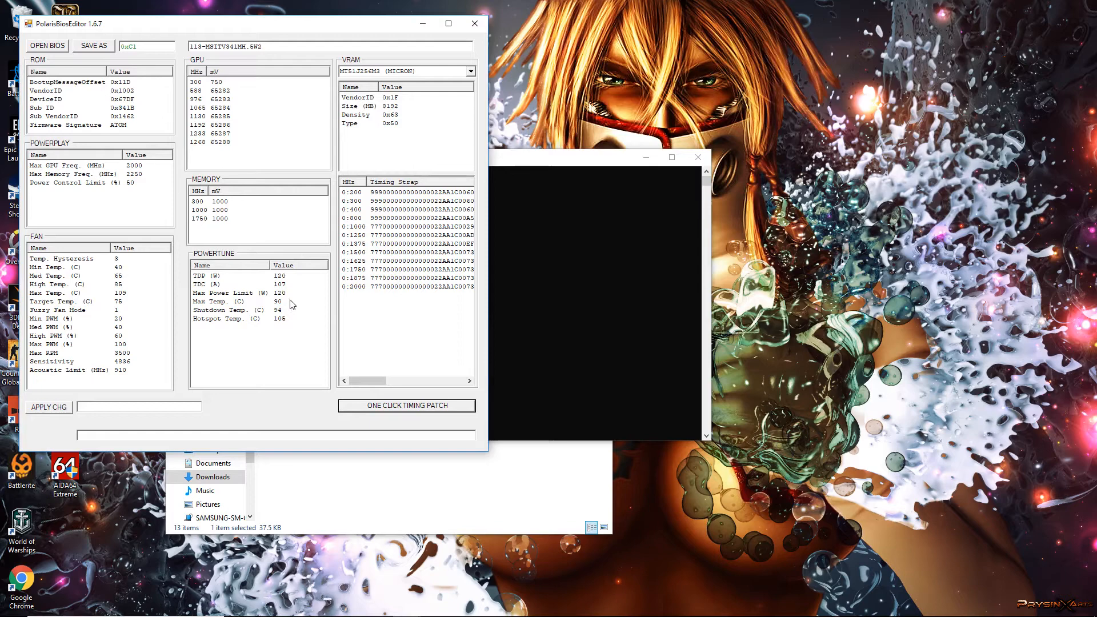
{"action": "mouse_move", "coordinate": [284, 286]}
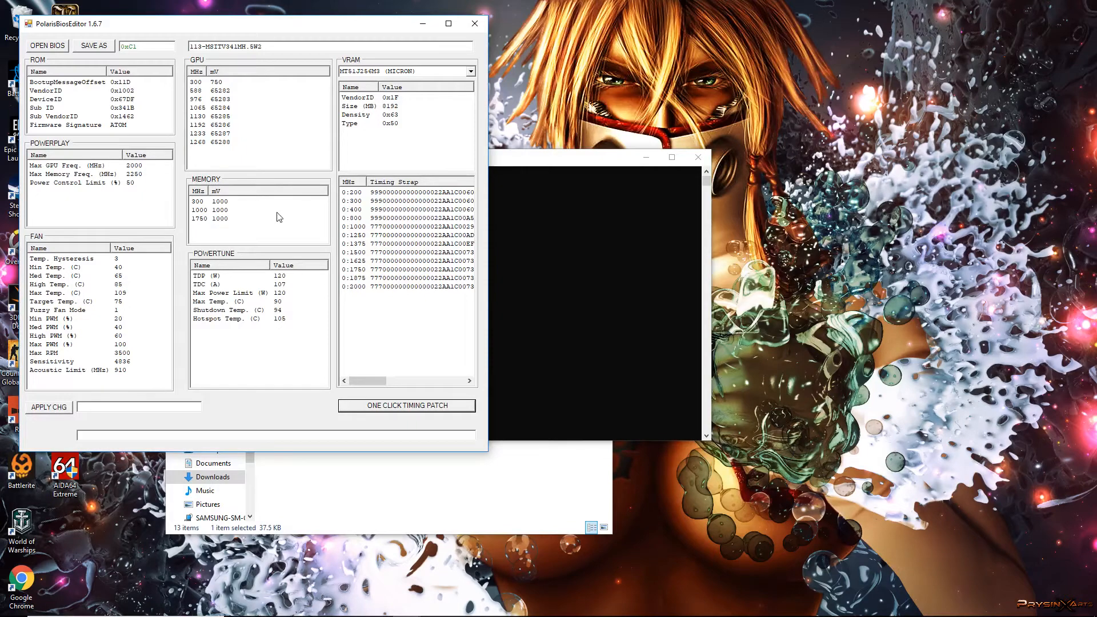
{"action": "mouse_move", "coordinate": [556, 169]}
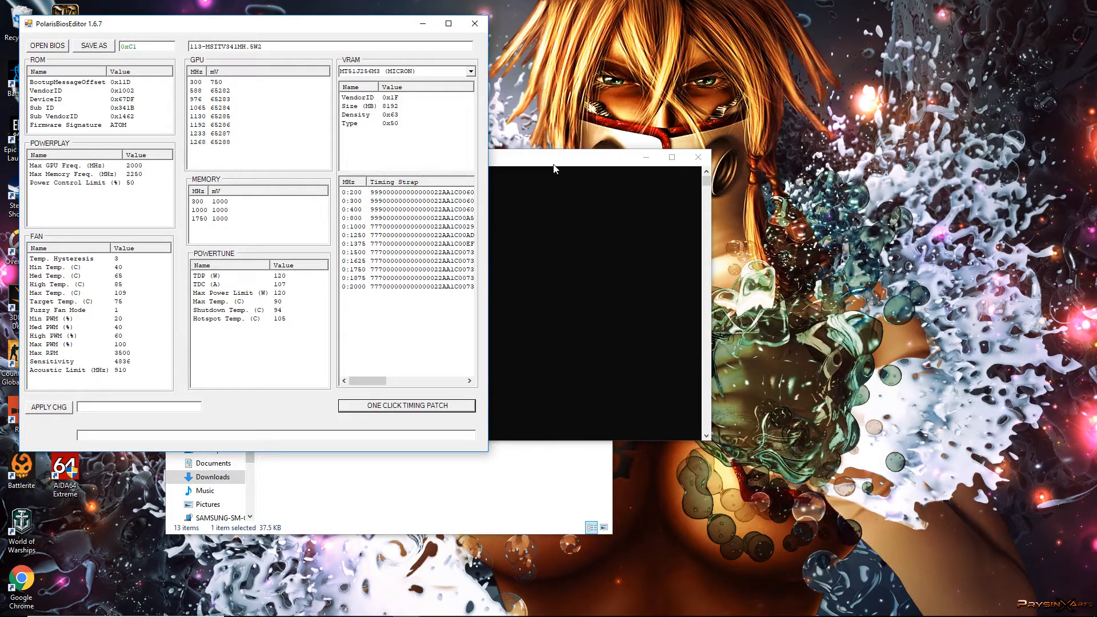
{"action": "mouse_move", "coordinate": [545, 163]}
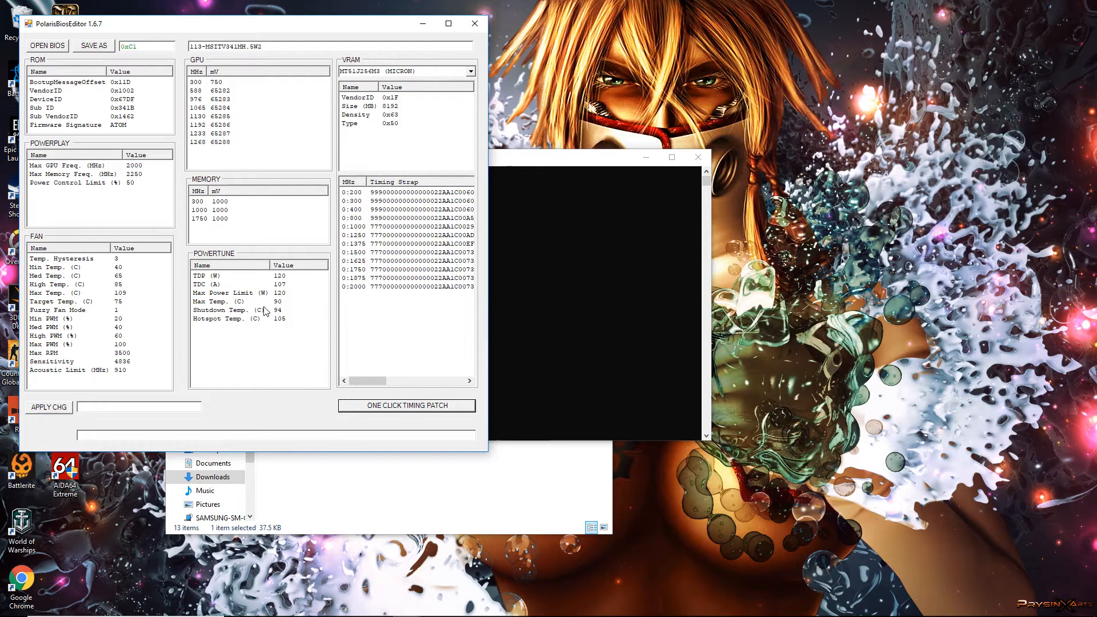
{"action": "mouse_move", "coordinate": [294, 301]}
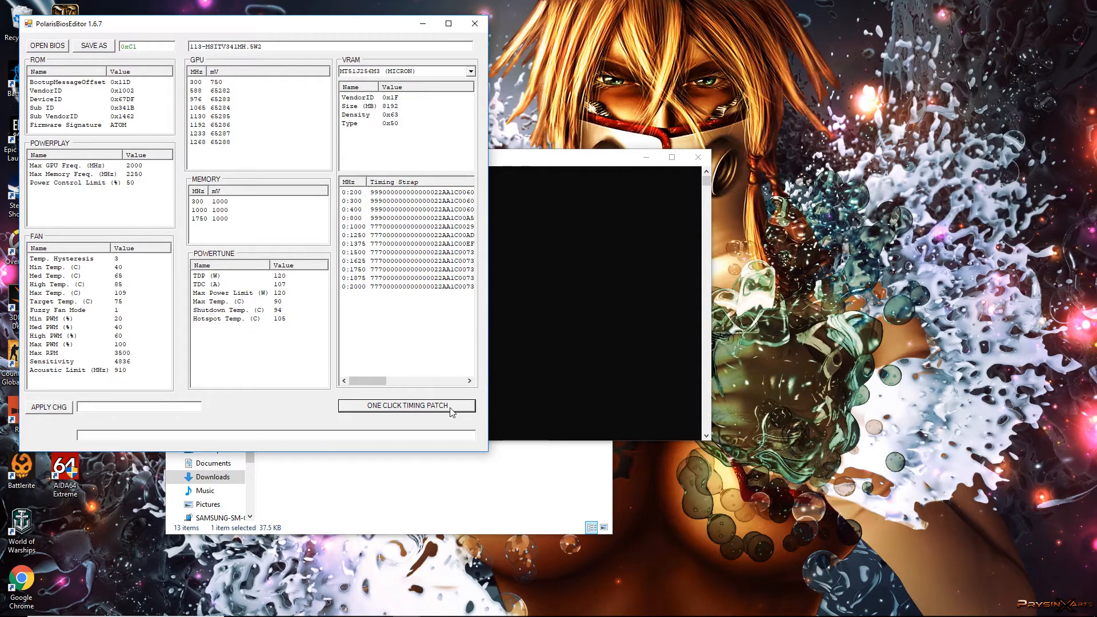
{"action": "mouse_move", "coordinate": [324, 238]}
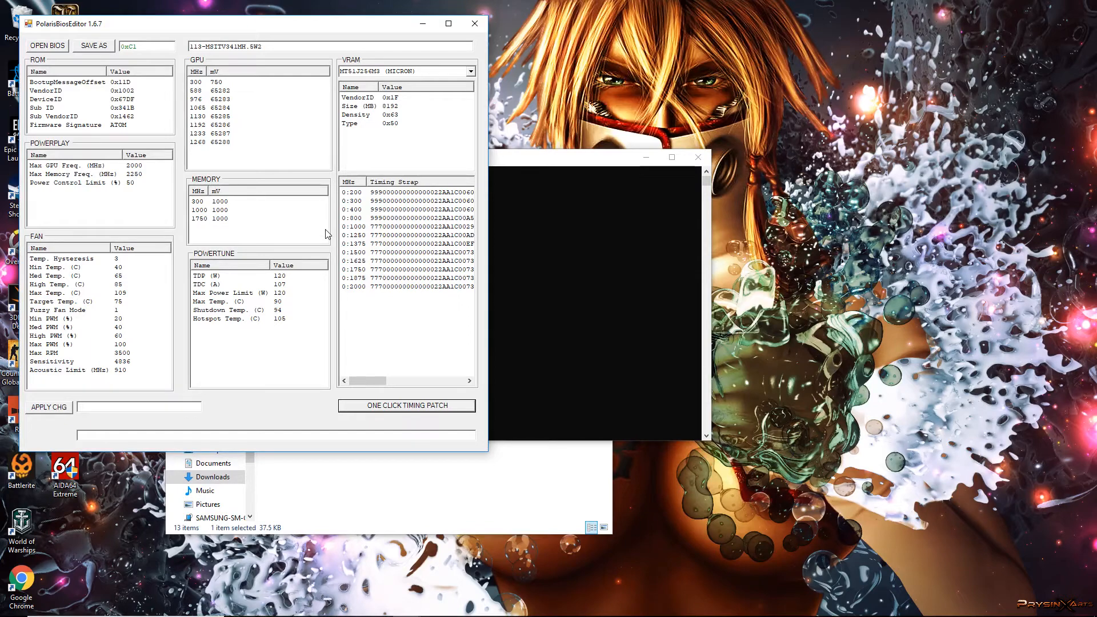
{"action": "mouse_move", "coordinate": [104, 49]}
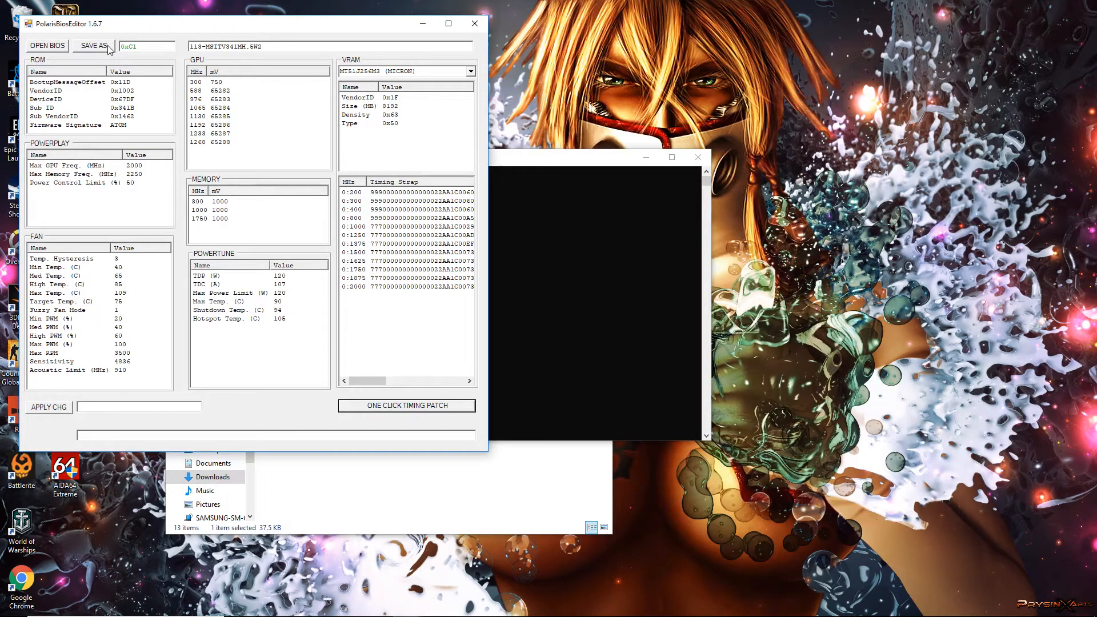
Step: Start a Save As of the modified BIOS, then close Polaris BIOS Editor
{"action": "left_click", "coordinate": [96, 45]}
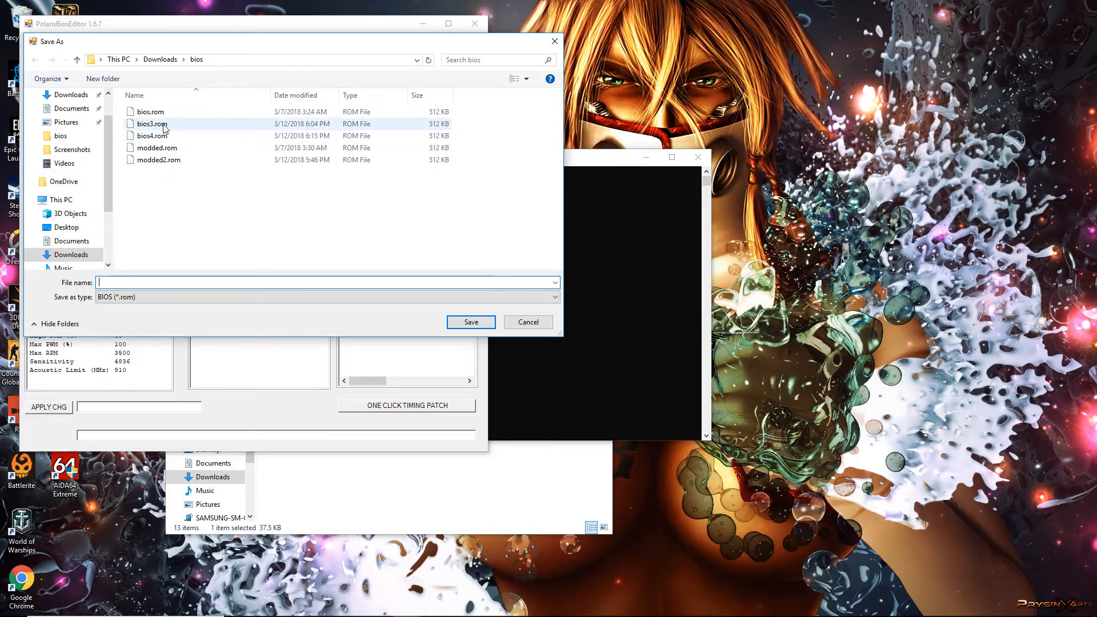
{"action": "mouse_move", "coordinate": [175, 131]}
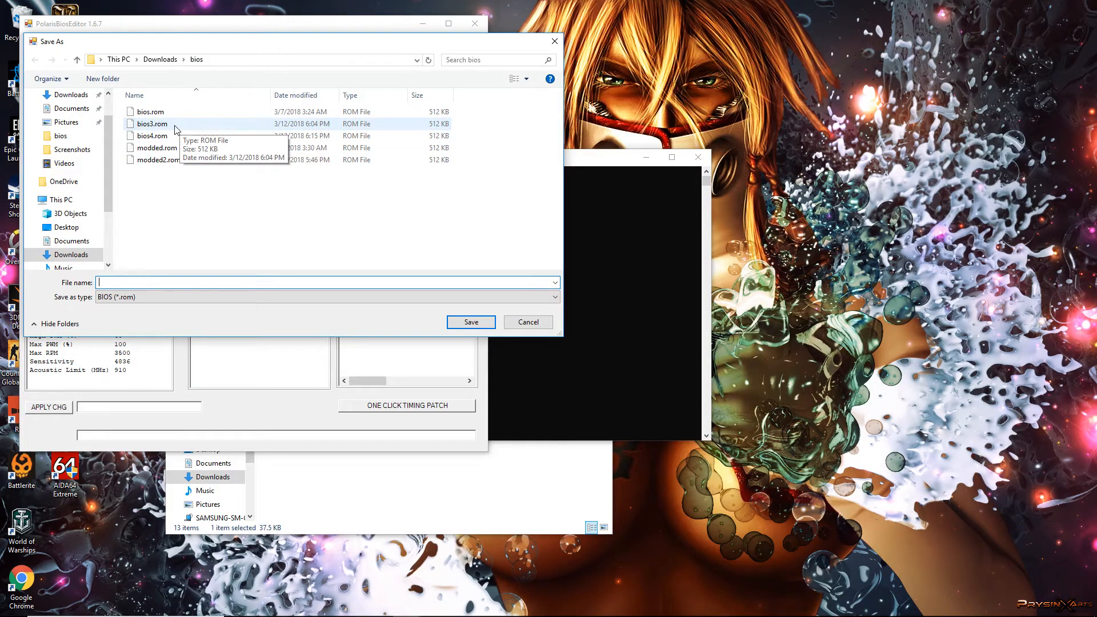
{"action": "mouse_move", "coordinate": [165, 128]}
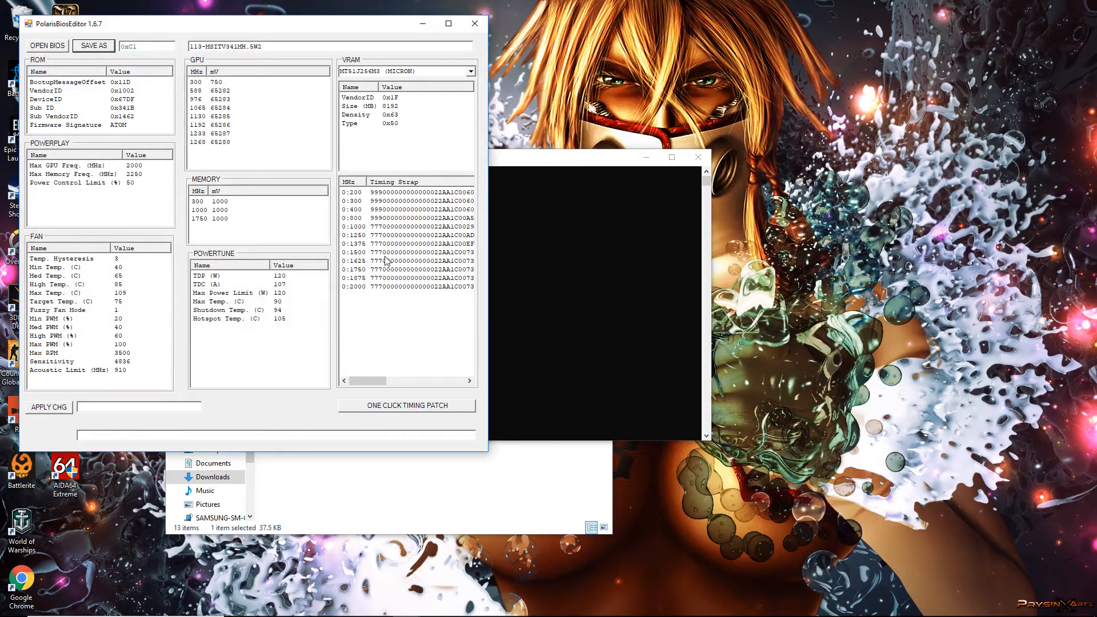
{"action": "mouse_move", "coordinate": [473, 23]}
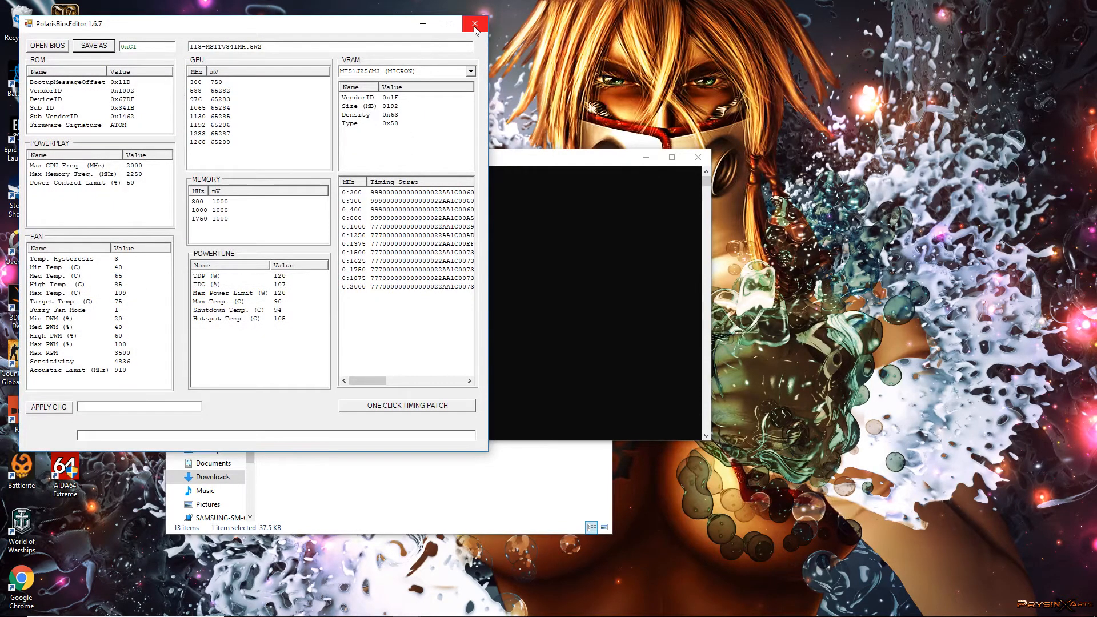
{"action": "left_click", "coordinate": [473, 23]}
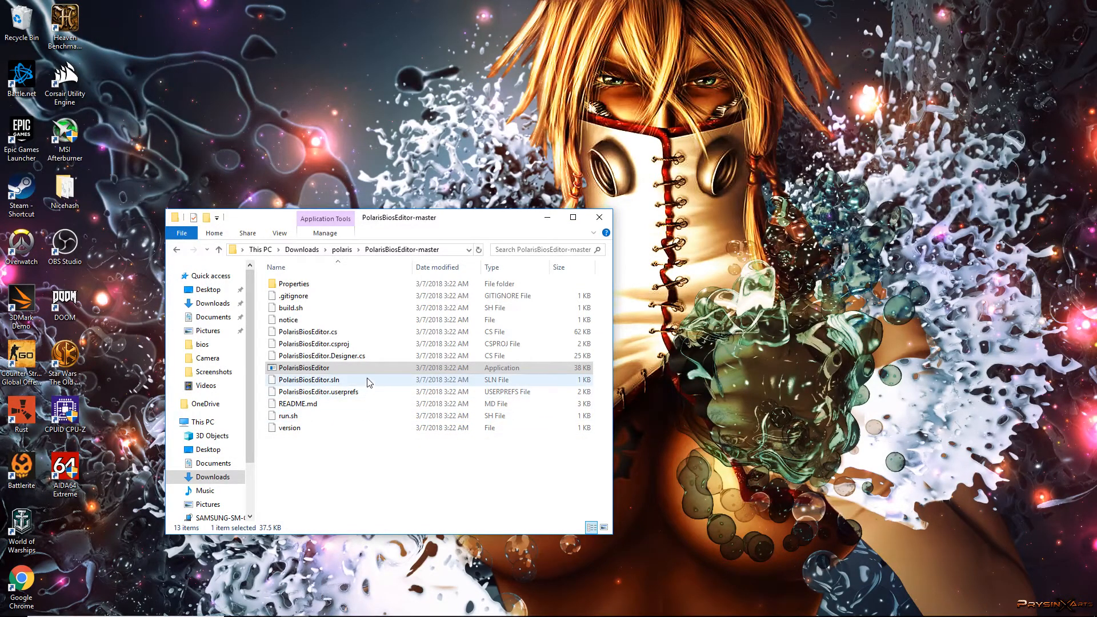
Step: Return to Downloads, glance inside the pixel folder, then reopen the ati folder
{"action": "left_click", "coordinate": [219, 249]}
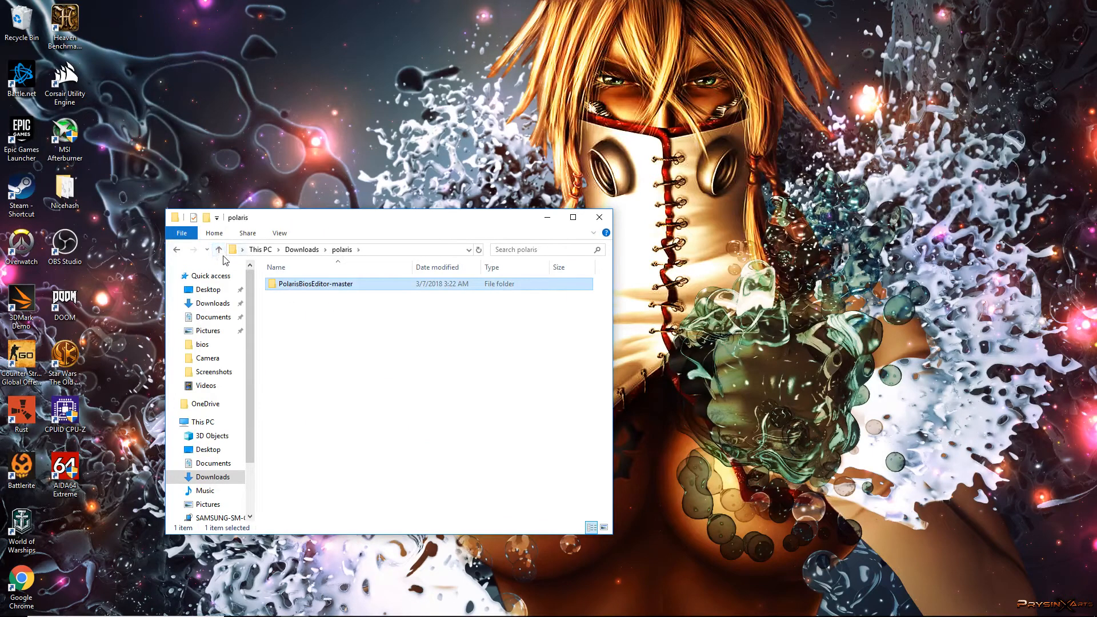
{"action": "left_click", "coordinate": [218, 249]}
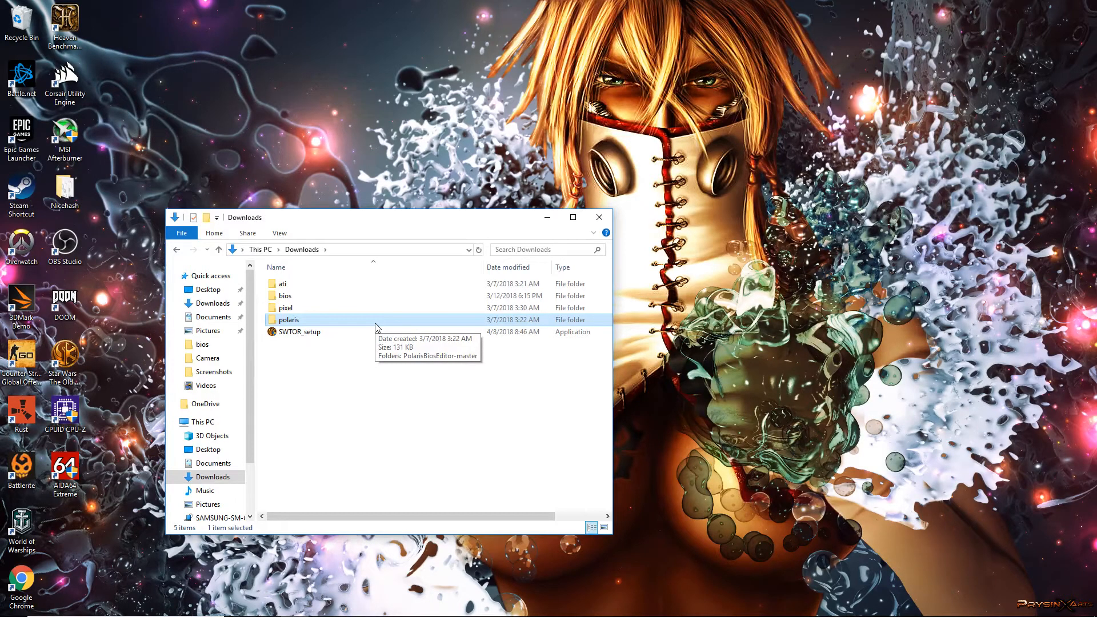
{"action": "mouse_move", "coordinate": [353, 325]}
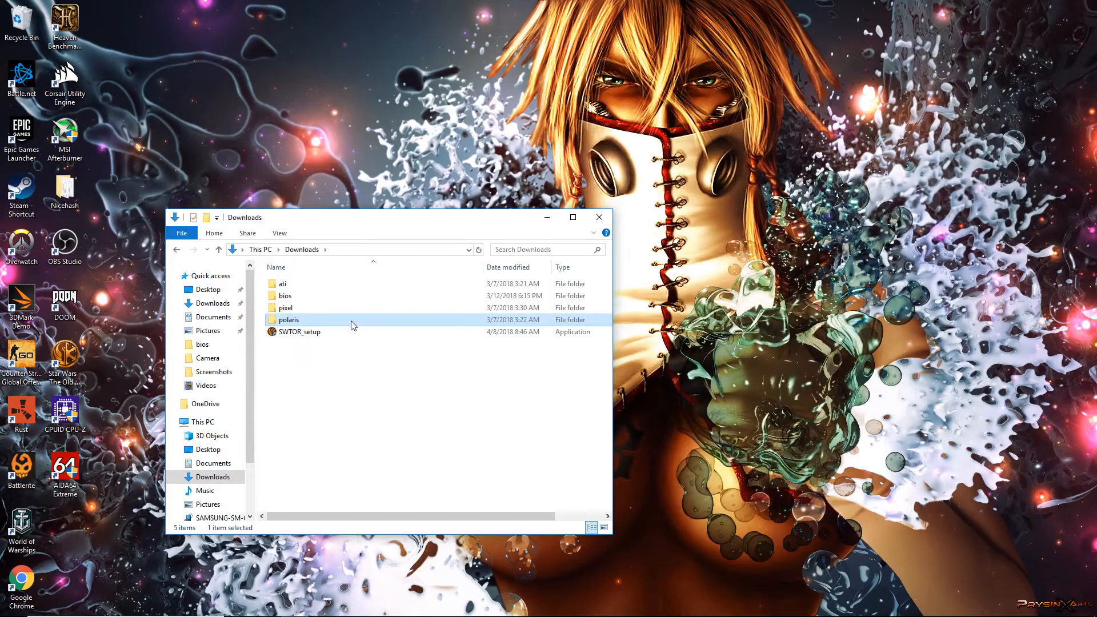
{"action": "mouse_move", "coordinate": [354, 325]}
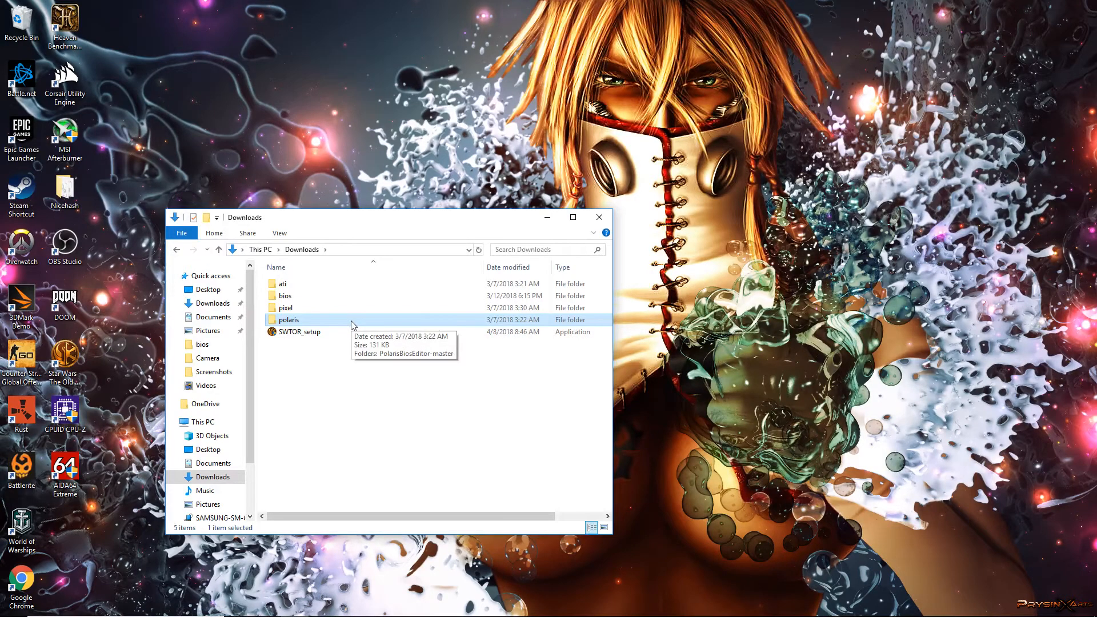
{"action": "mouse_move", "coordinate": [377, 325]}
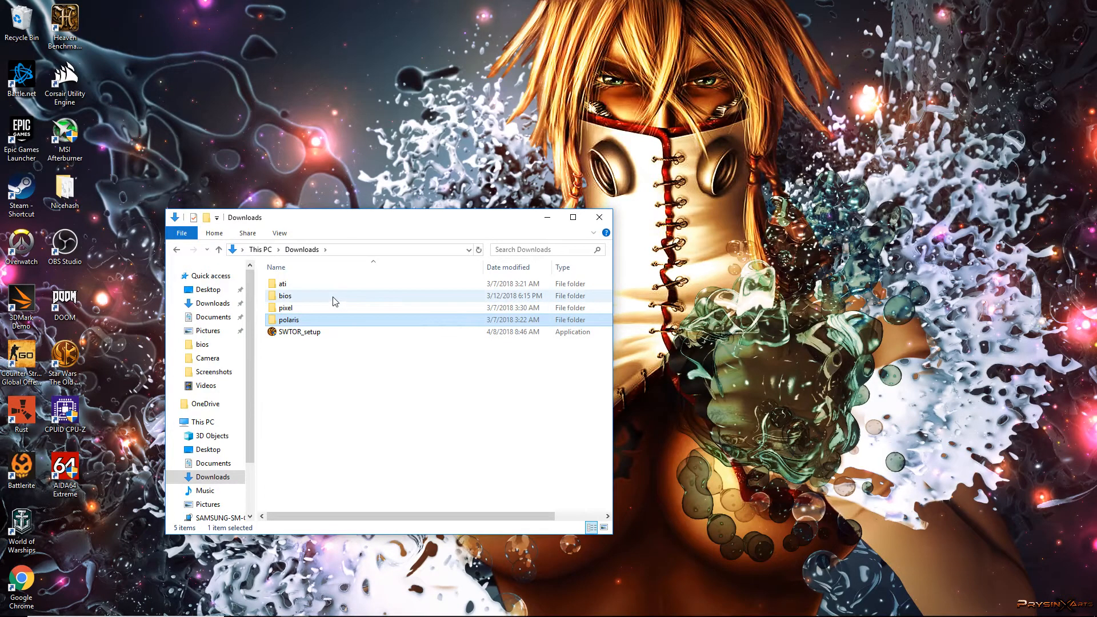
{"action": "double_click", "coordinate": [280, 284]}
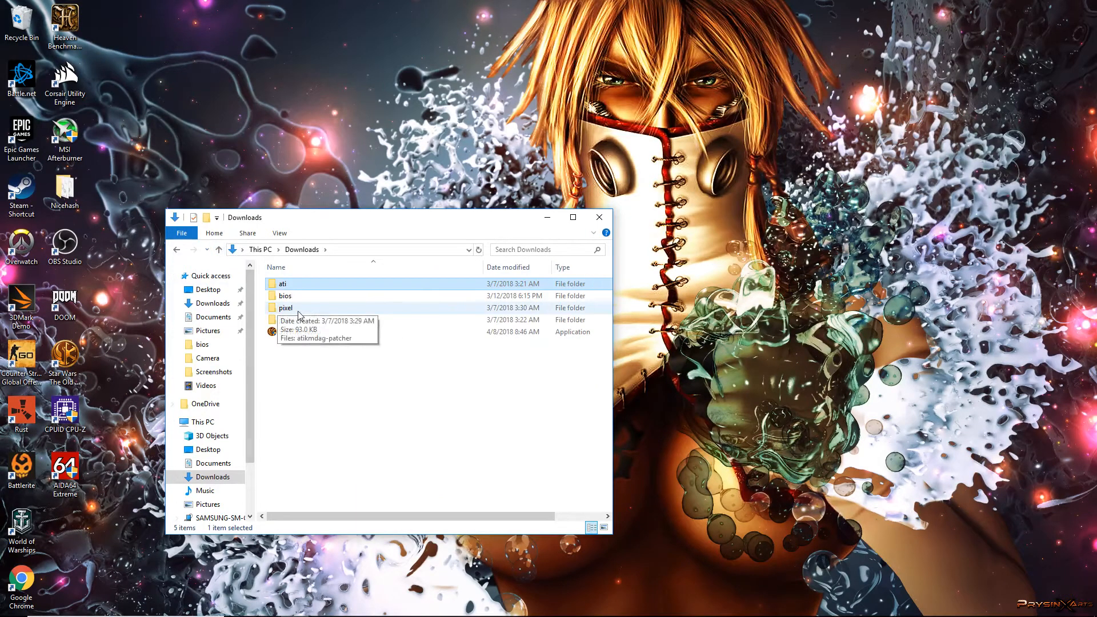
{"action": "double_click", "coordinate": [286, 307]}
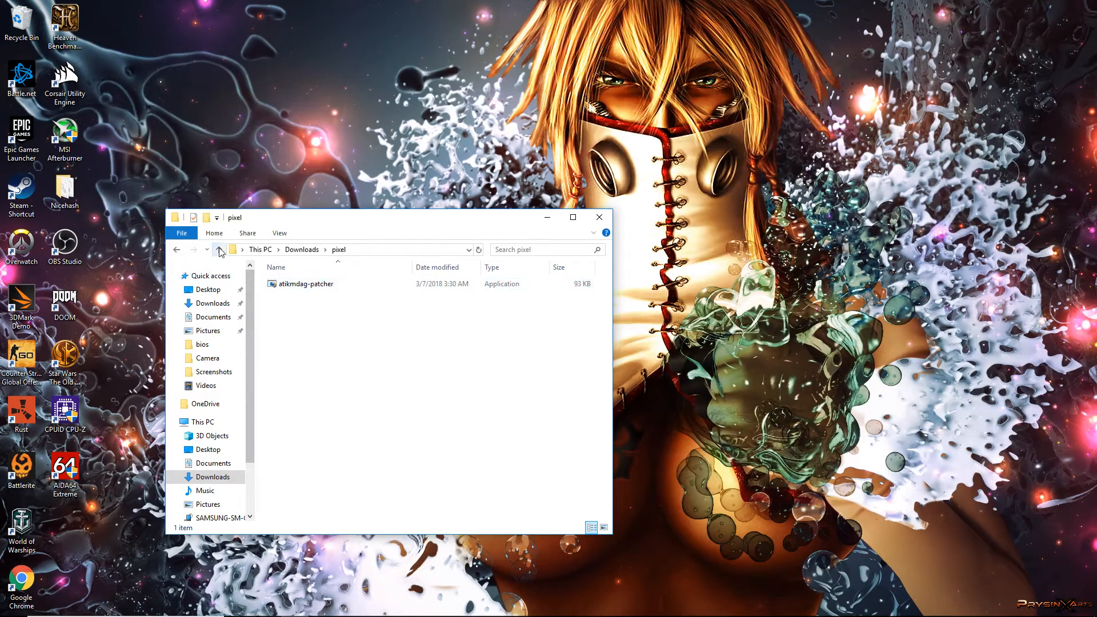
{"action": "left_click", "coordinate": [220, 250]}
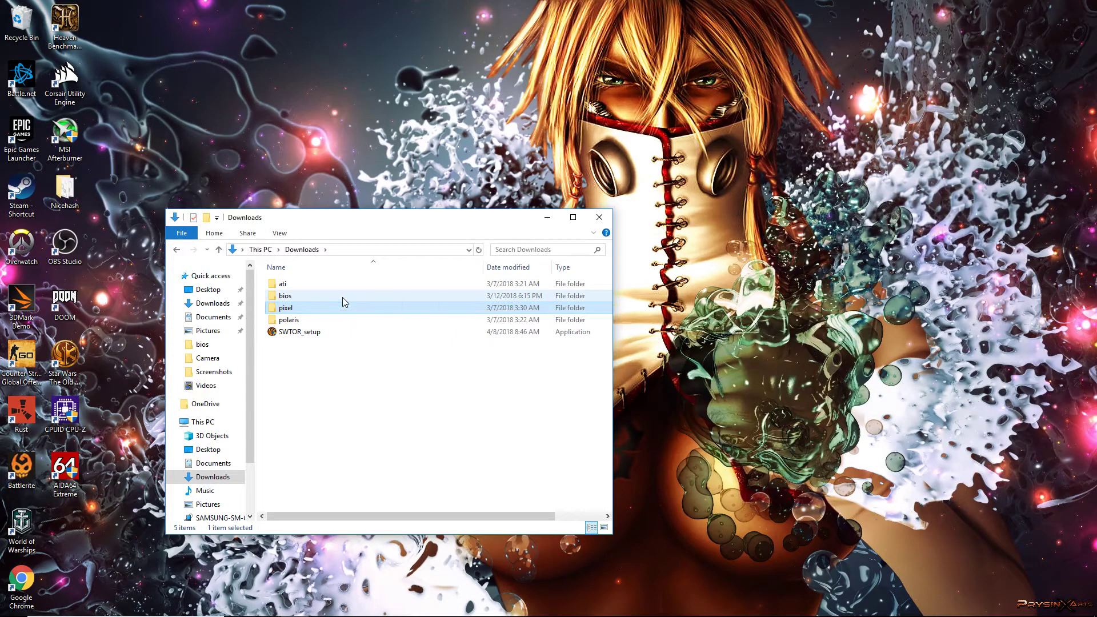
{"action": "mouse_move", "coordinate": [318, 297]}
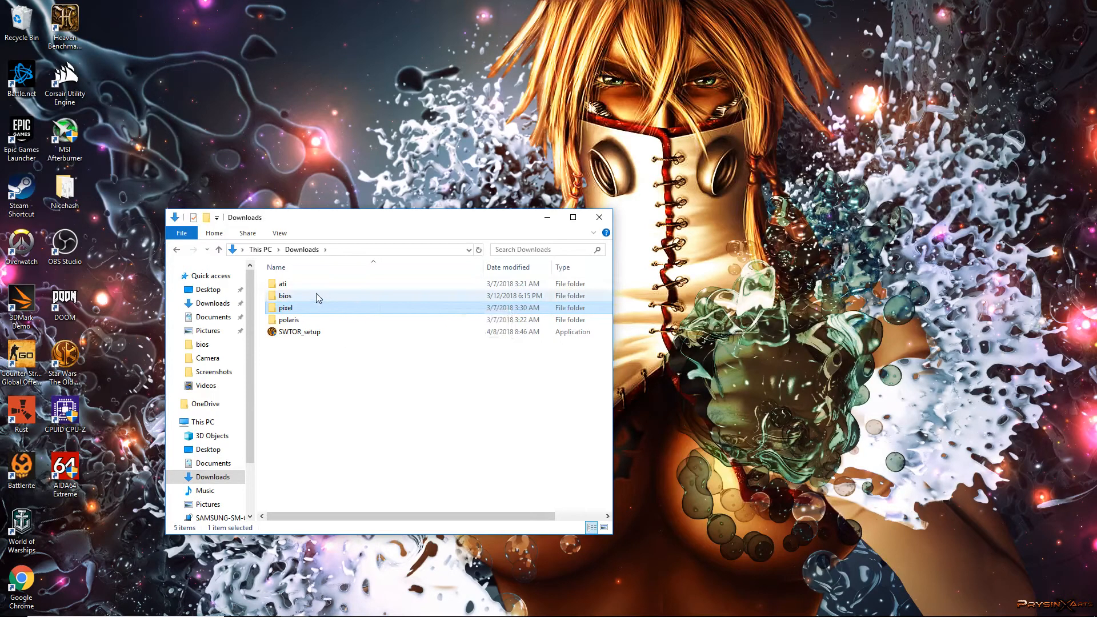
{"action": "mouse_move", "coordinate": [315, 311]}
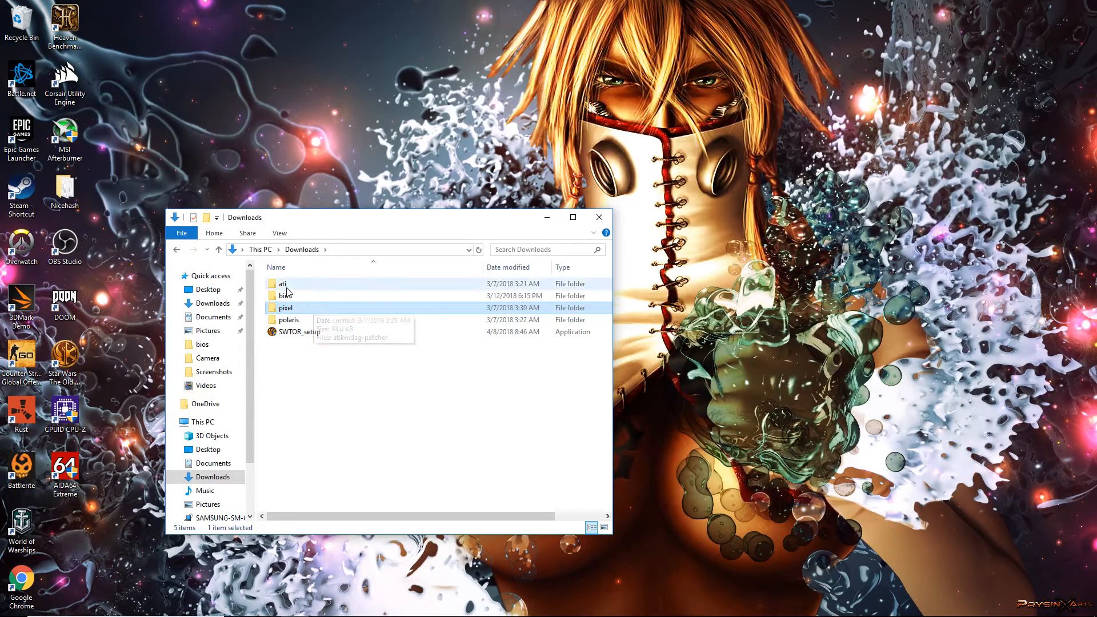
{"action": "double_click", "coordinate": [282, 283]}
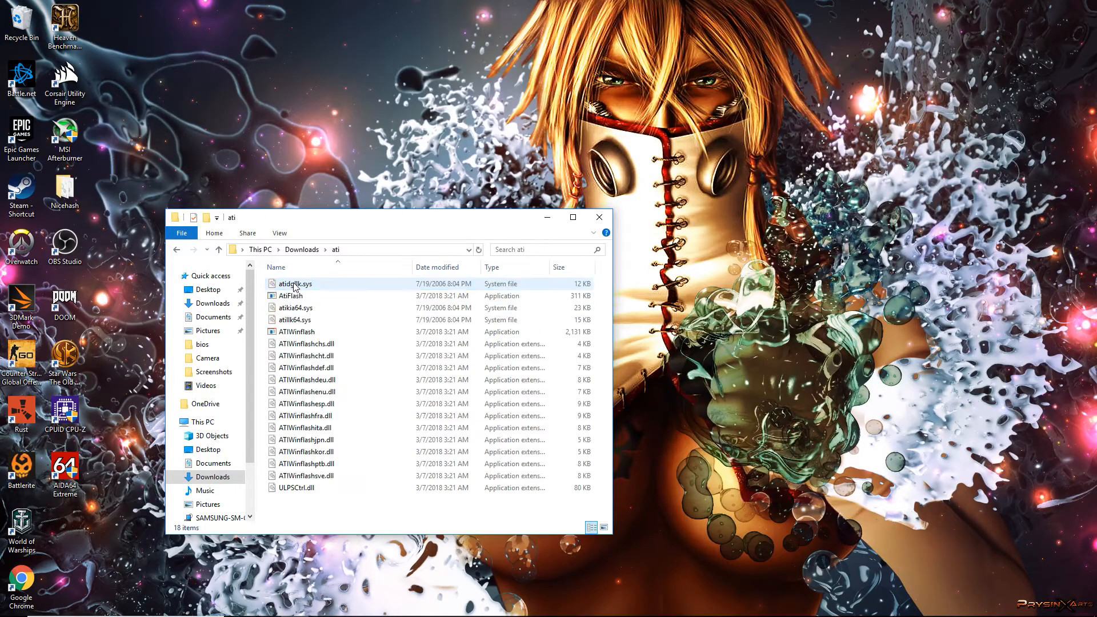
Step: Launch ATIWinflash.exe from the ati folder so it detects the Radeon RX 570 Series and its current VBIOS
{"action": "left_click", "coordinate": [296, 332]}
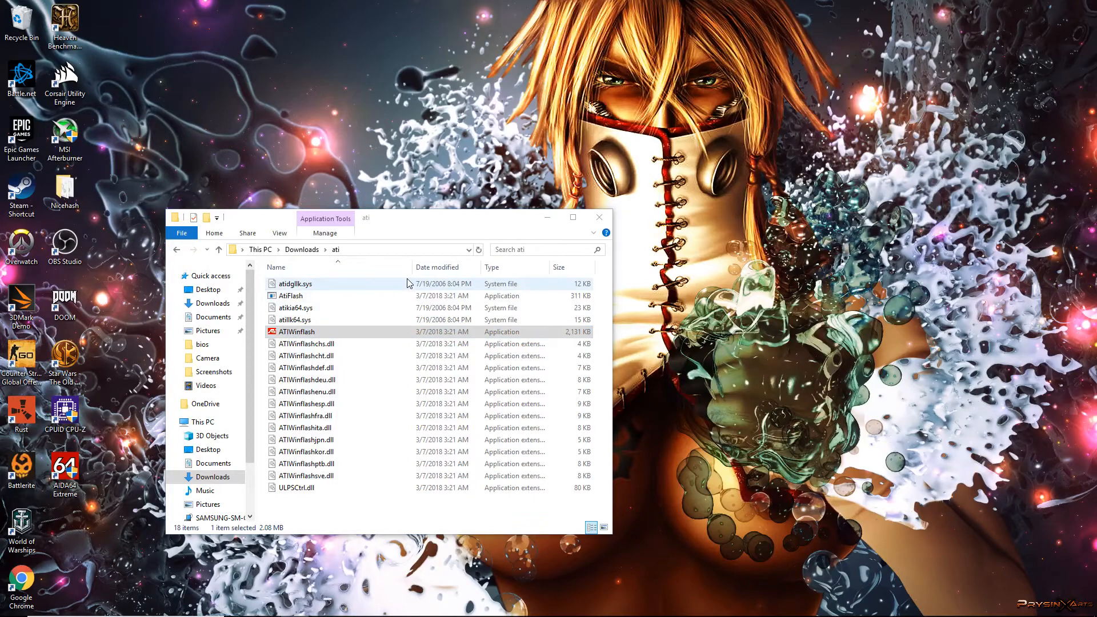
{"action": "double_click", "coordinate": [296, 332]}
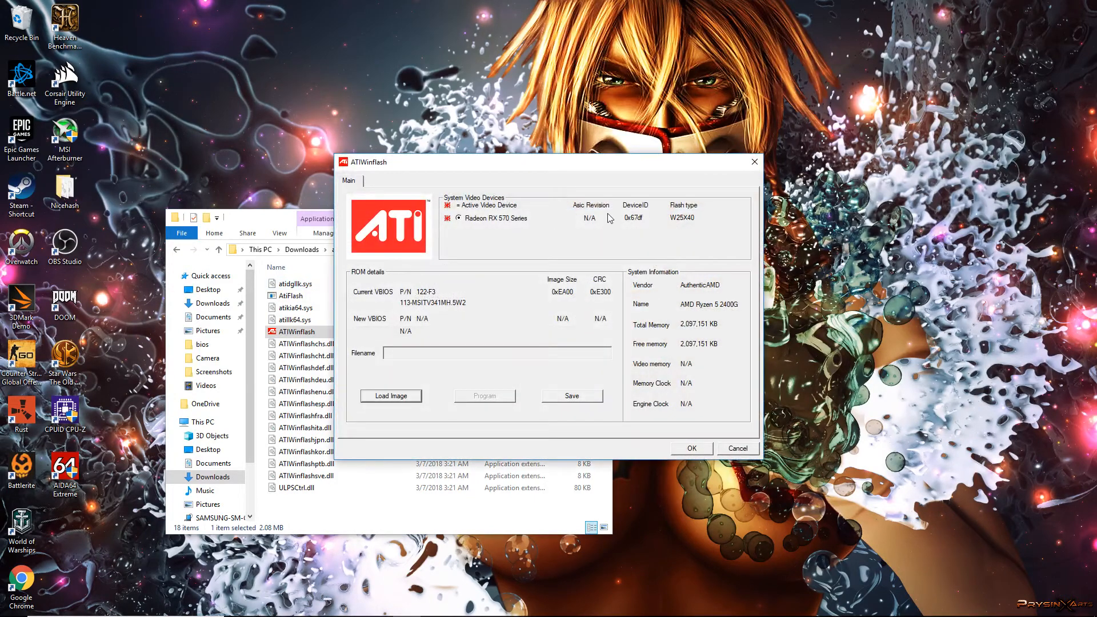
{"action": "left_click", "coordinate": [738, 448]}
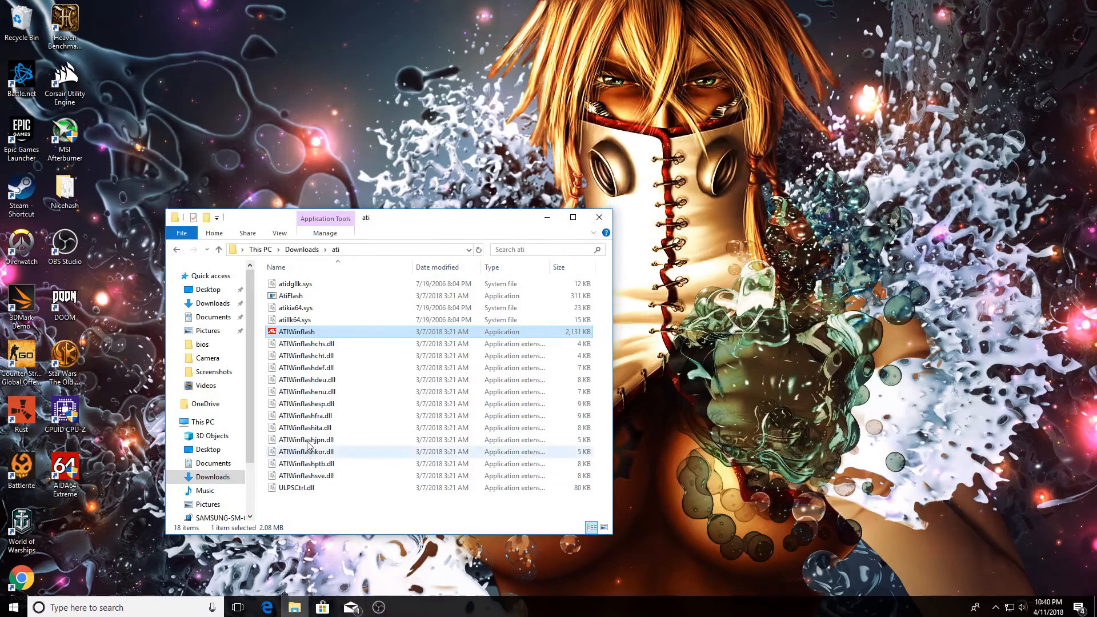
{"action": "double_click", "coordinate": [296, 331]}
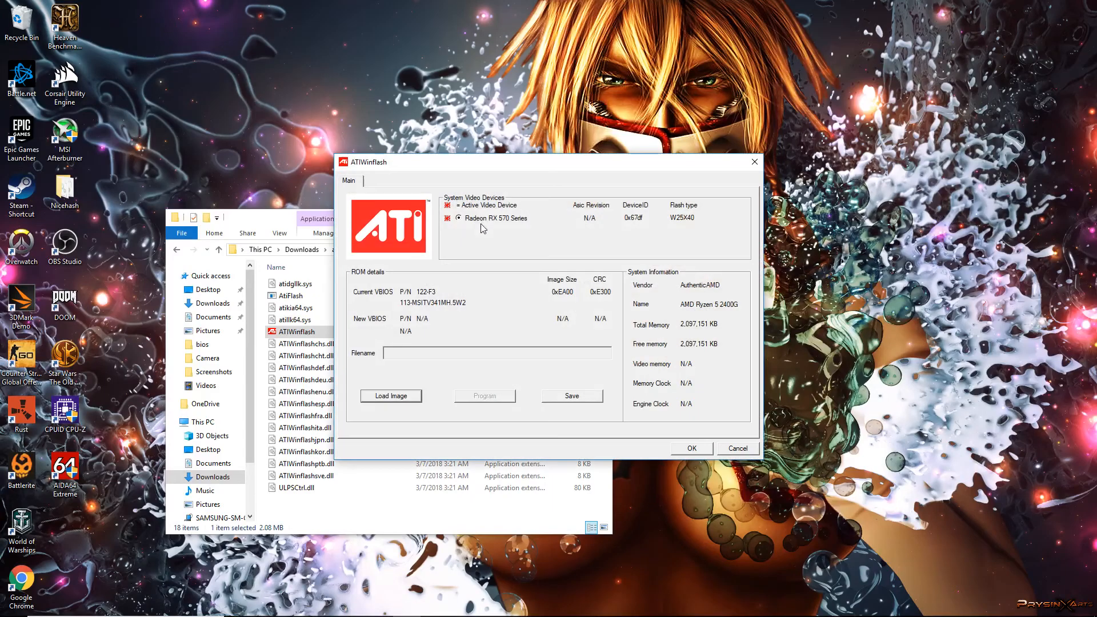
{"action": "mouse_move", "coordinate": [525, 306]}
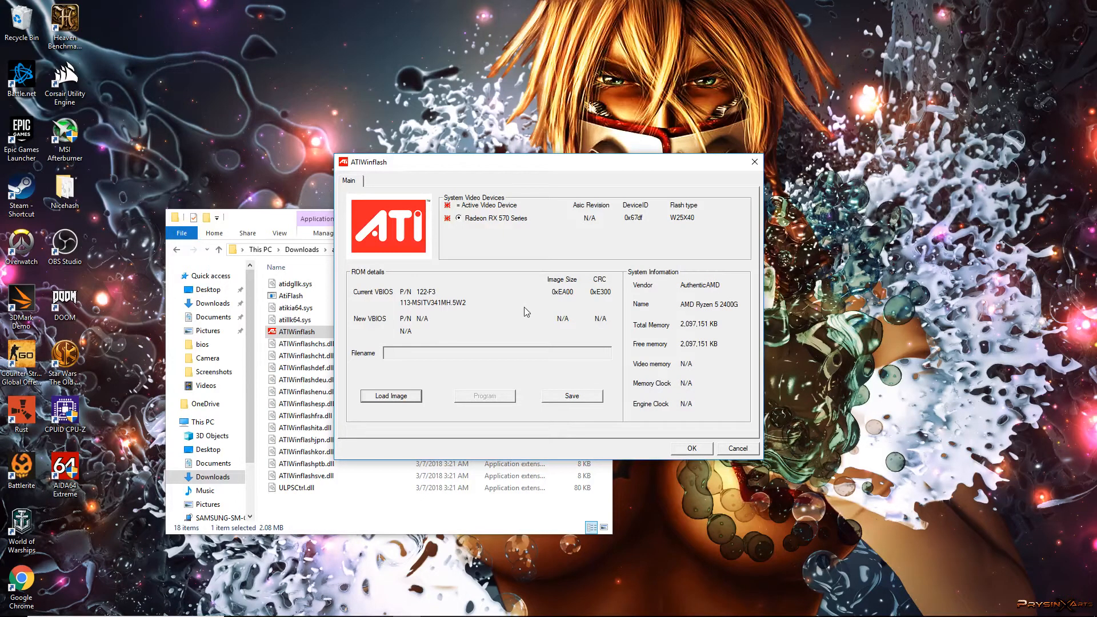
{"action": "mouse_move", "coordinate": [538, 302]}
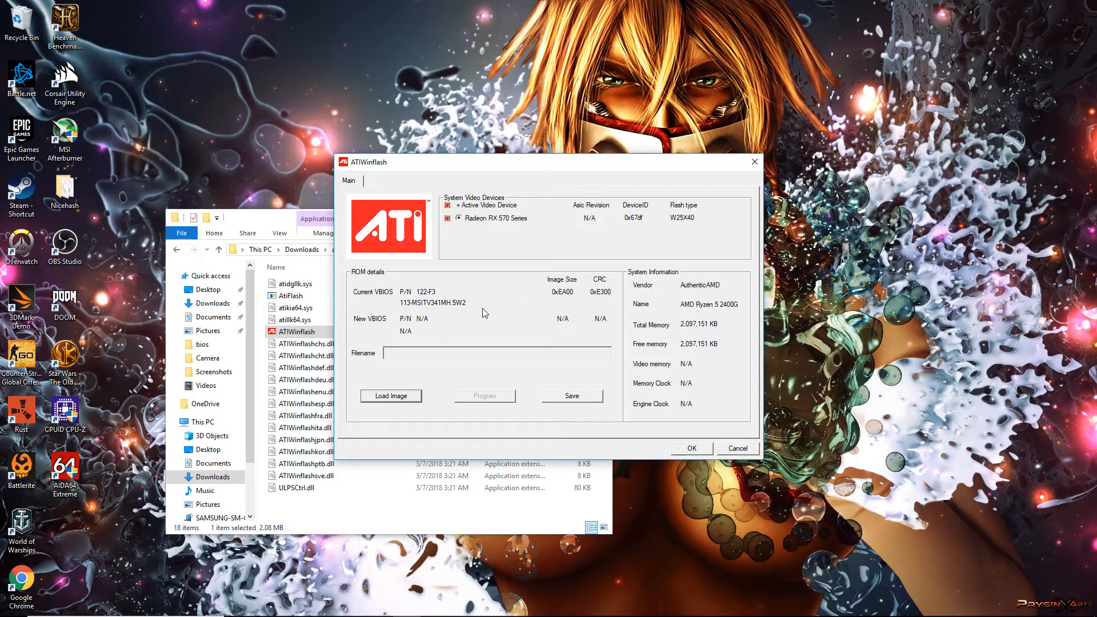
{"action": "mouse_move", "coordinate": [500, 339]}
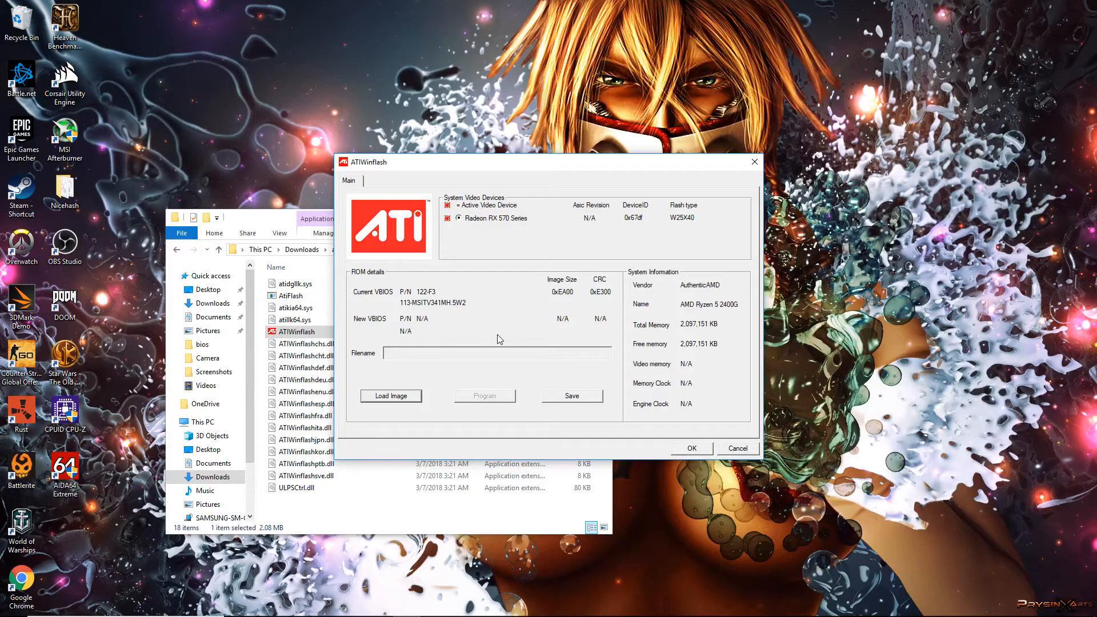
{"action": "mouse_move", "coordinate": [491, 327]}
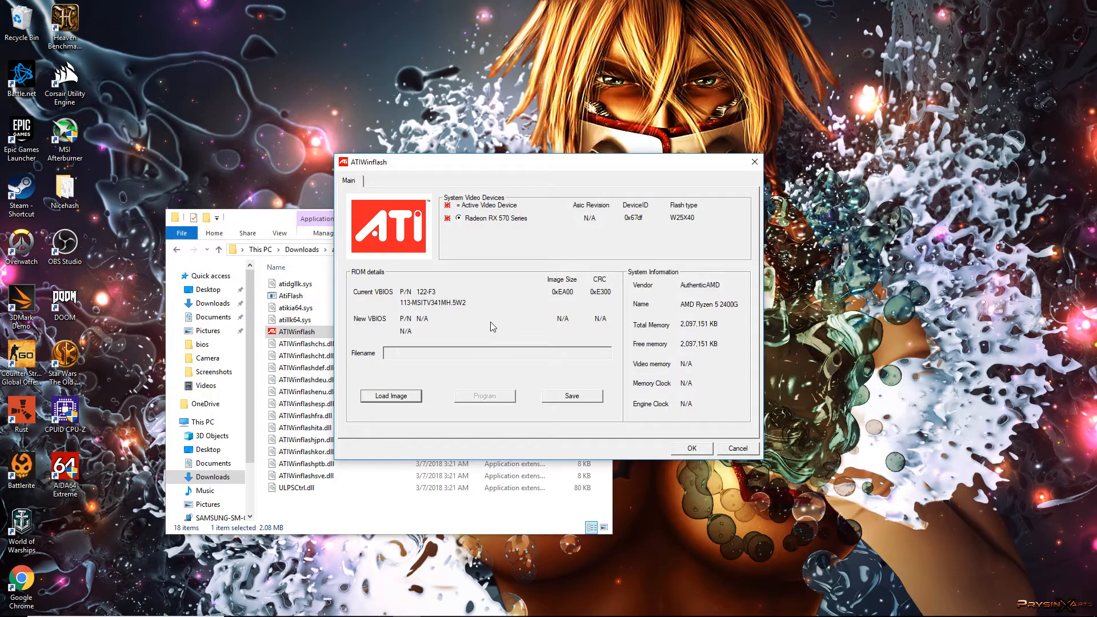
{"action": "mouse_move", "coordinate": [493, 315]}
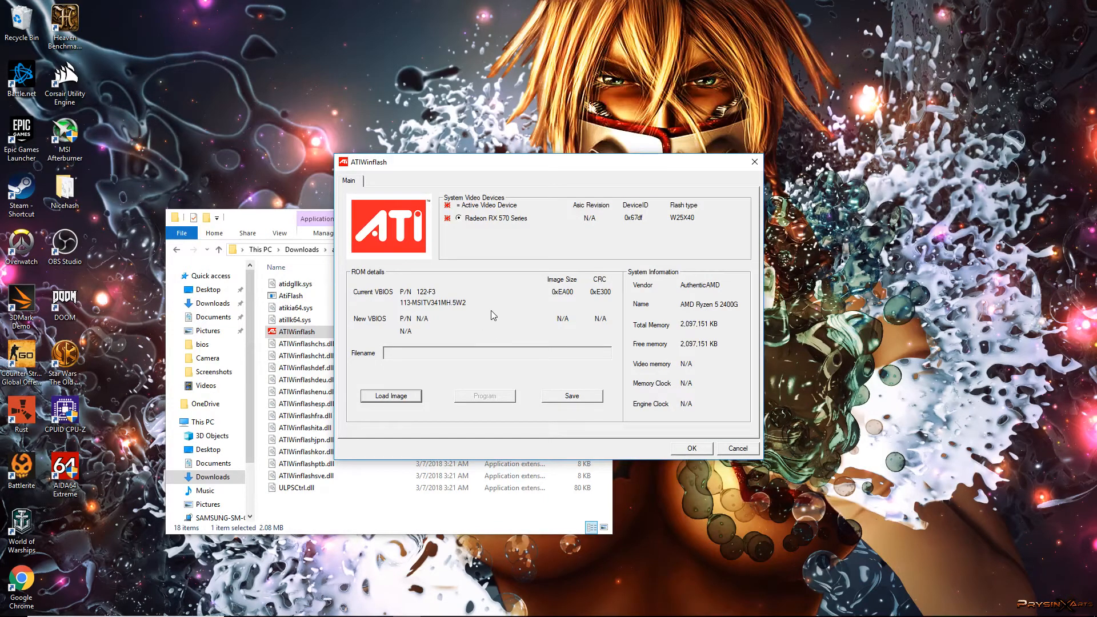
{"action": "mouse_move", "coordinate": [500, 321]}
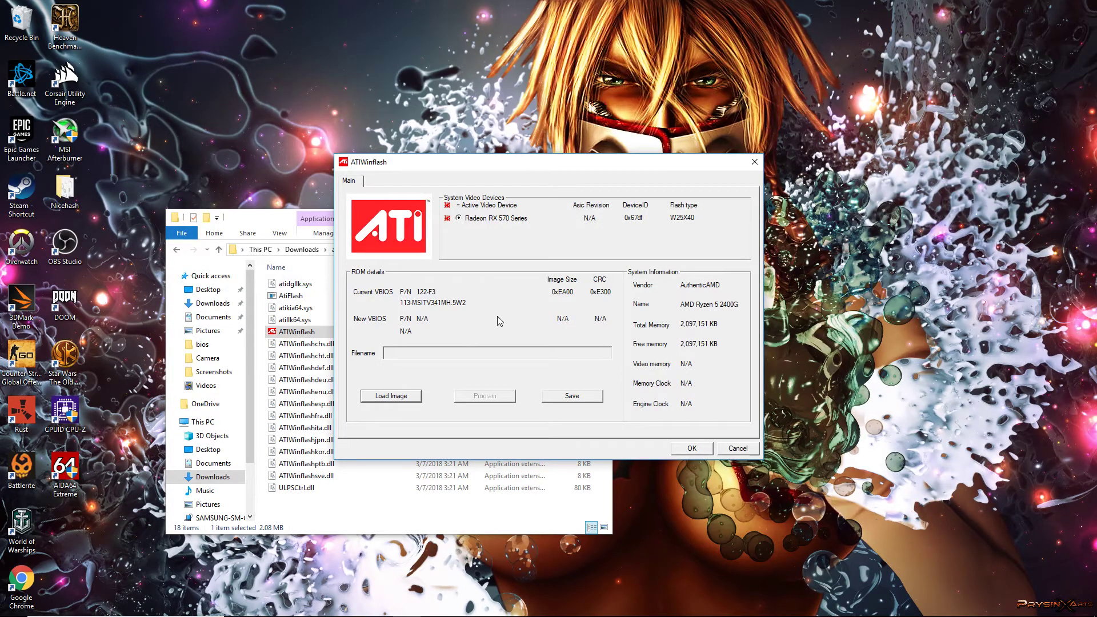
{"action": "mouse_move", "coordinate": [403, 401]}
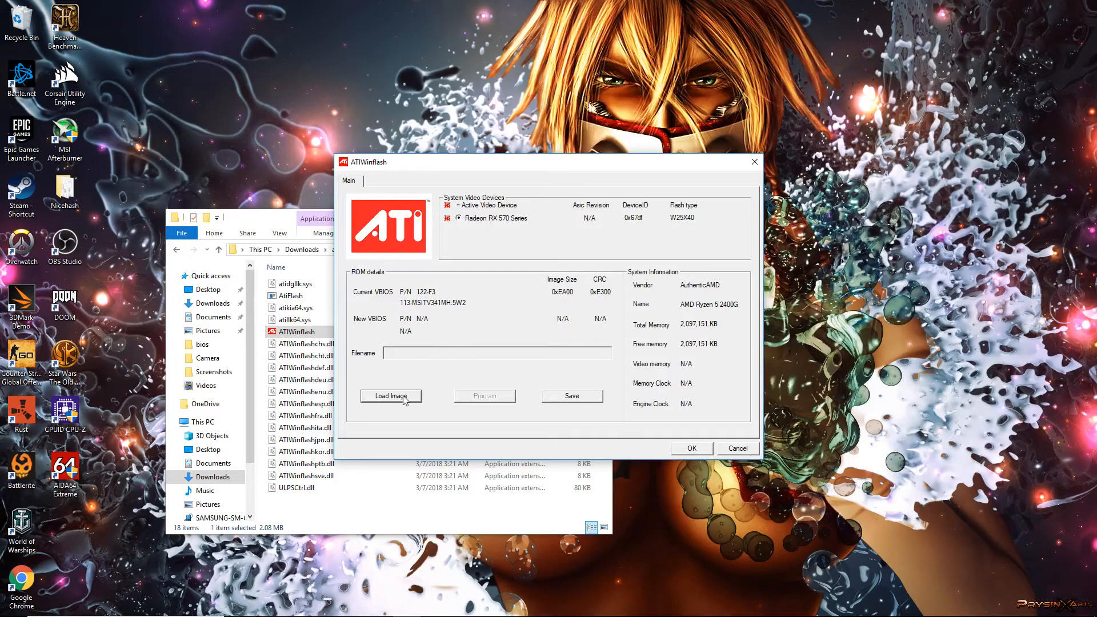
Step: Browse to Downloads > bios and choose bios3.rom as the image to load
{"action": "left_click", "coordinate": [391, 396]}
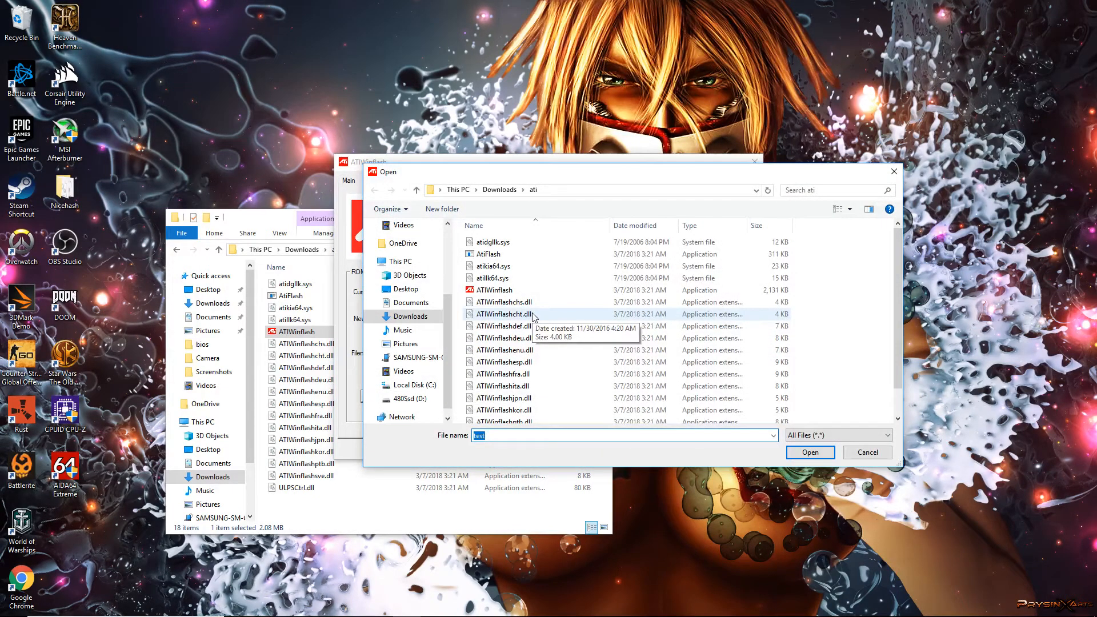
{"action": "left_click", "coordinate": [417, 190]}
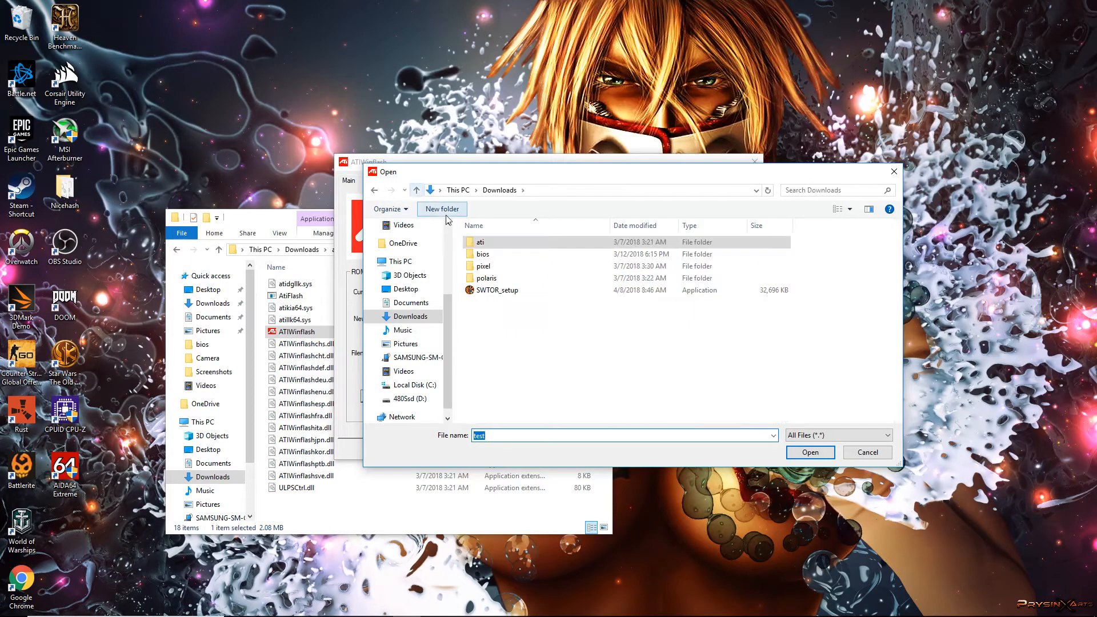
{"action": "mouse_move", "coordinate": [523, 278]}
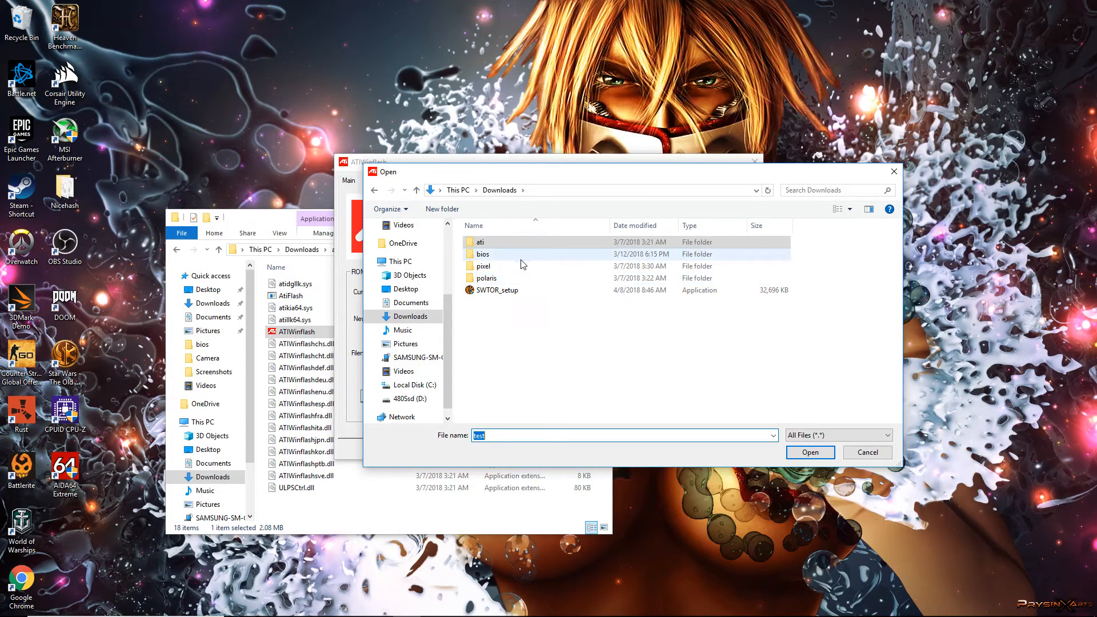
{"action": "mouse_move", "coordinate": [512, 256]}
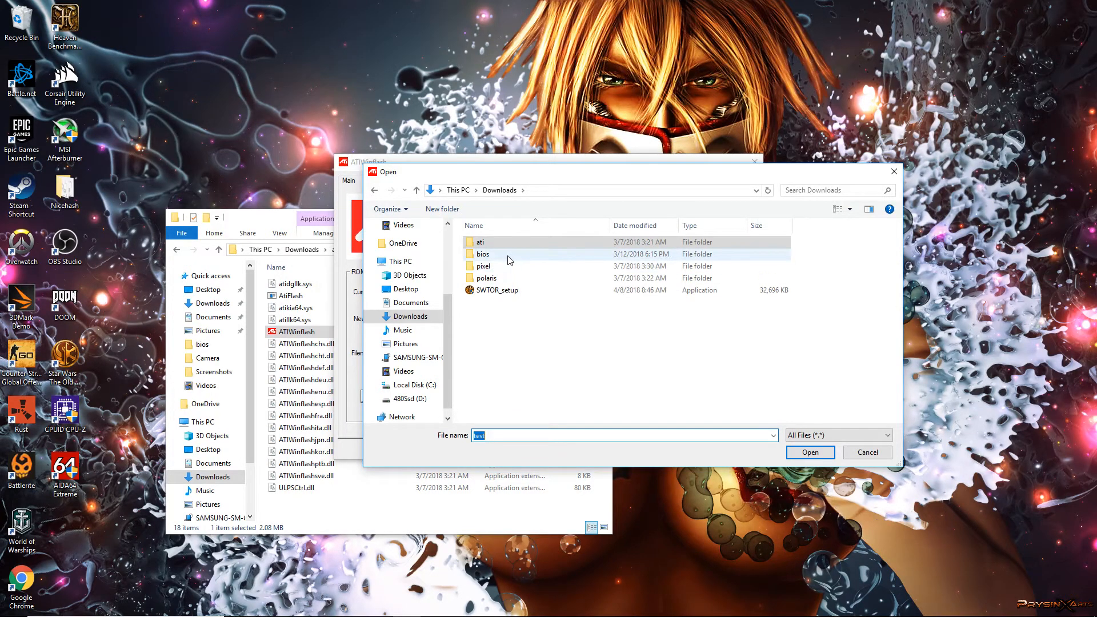
{"action": "double_click", "coordinate": [482, 254]}
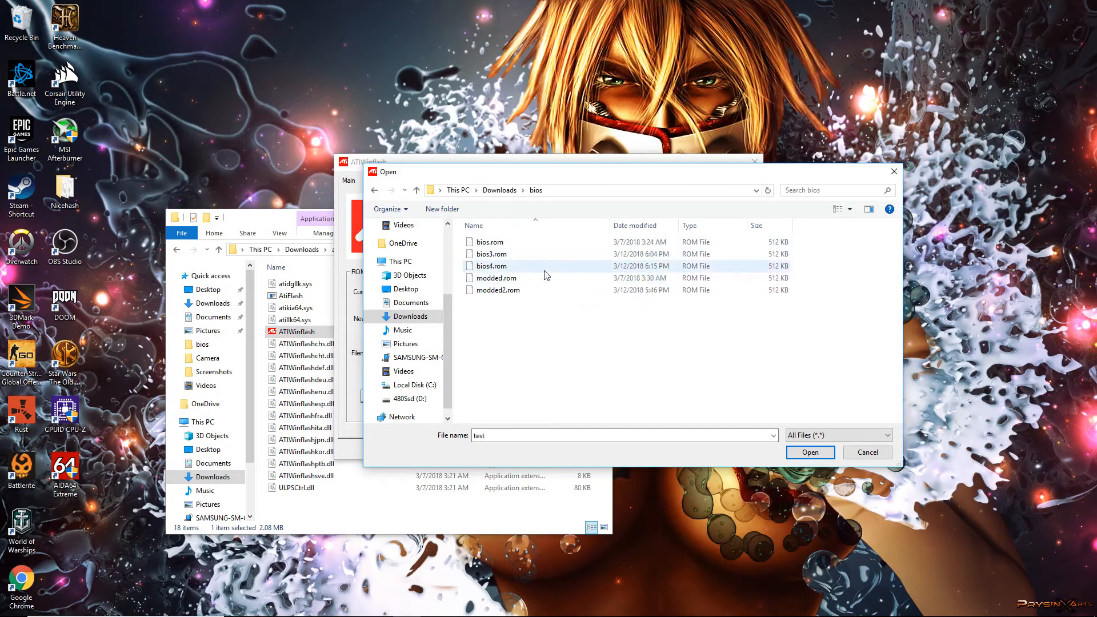
{"action": "left_click", "coordinate": [491, 254]}
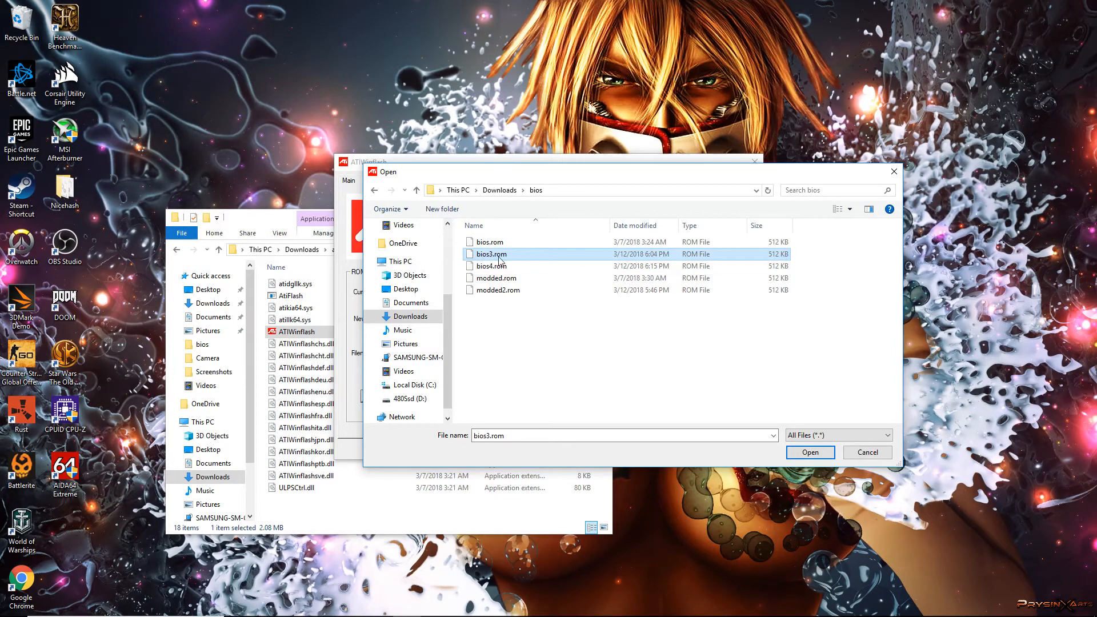
{"action": "mouse_move", "coordinate": [498, 257]}
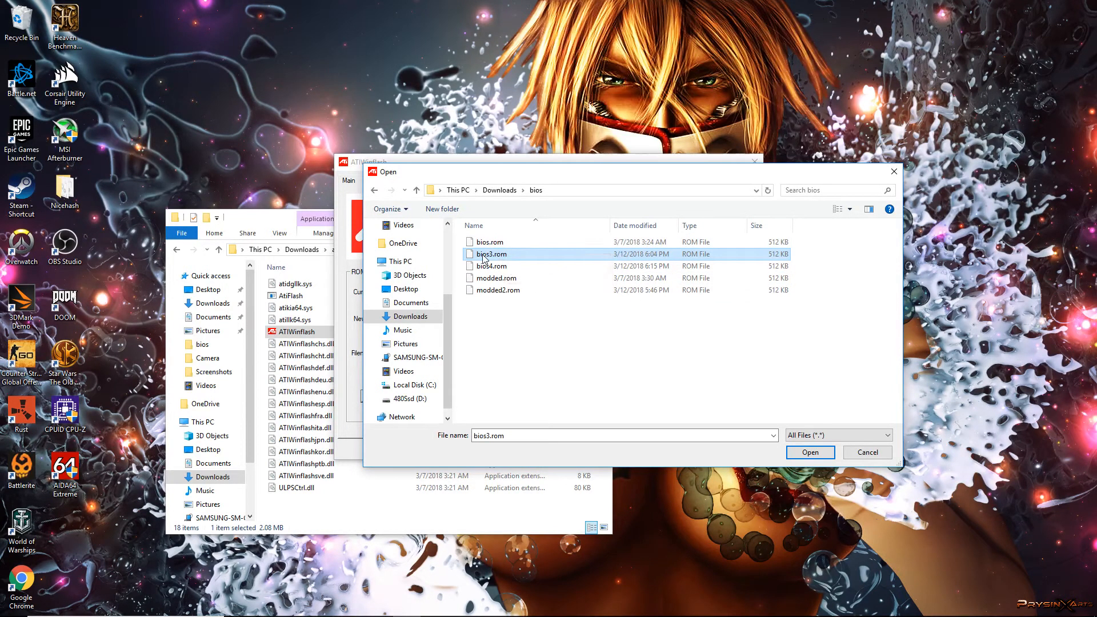
{"action": "mouse_move", "coordinate": [506, 260]}
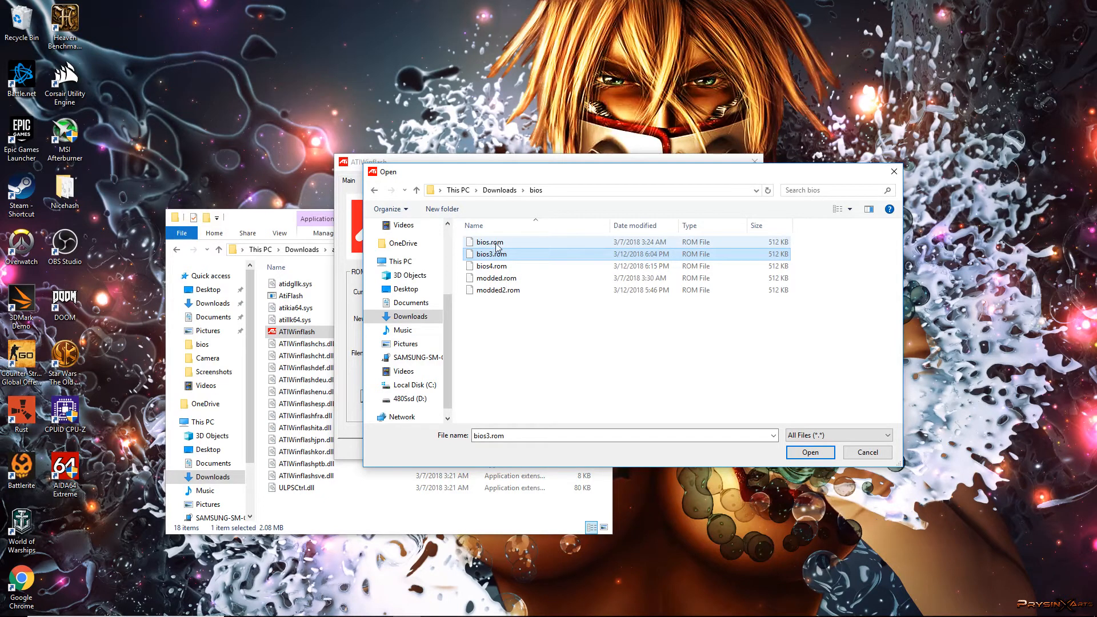
{"action": "mouse_move", "coordinate": [524, 268]}
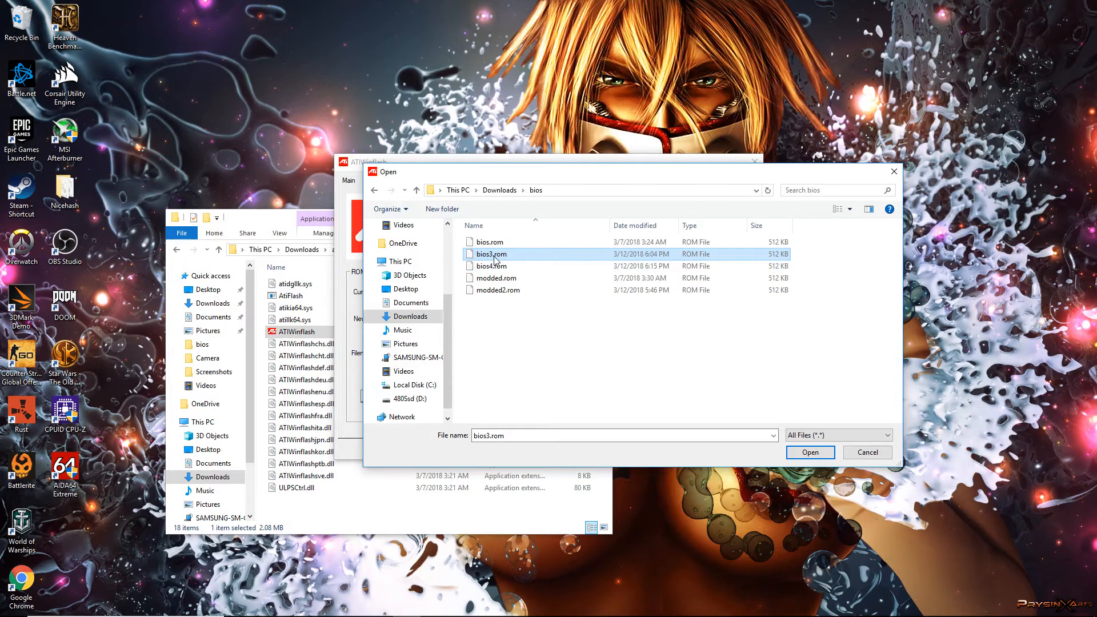
{"action": "mouse_move", "coordinate": [501, 259]}
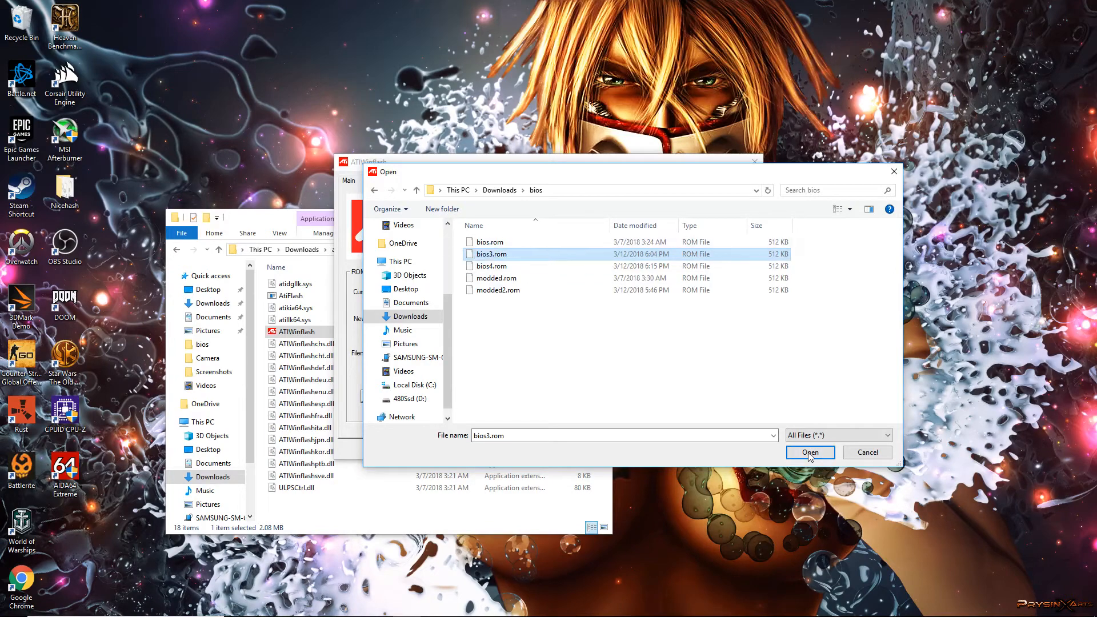
Step: Load bios3.rom as the new VBIOS, part 113-MSITV341MH.5W2 with CRC 0xDD00
{"action": "left_click", "coordinate": [810, 453]}
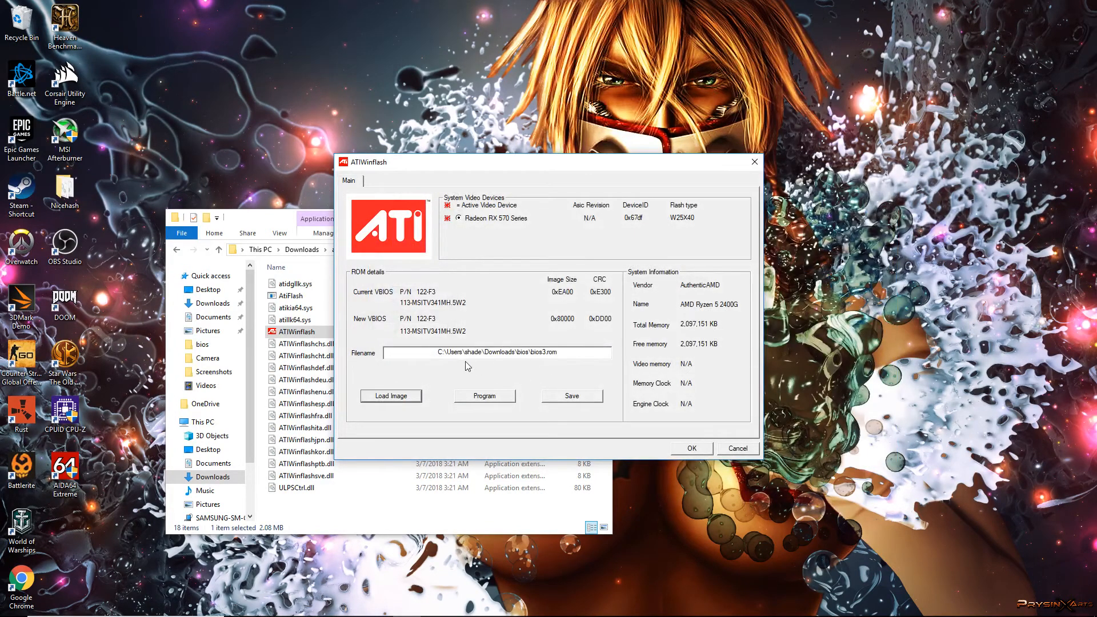
{"action": "mouse_move", "coordinate": [518, 320]}
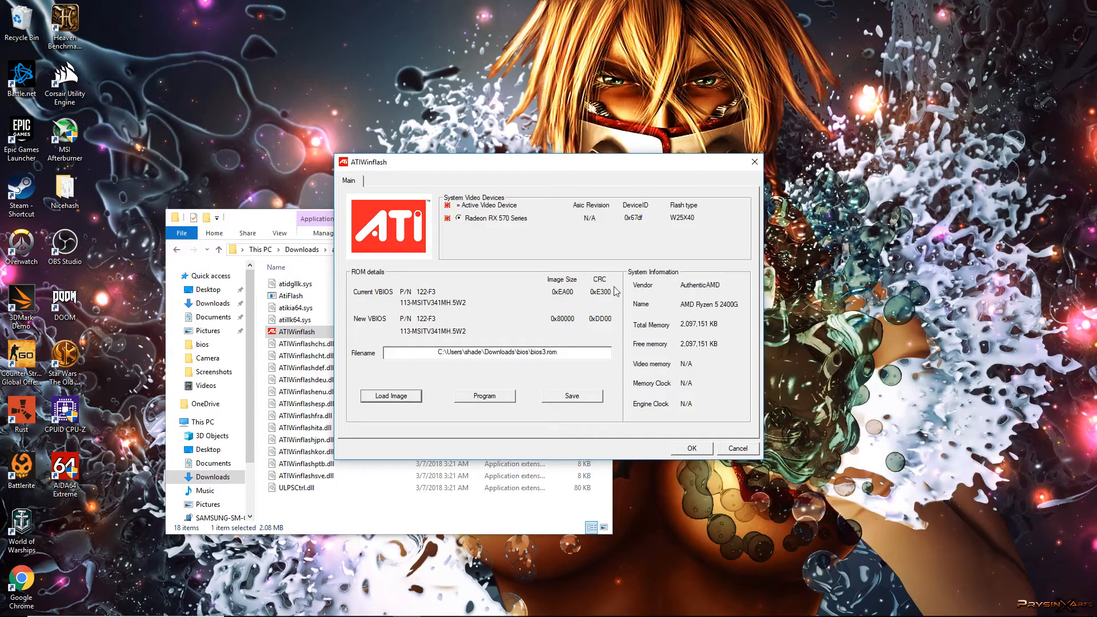
{"action": "mouse_move", "coordinate": [453, 335]}
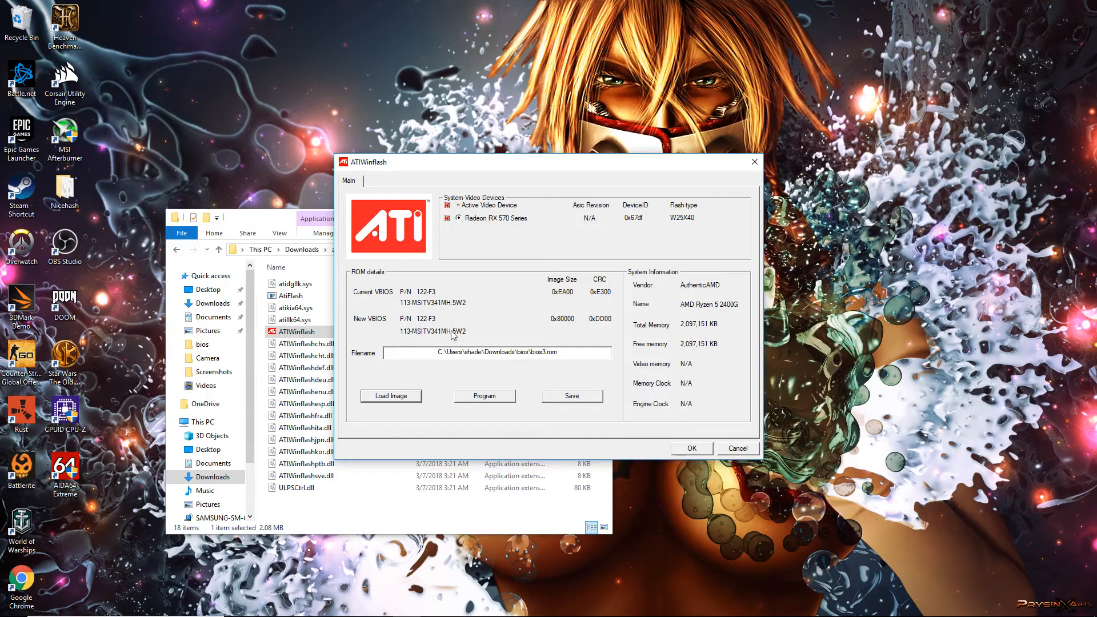
{"action": "mouse_move", "coordinate": [609, 324]}
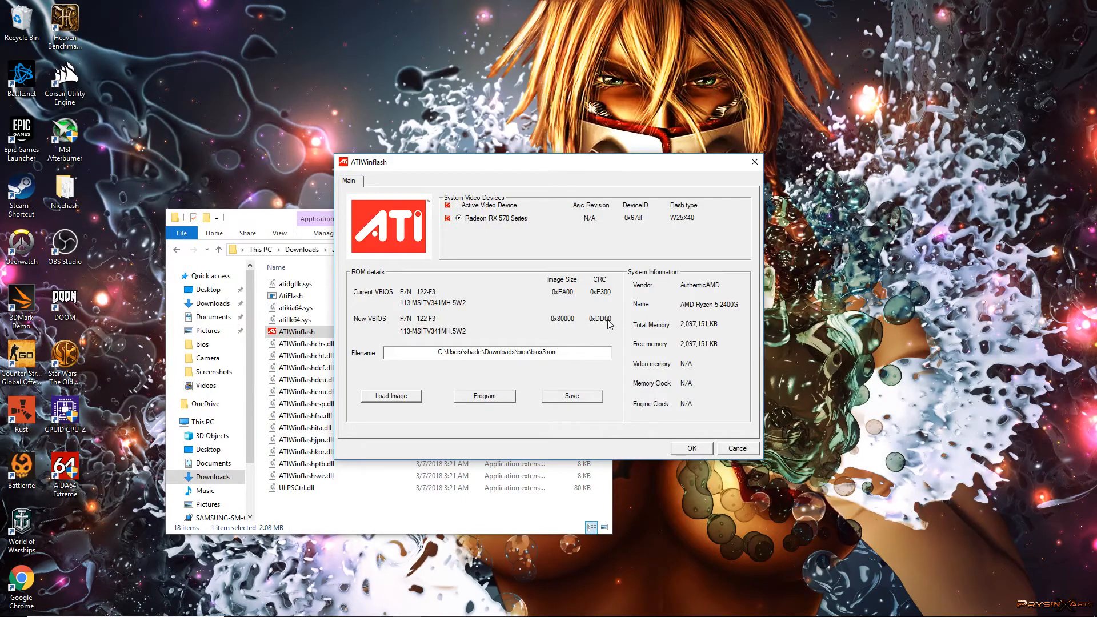
{"action": "mouse_move", "coordinate": [512, 330]}
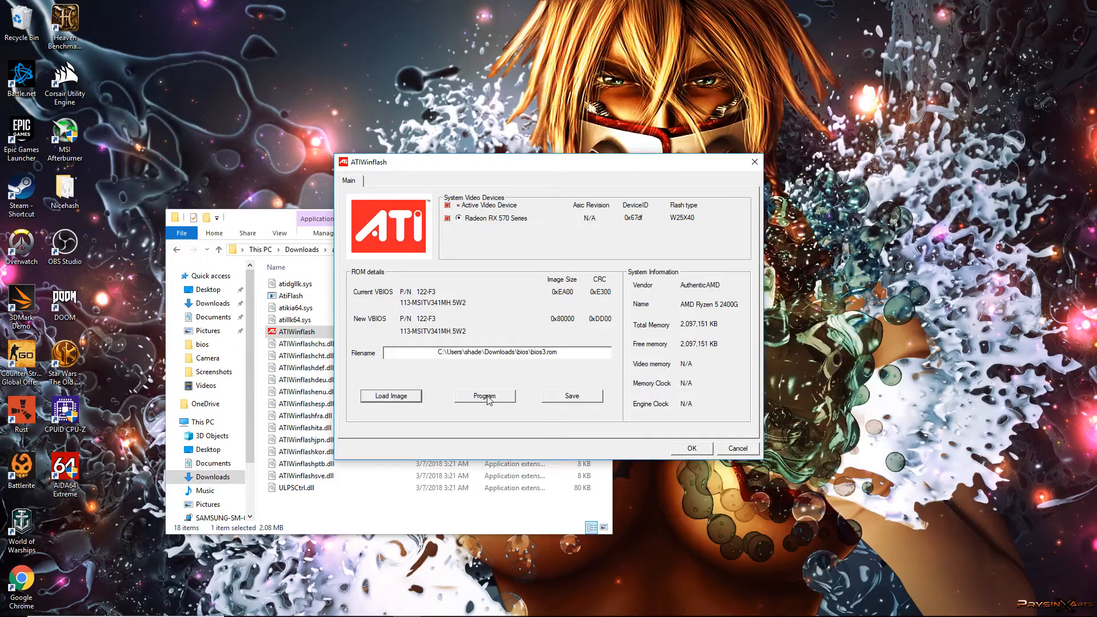
{"action": "mouse_move", "coordinate": [496, 406]}
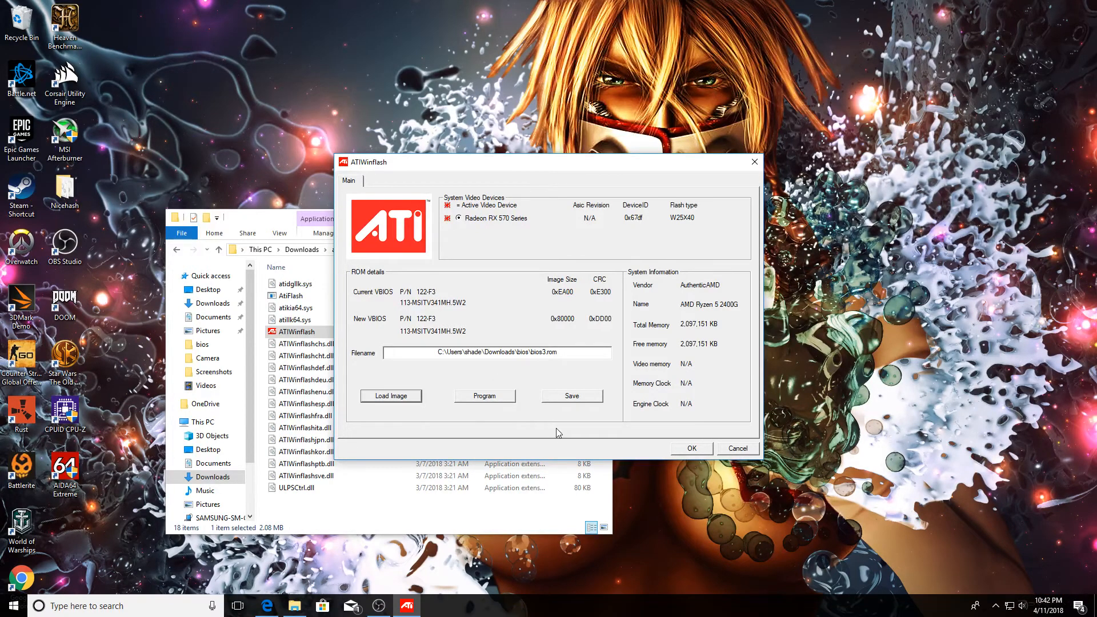
Step: Program the new VBIOS onto the Radeon RX 570 Series card
{"action": "left_click", "coordinate": [485, 396]}
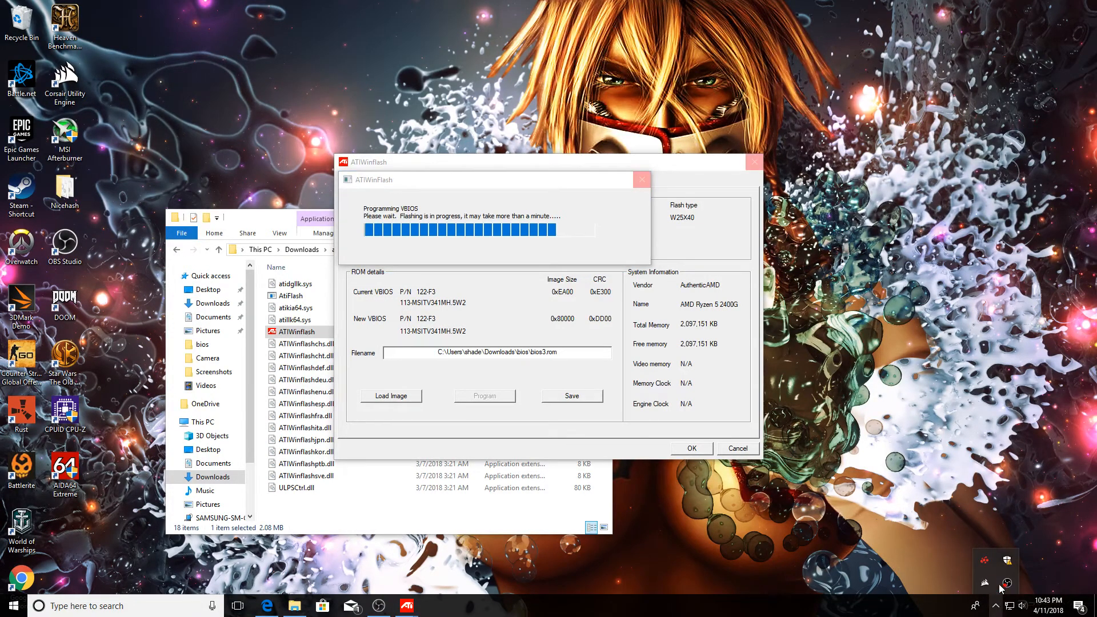
{"action": "mouse_move", "coordinate": [925, 525]}
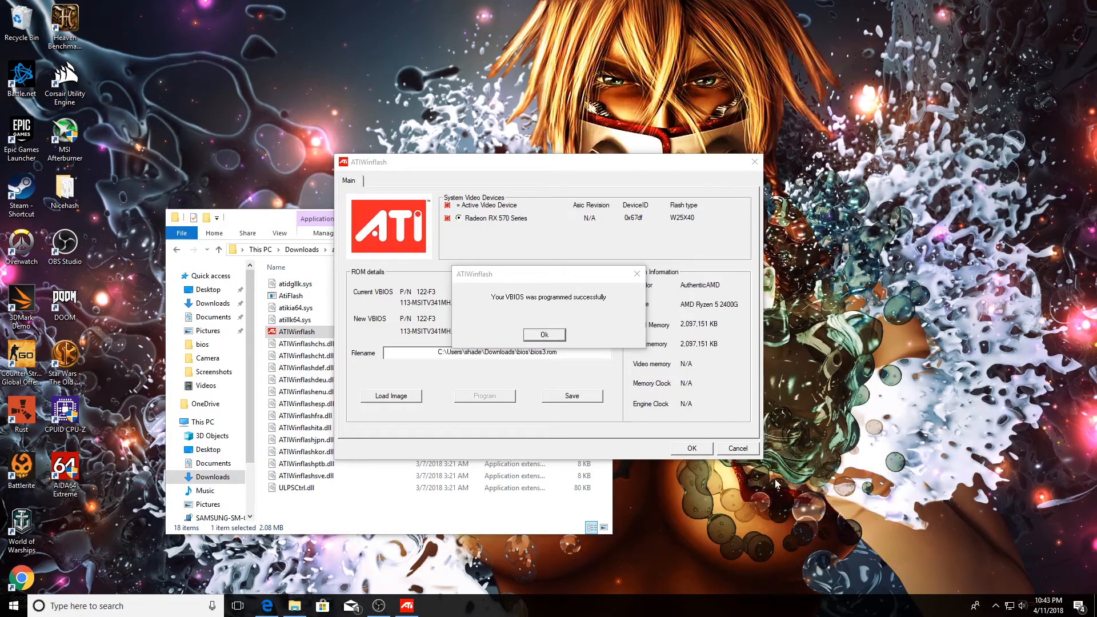
Step: Acknowledge the successful programming message and decline the reboot
{"action": "left_click", "coordinate": [544, 334]}
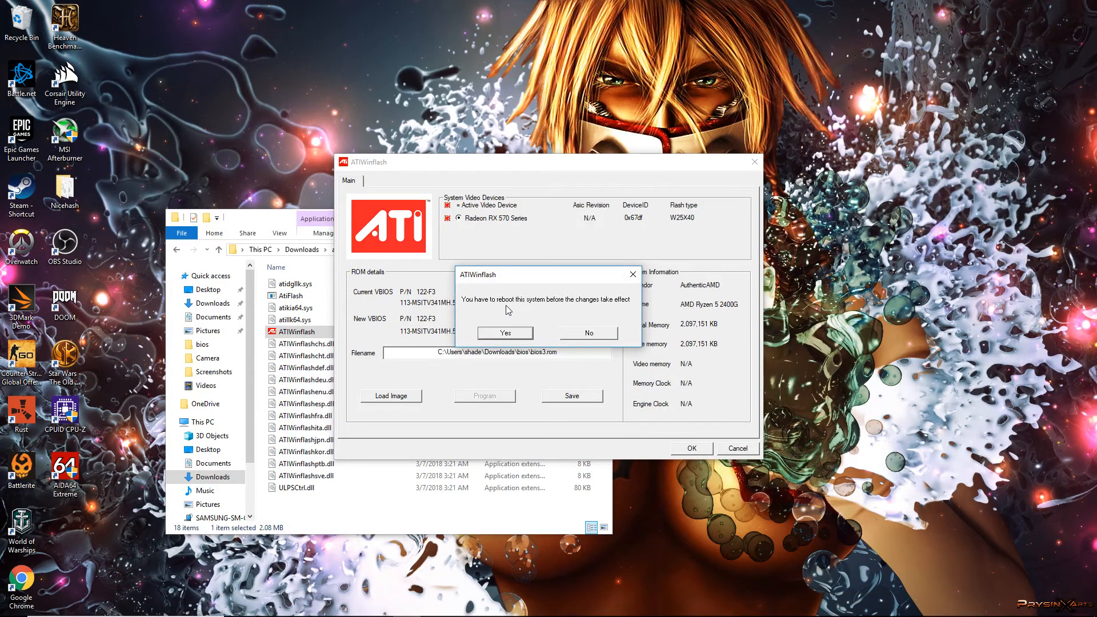
{"action": "mouse_move", "coordinate": [619, 304]}
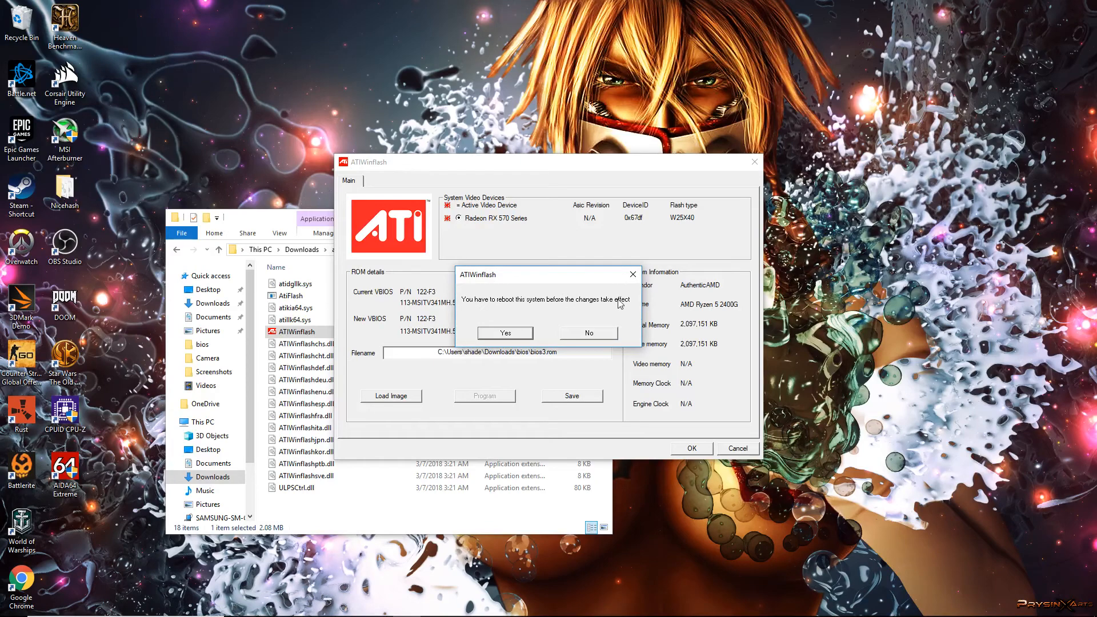
{"action": "mouse_move", "coordinate": [595, 341]}
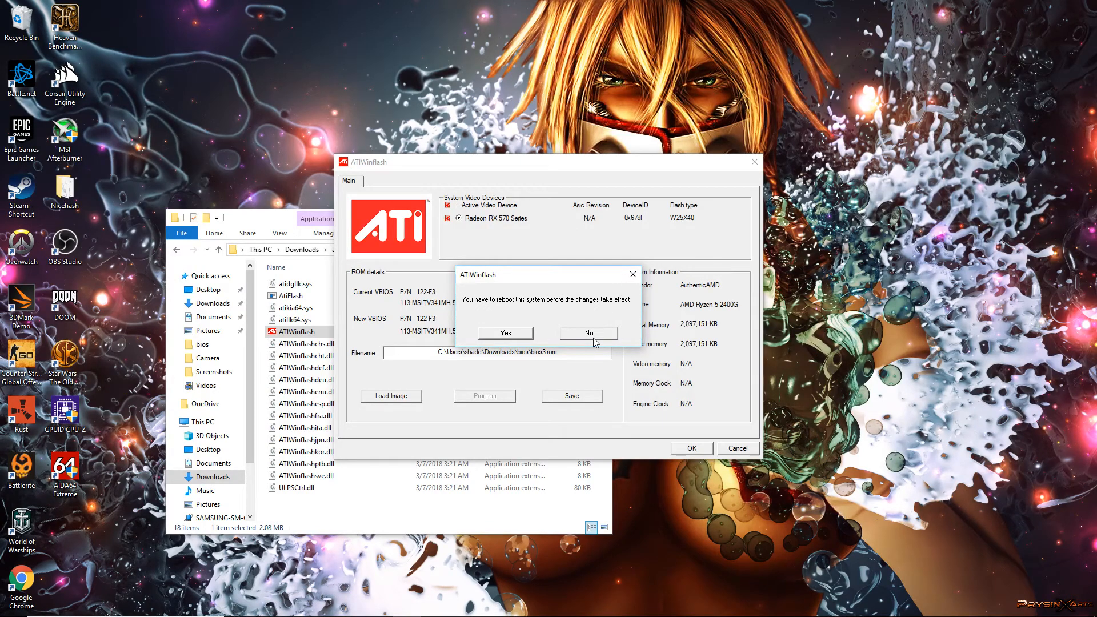
{"action": "left_click", "coordinate": [590, 333]}
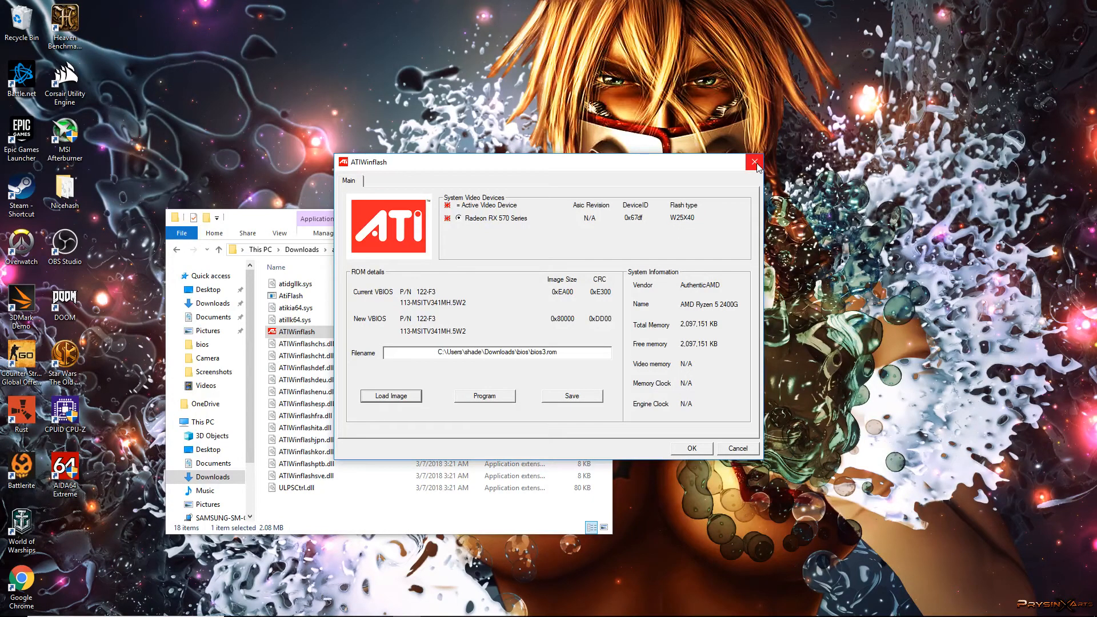
Step: Close ATIWinflash and go to the Downloads pixel folder
{"action": "left_click", "coordinate": [755, 163]}
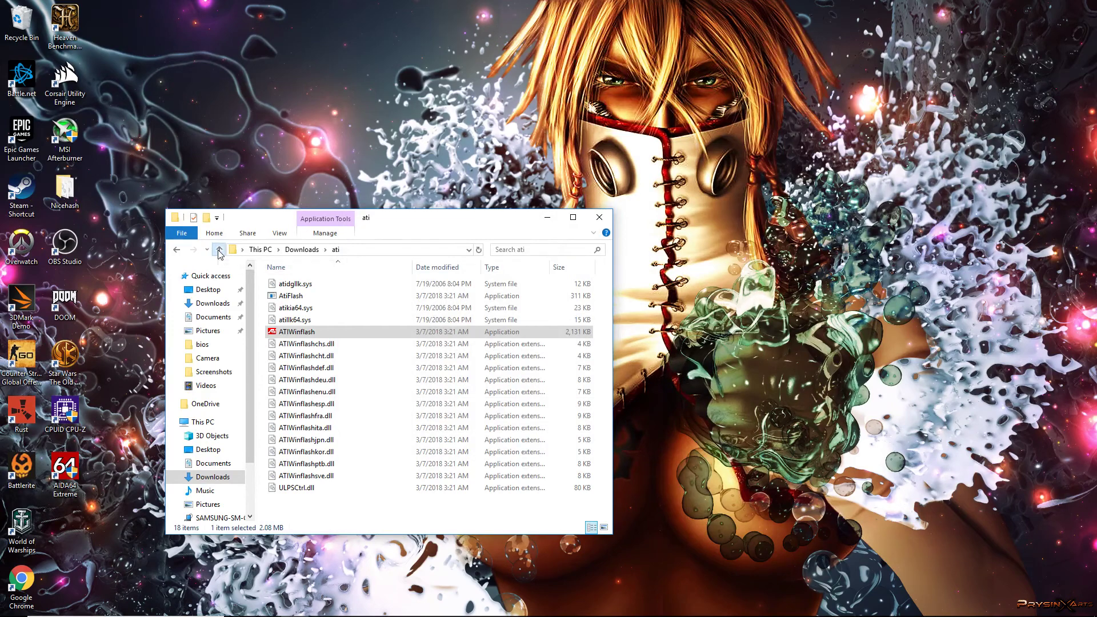
{"action": "left_click", "coordinate": [220, 250]}
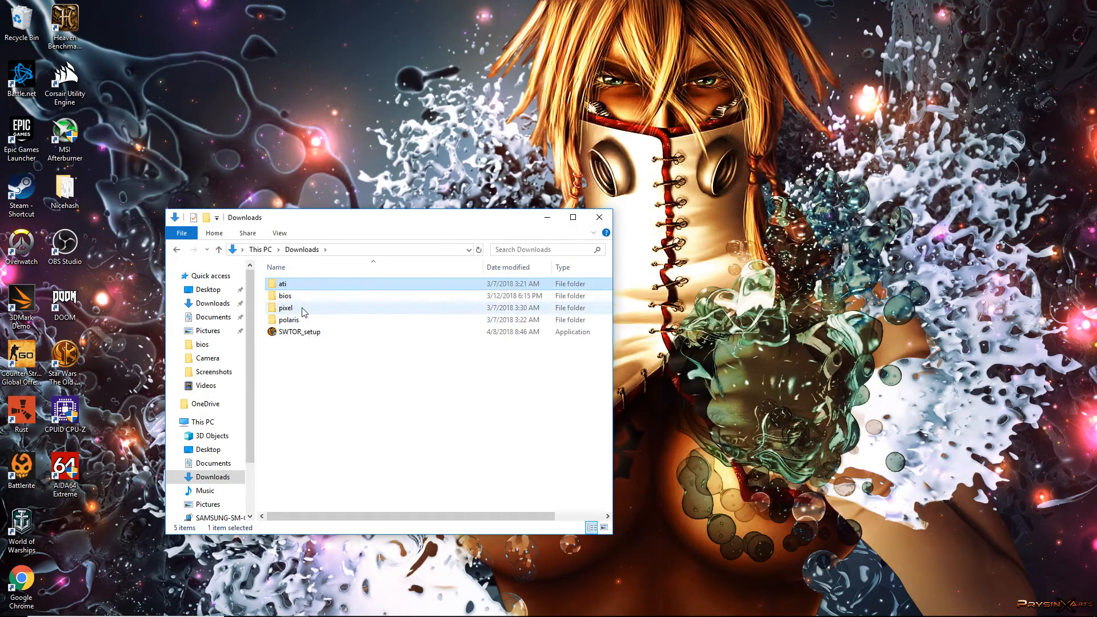
{"action": "double_click", "coordinate": [286, 307]}
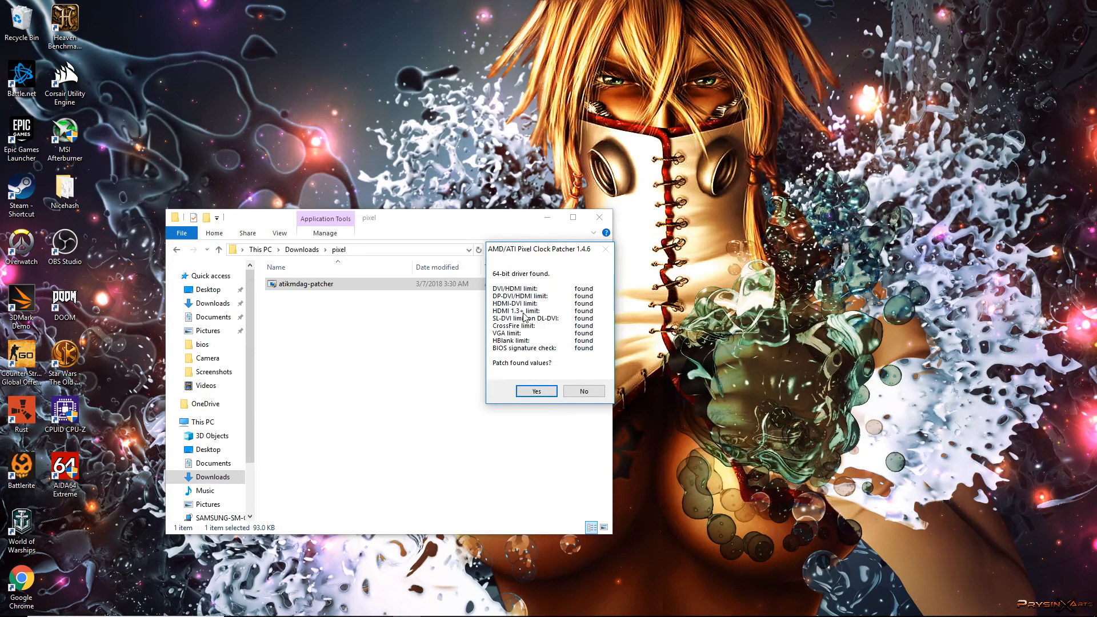
{"action": "mouse_move", "coordinate": [558, 335]}
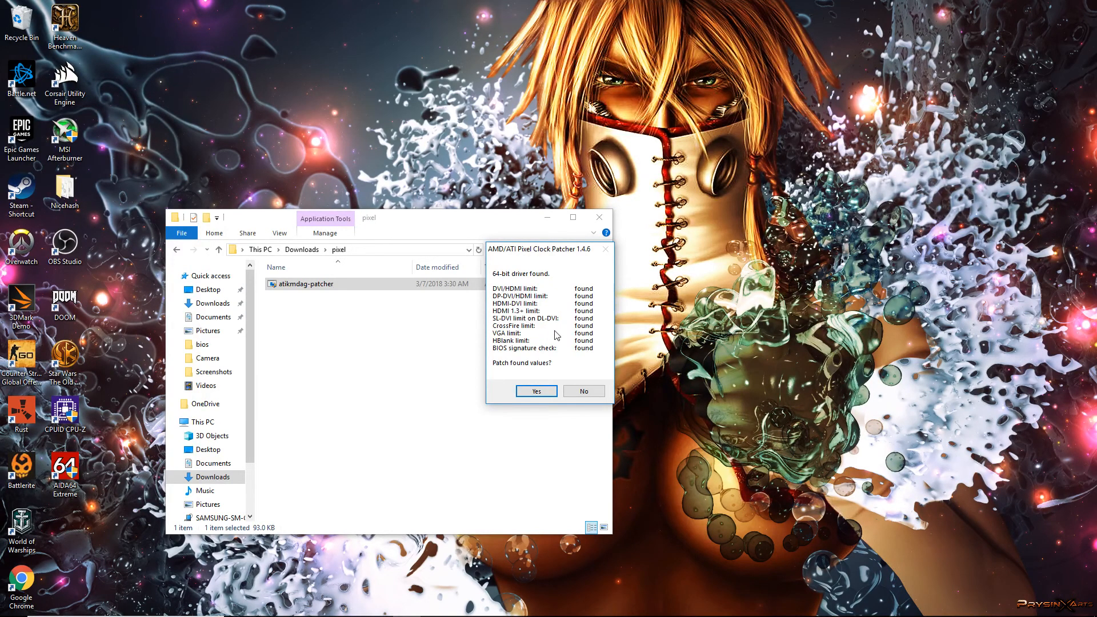
Step: Run atikmdag-patcher to patch and sign the 64-bit driver, then dismiss the confirmation
{"action": "left_click", "coordinate": [536, 391]}
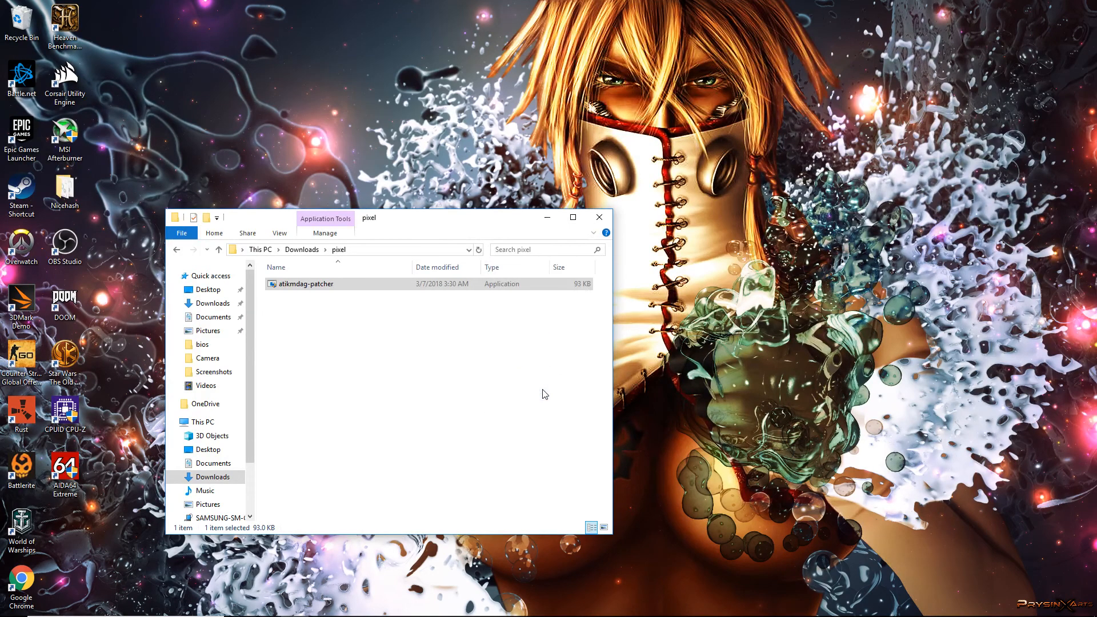
{"action": "double_click", "coordinate": [306, 283]}
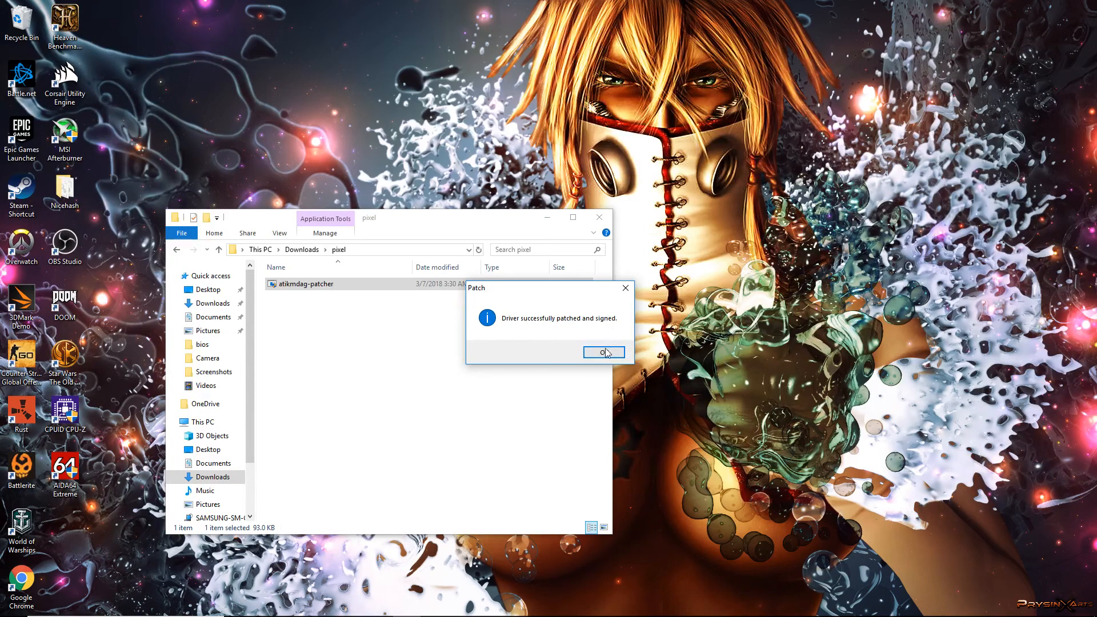
{"action": "left_click", "coordinate": [603, 352]}
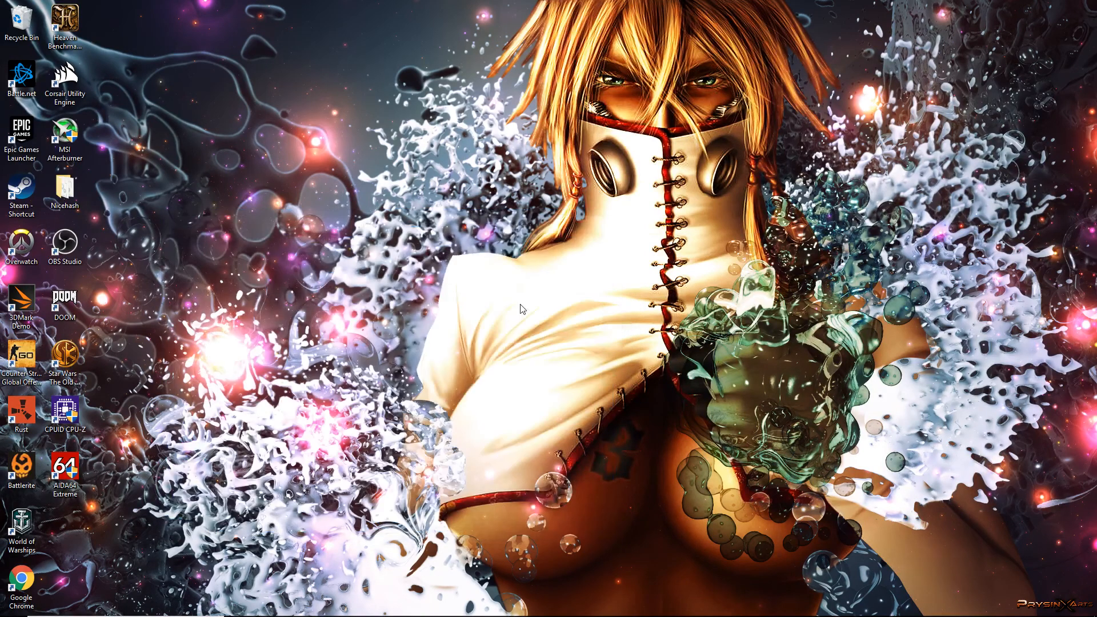
{"action": "mouse_move", "coordinate": [512, 323]}
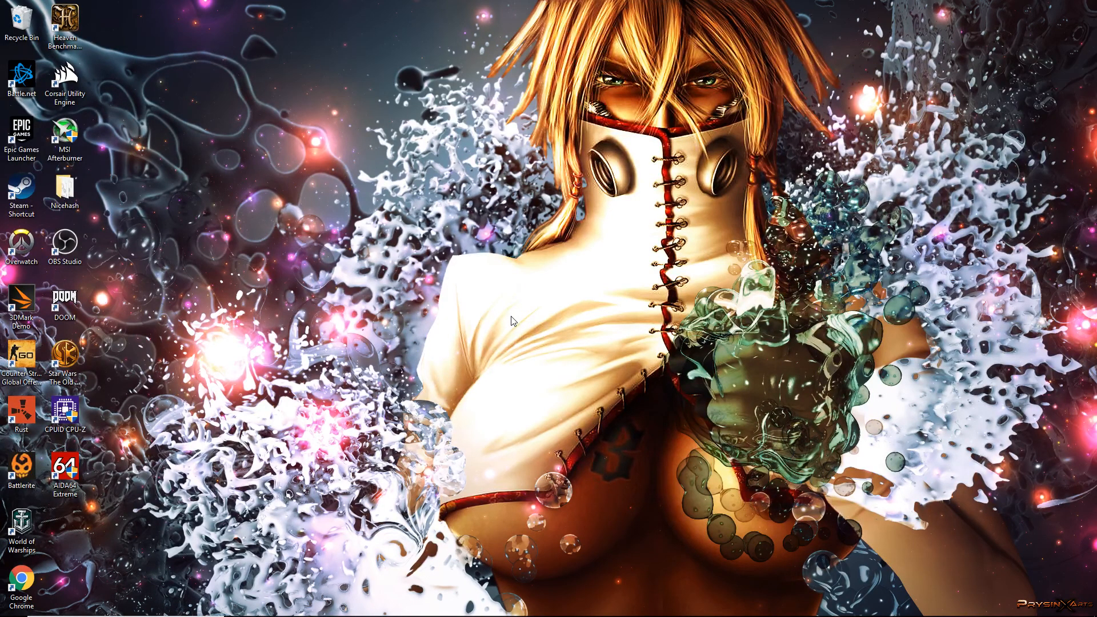
{"action": "mouse_move", "coordinate": [244, 384]}
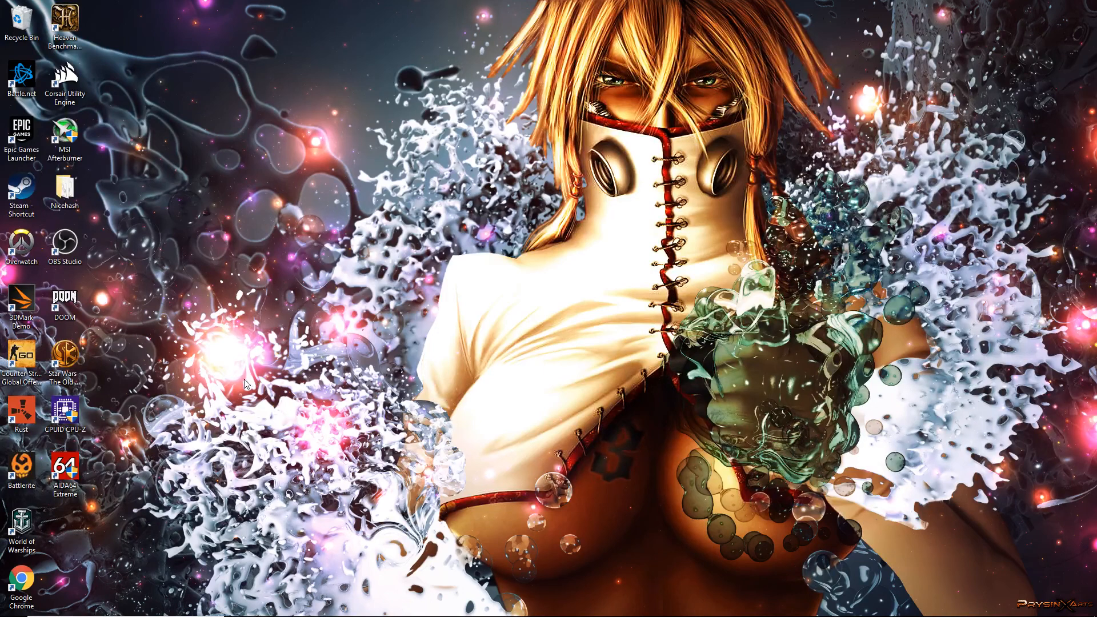
{"action": "mouse_move", "coordinate": [343, 391]}
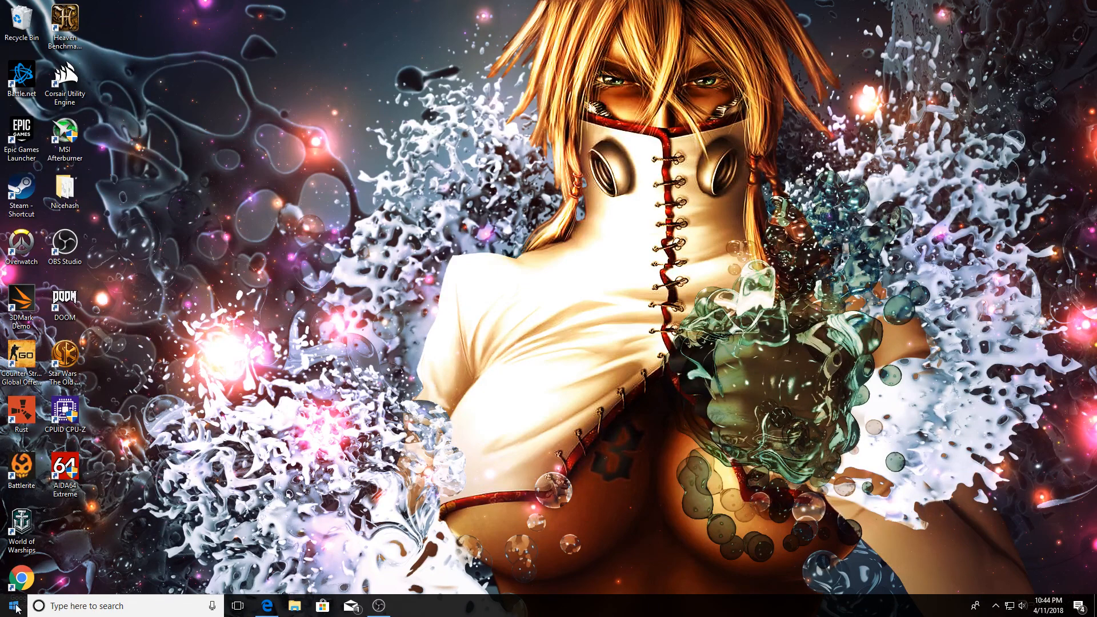
{"action": "mouse_move", "coordinate": [624, 613]}
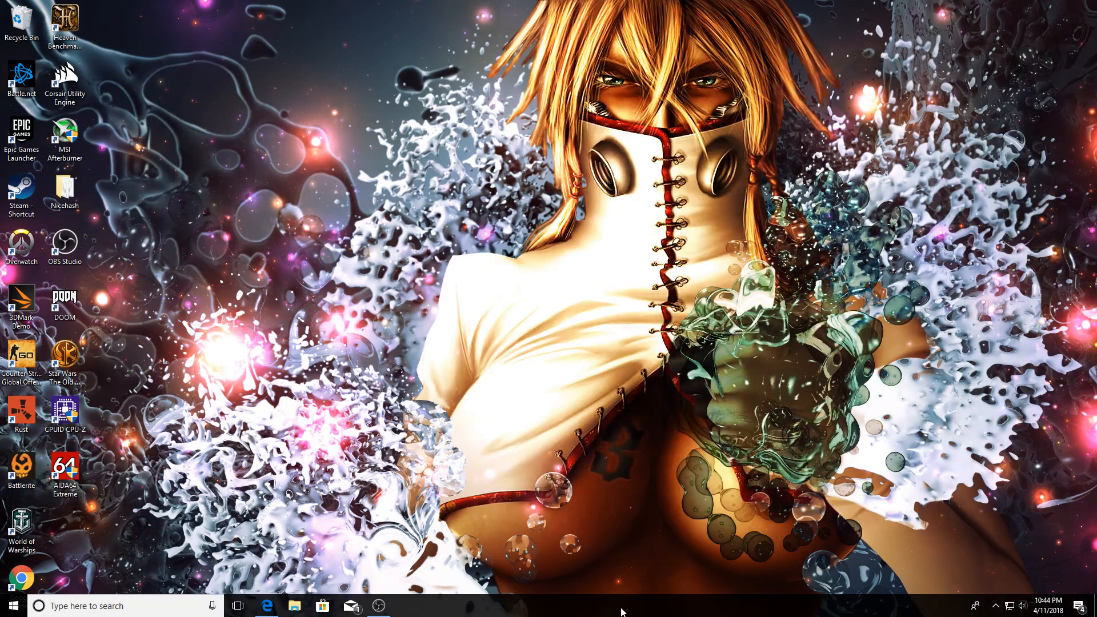